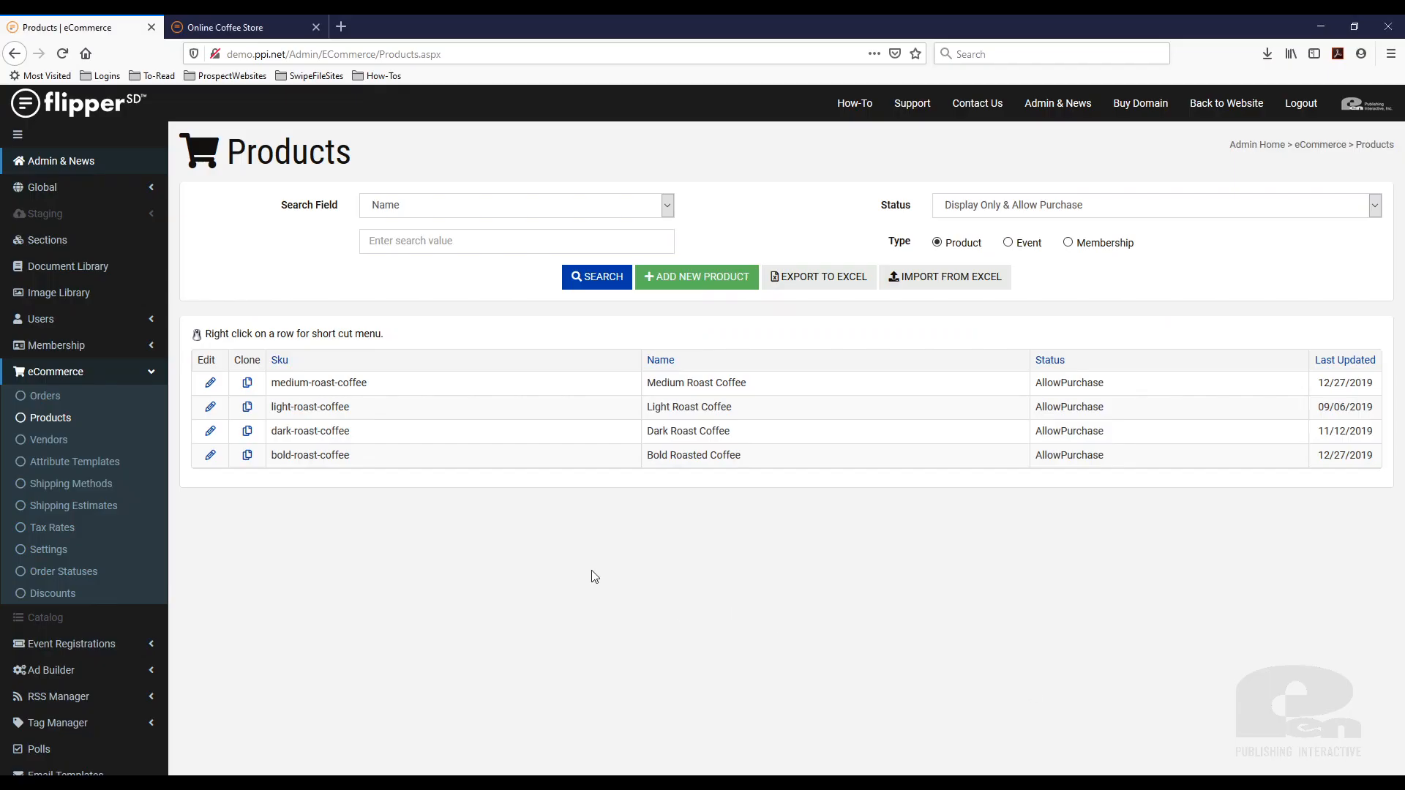
mouse_move(628, 624)
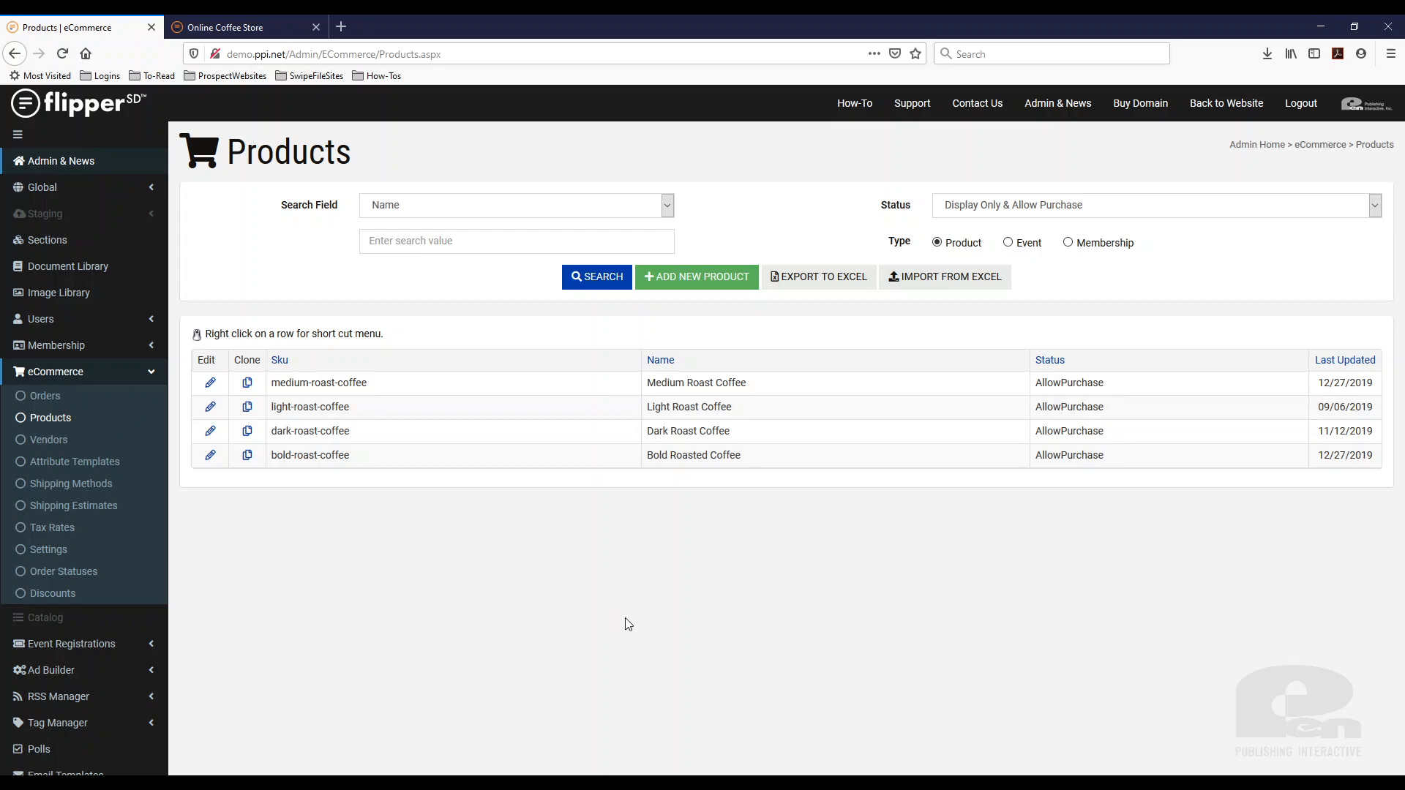
mouse_move(355, 377)
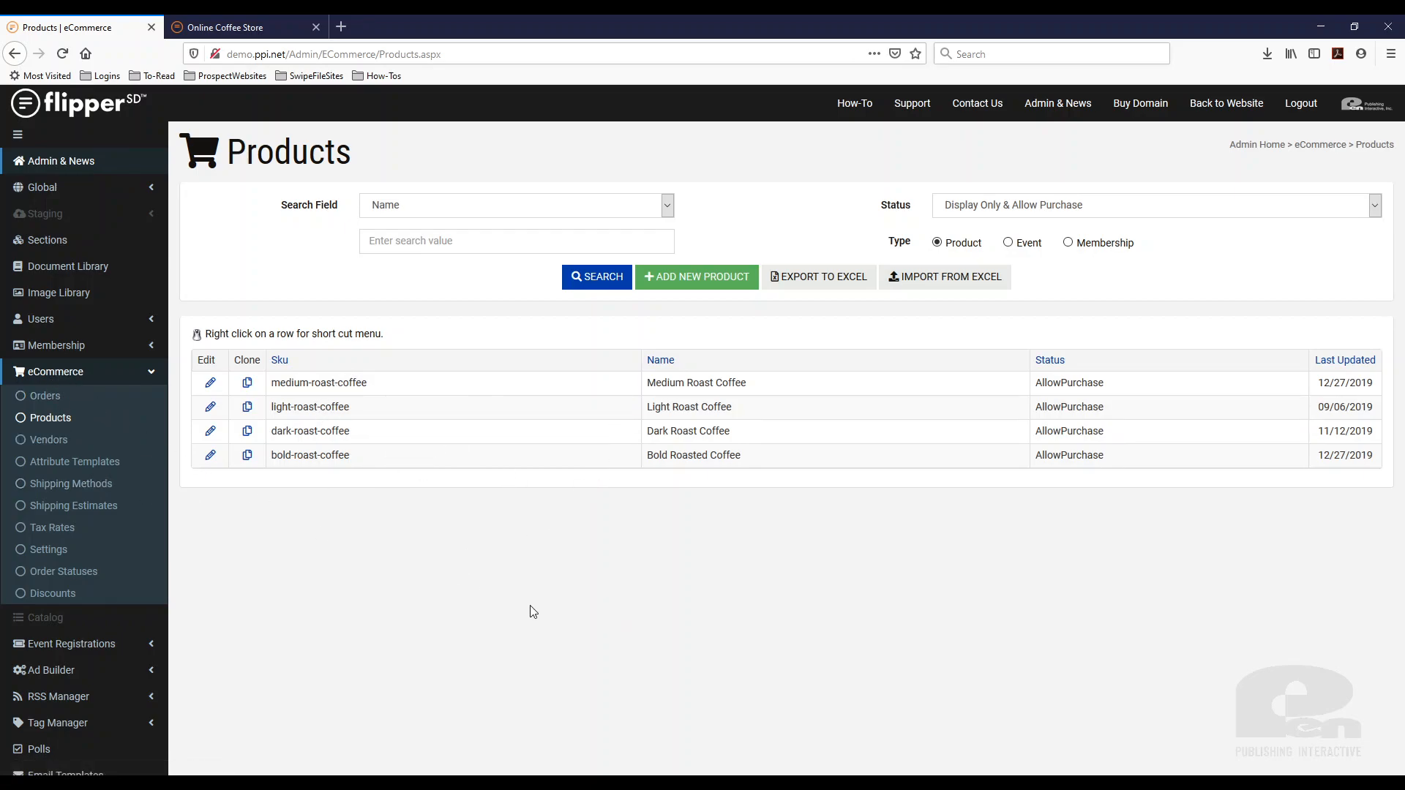
mouse_move(540, 590)
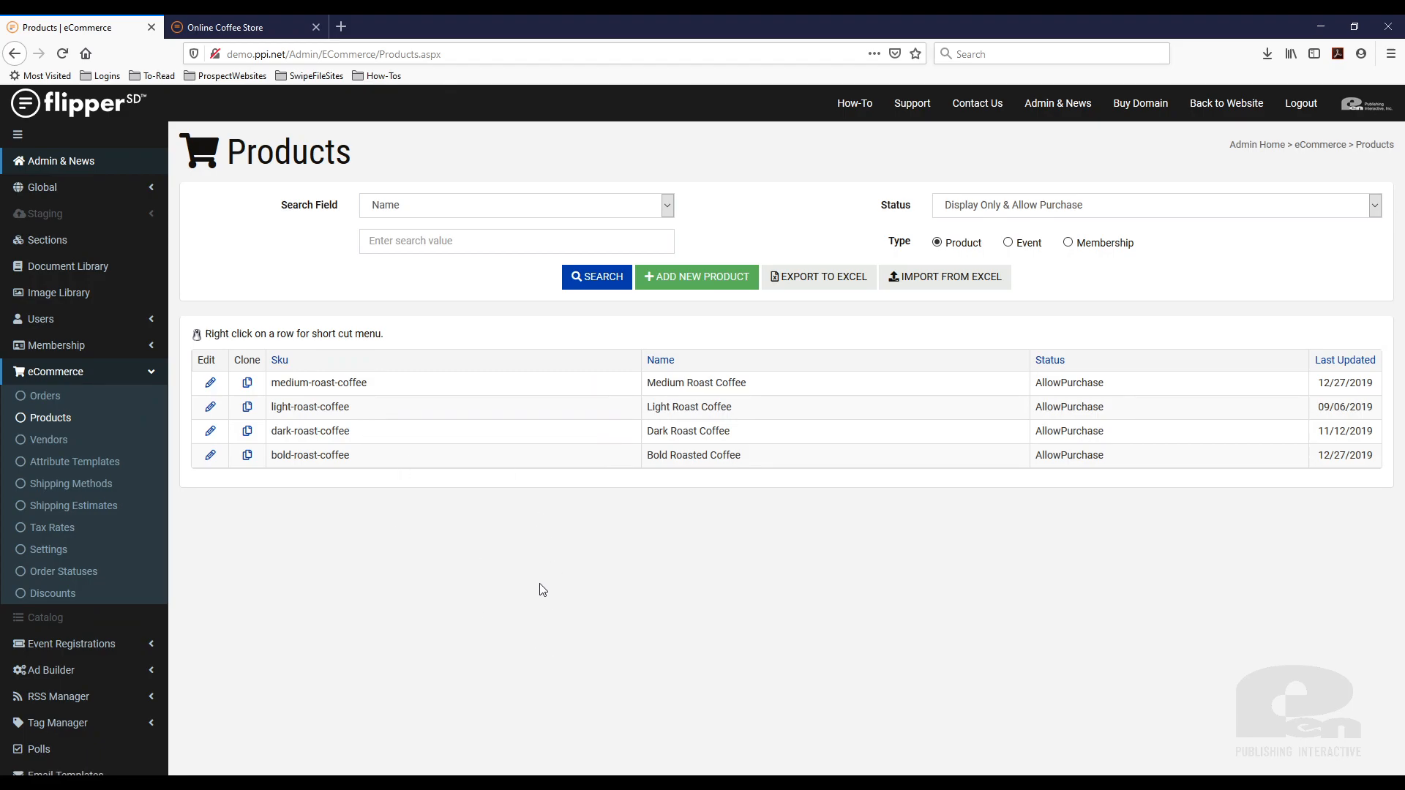
mouse_move(406, 397)
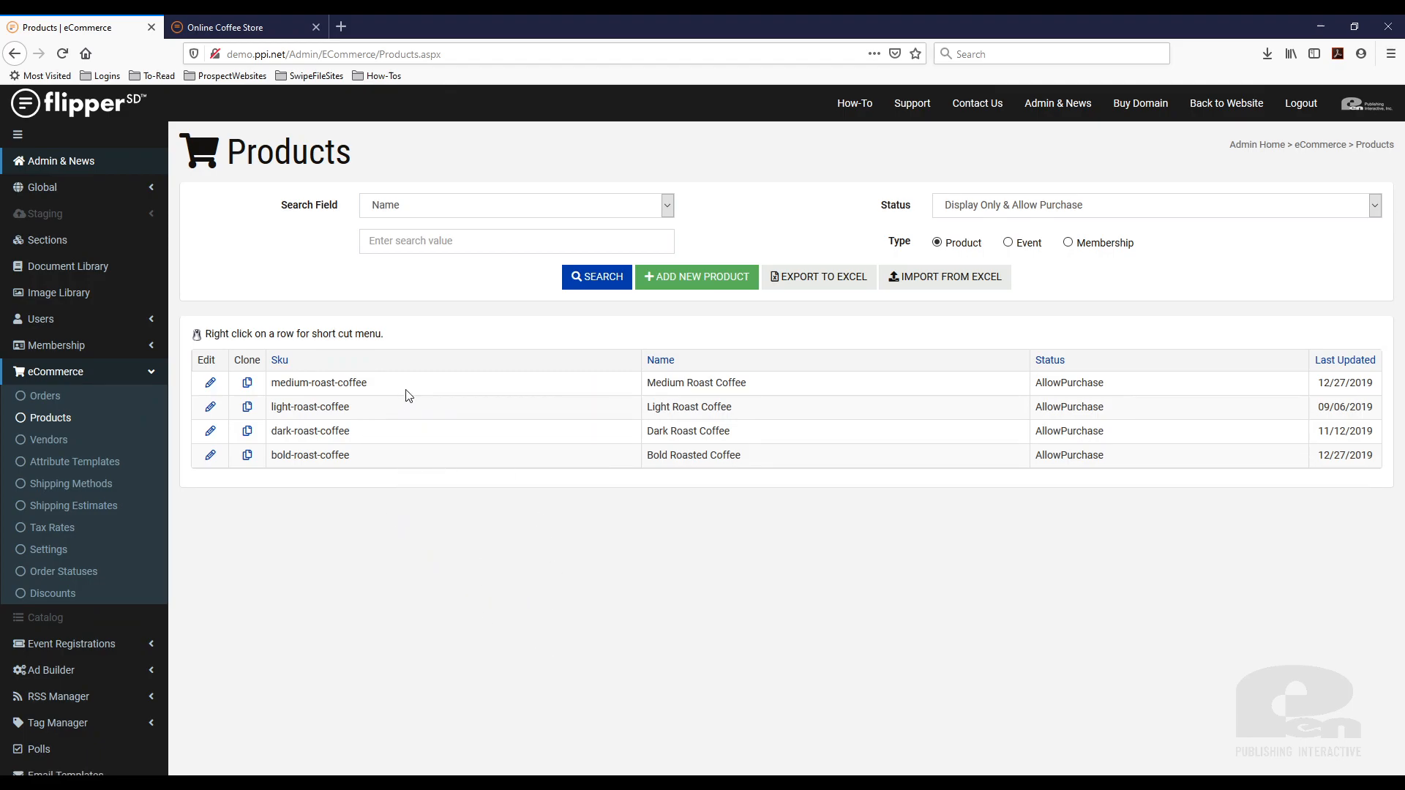
mouse_move(412, 463)
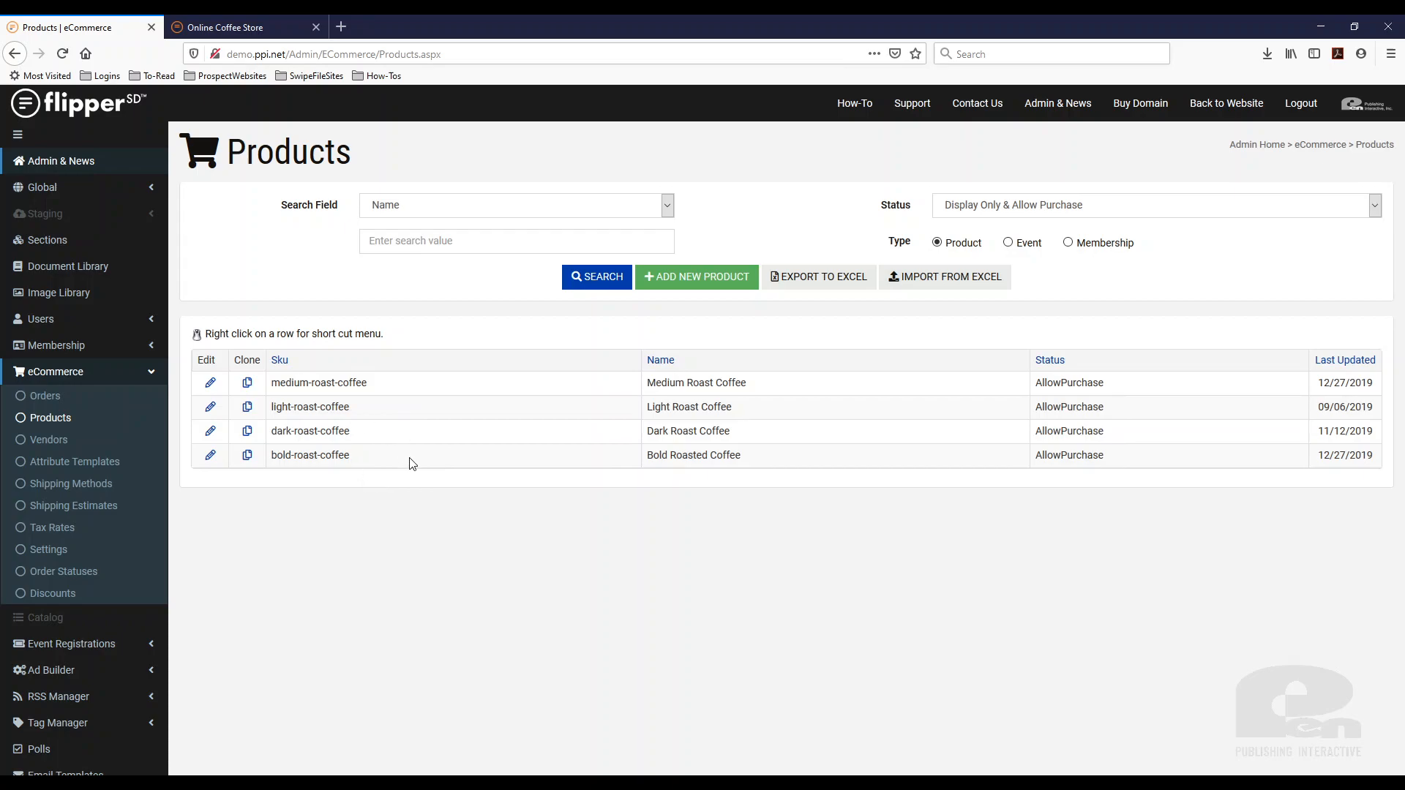
- Reload the Online Coffee Store storefront and scroll through its current product listing
click(239, 26)
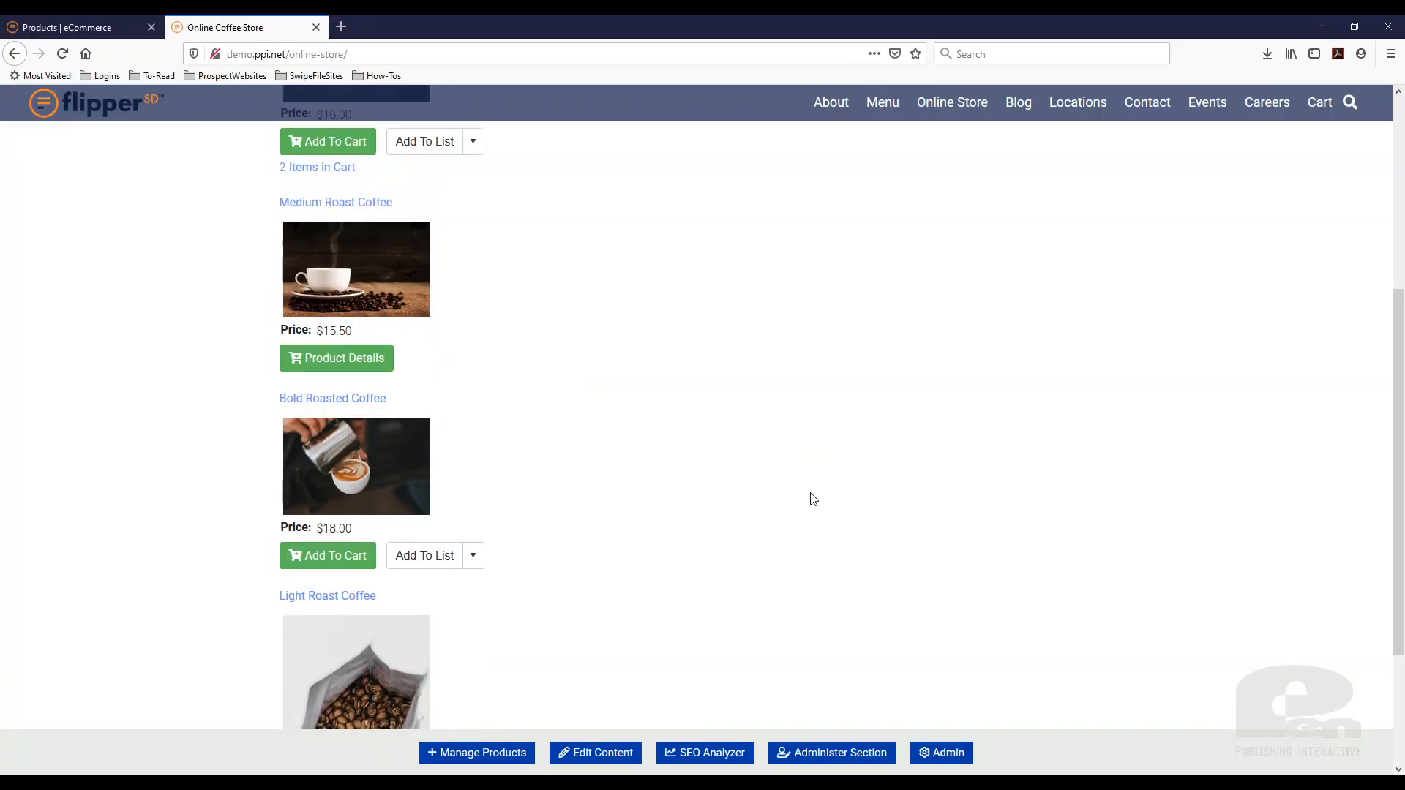
click(951, 101)
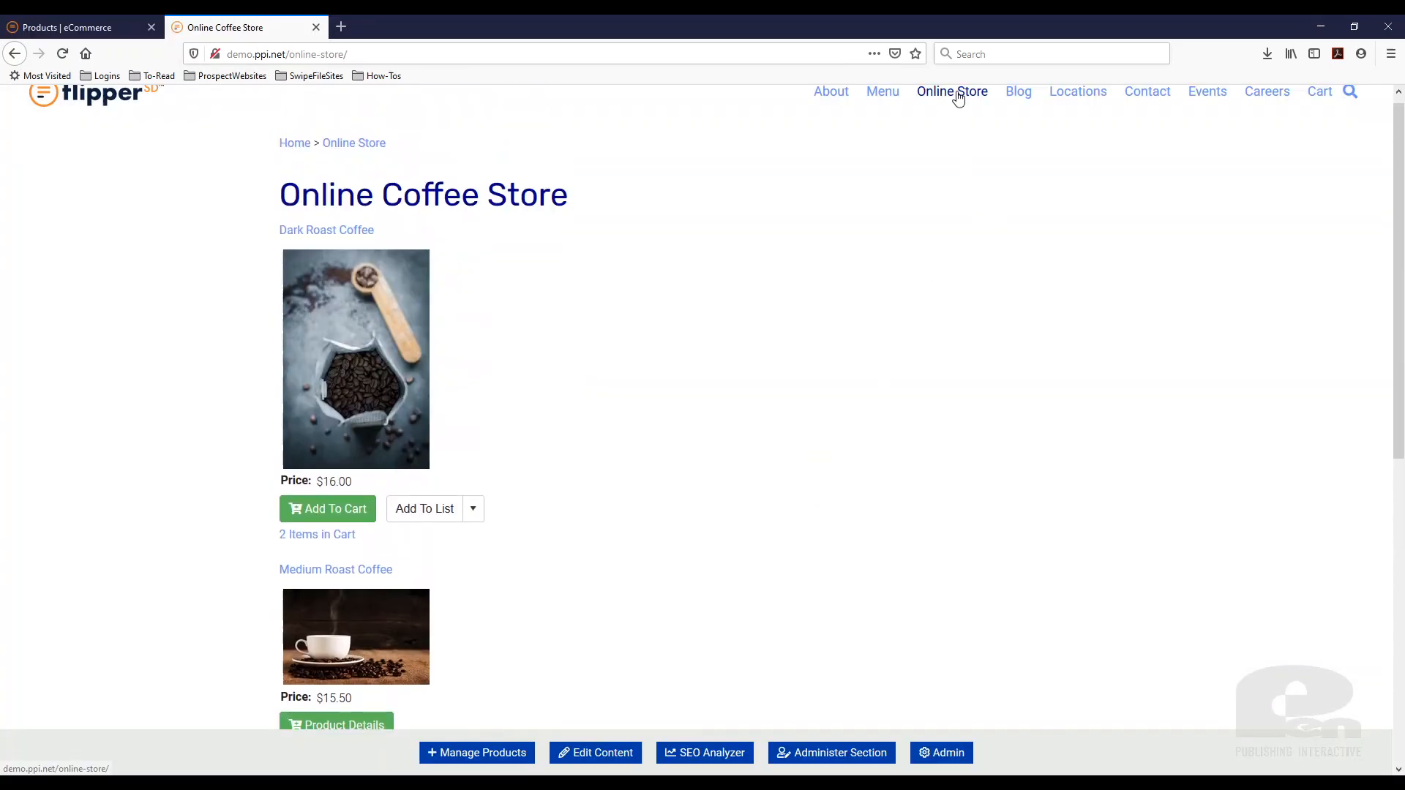
scroll(down, 3)
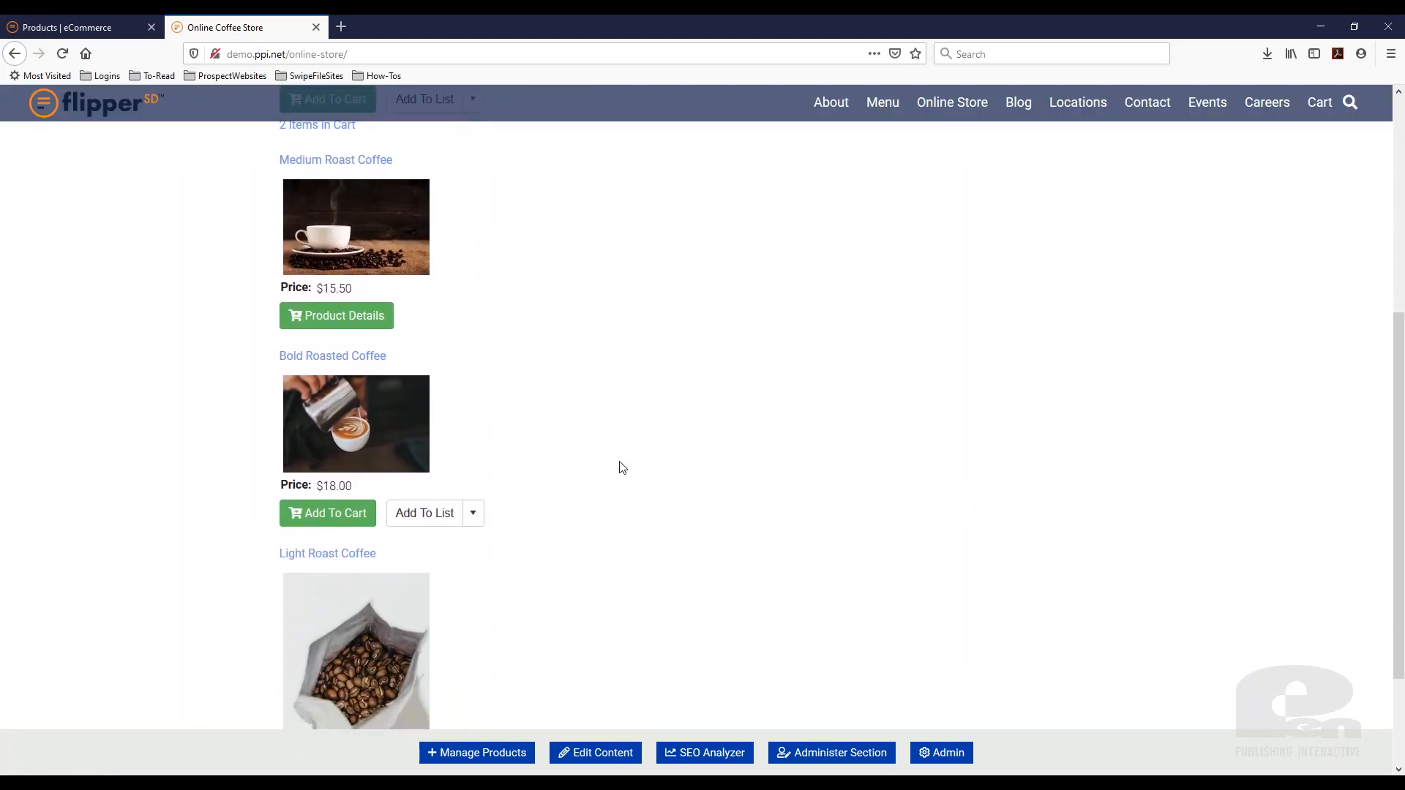
scroll(down, 3)
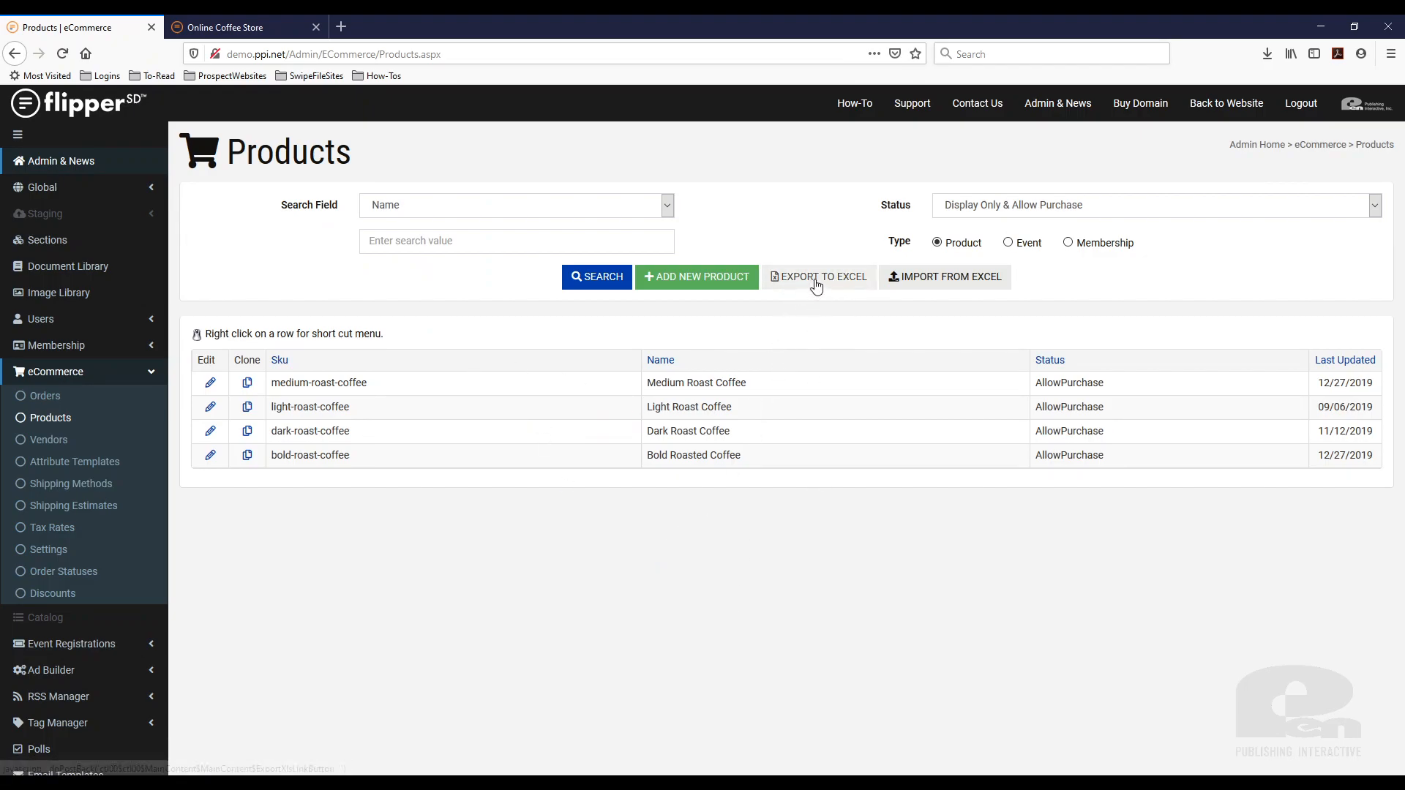
- Export the current product list to an Excel spreadsheet and save the downloaded file
click(816, 276)
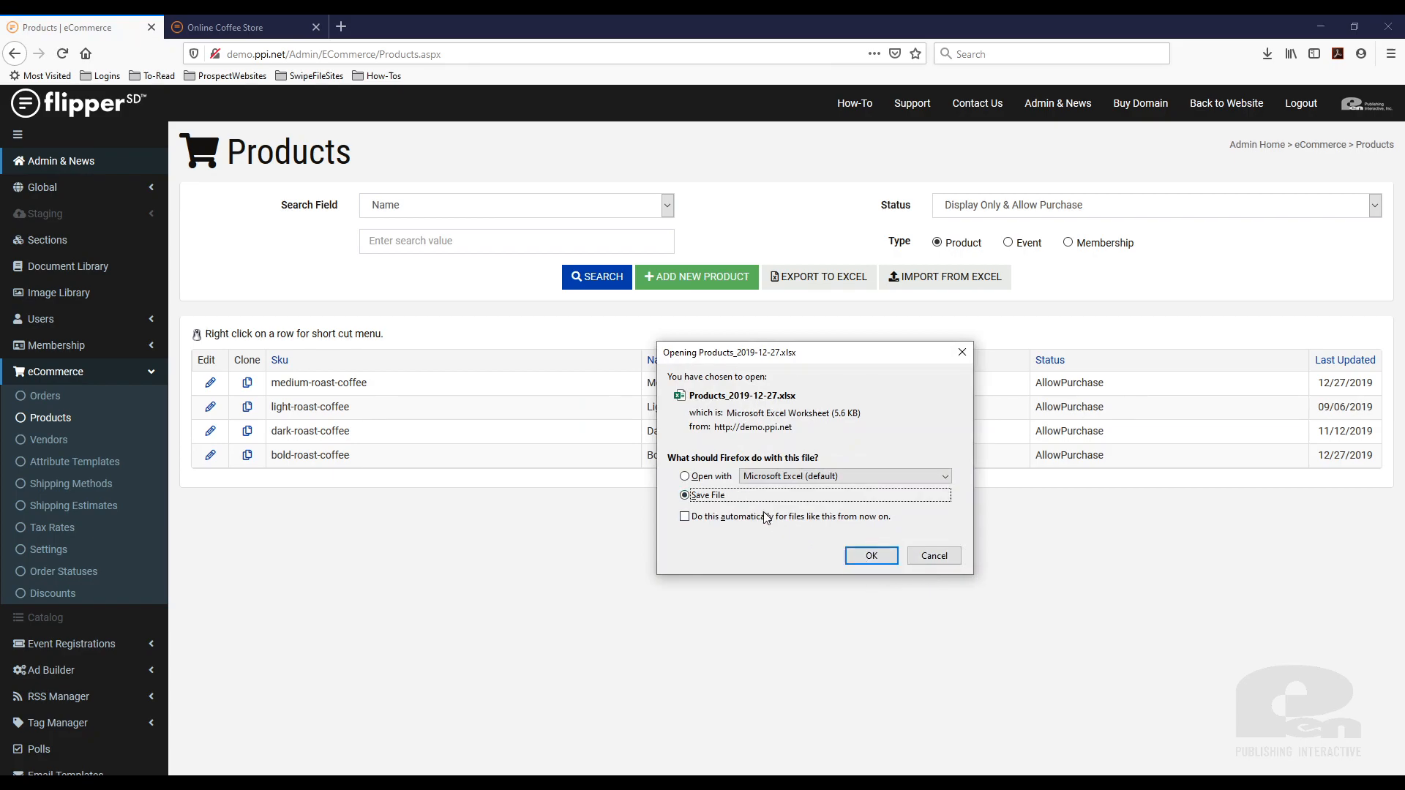
click(870, 557)
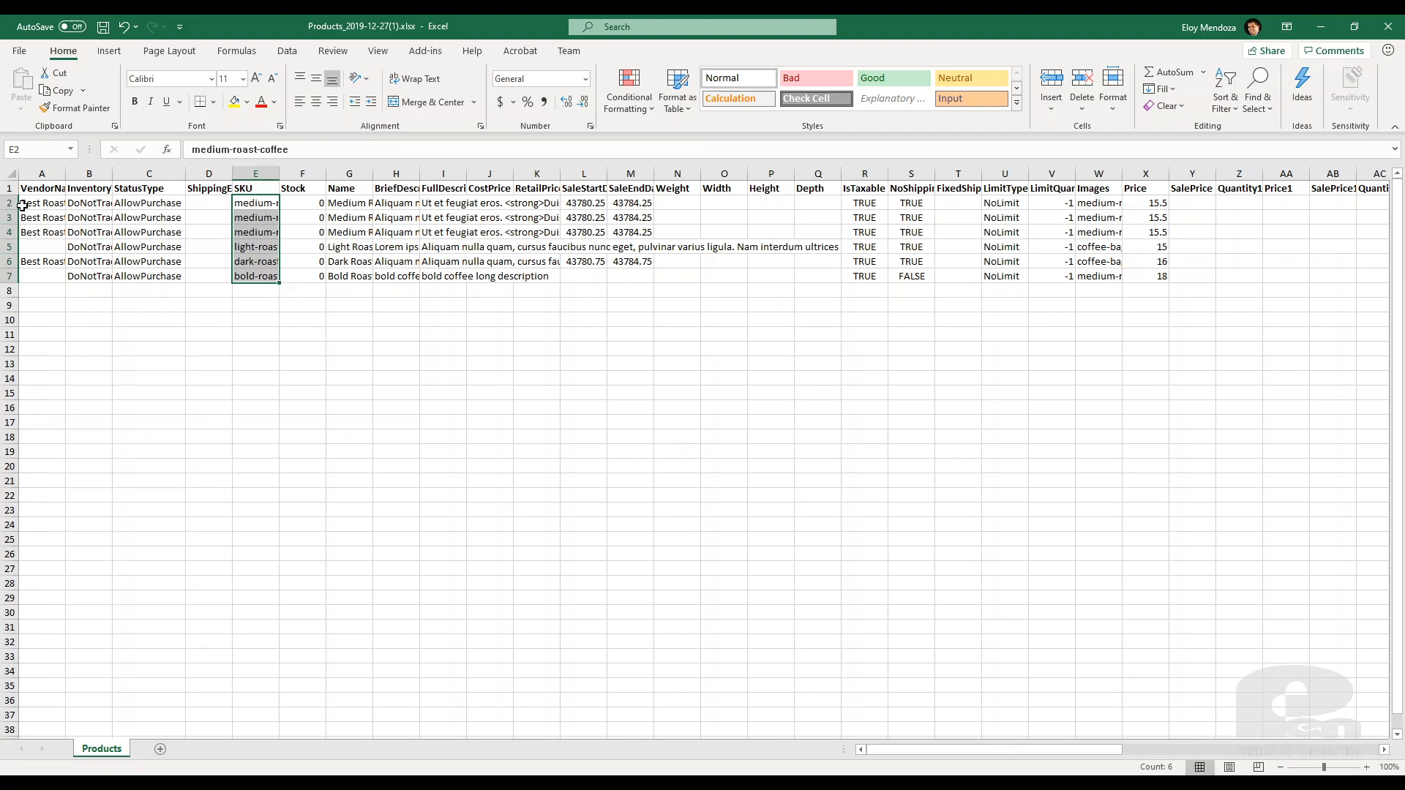
- Trim the exported sheet to the header row and a single Medium Roast Coffee row
click(41, 202)
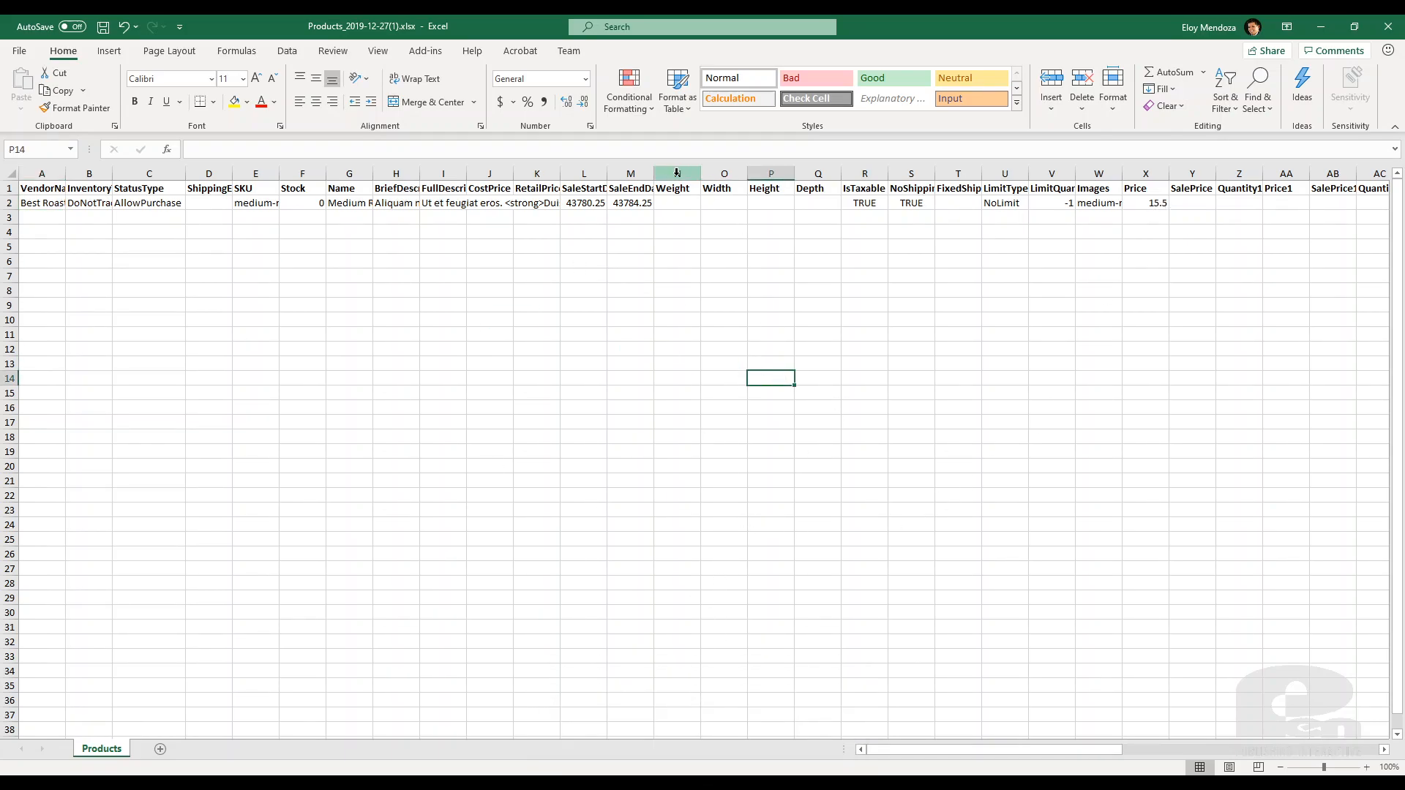
drag(676, 172, 816, 173)
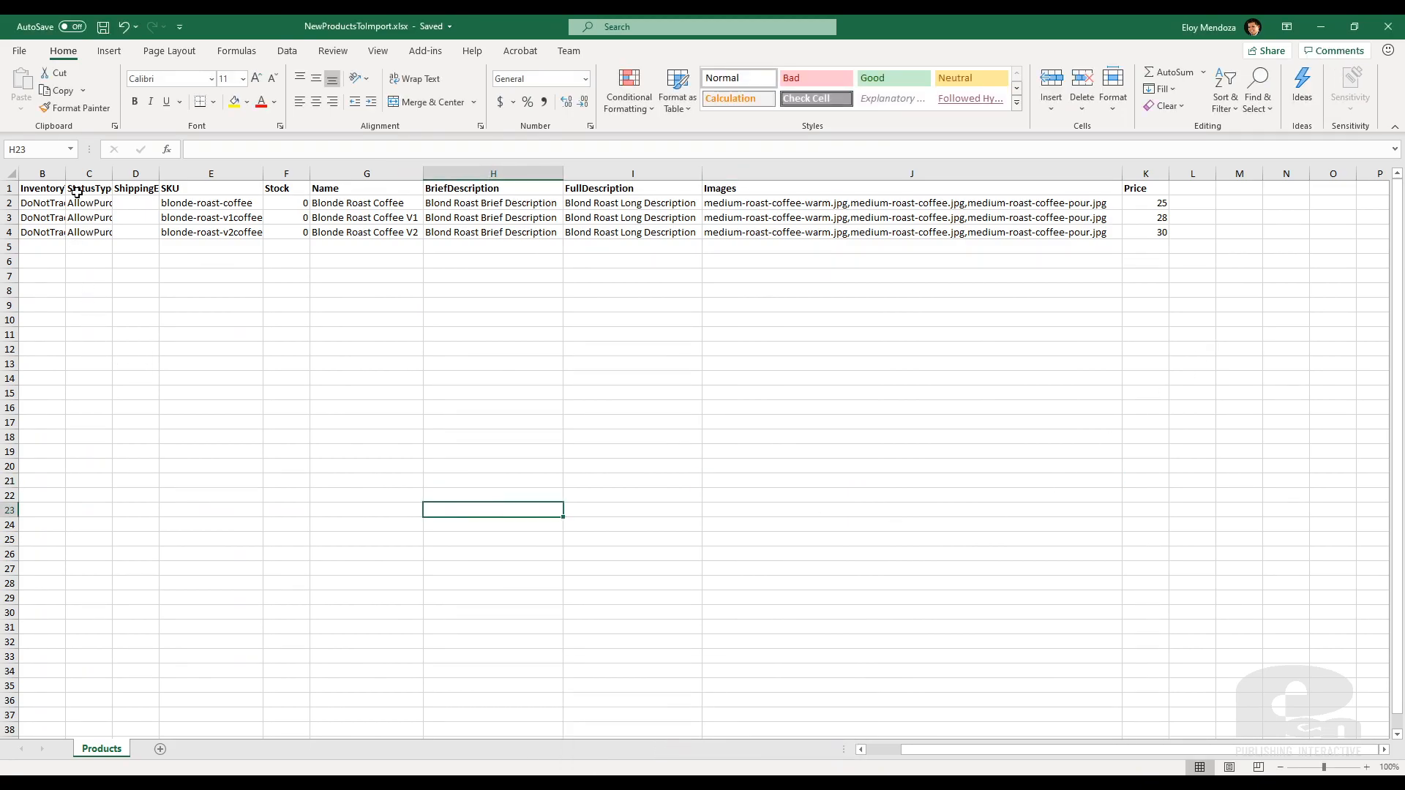
mouse_move(63, 169)
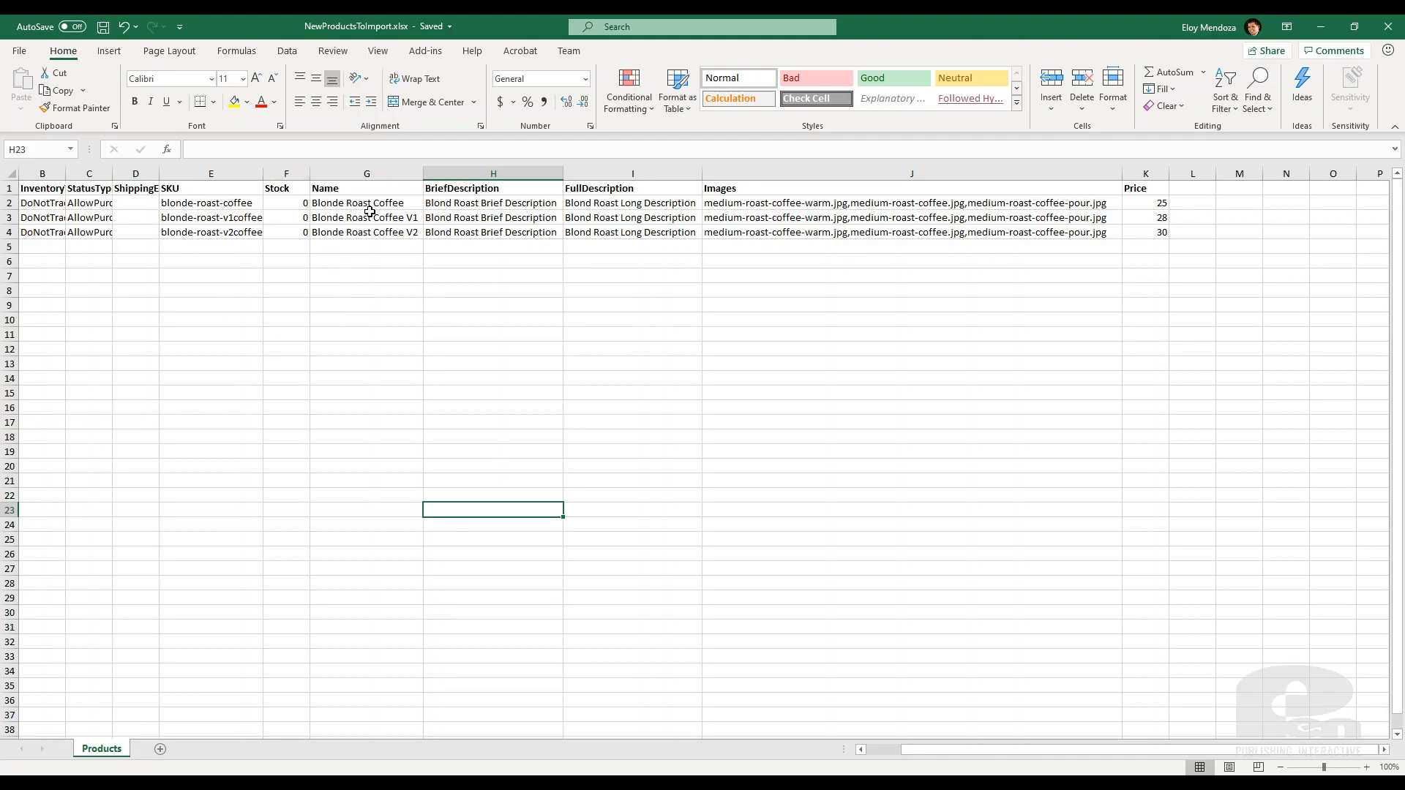
mouse_move(729, 202)
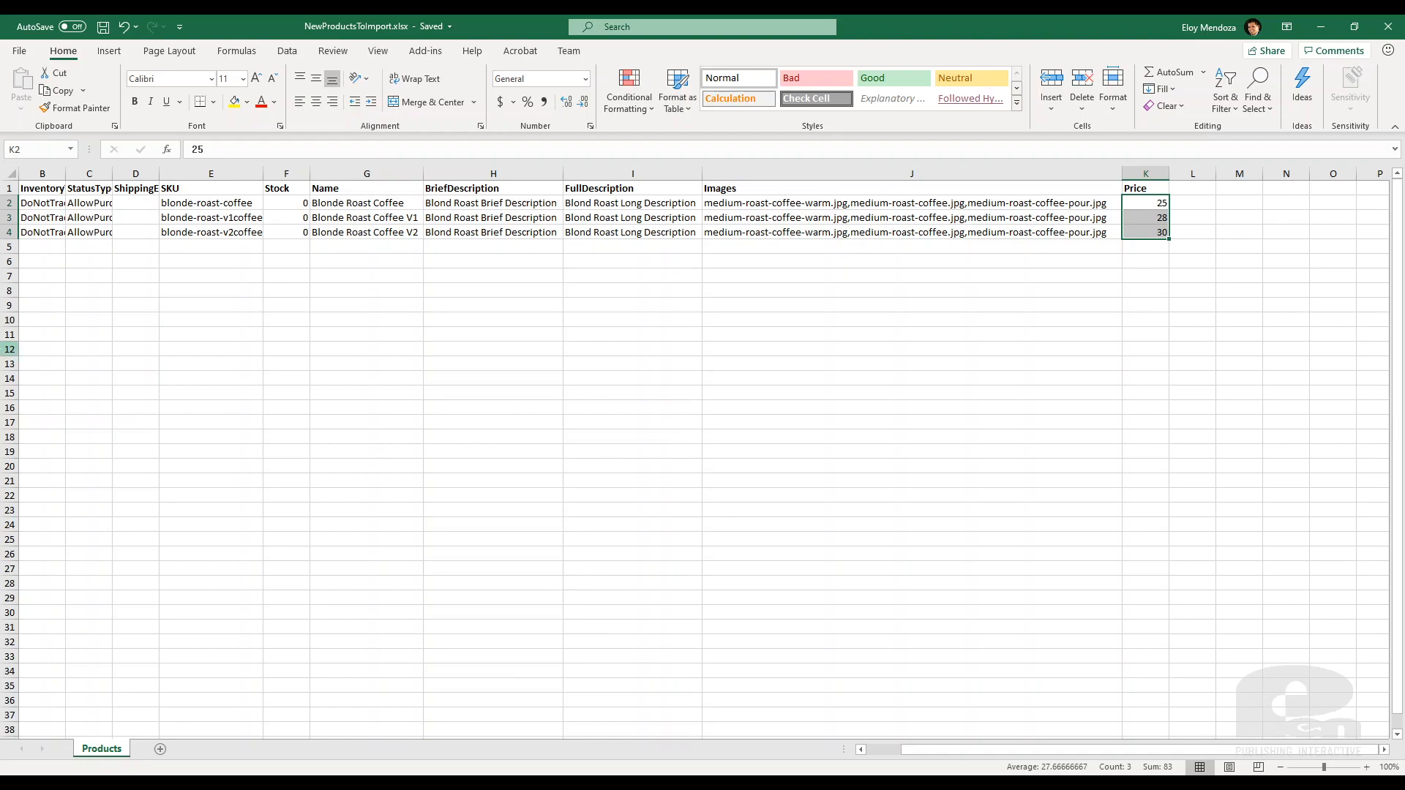
mouse_move(946, 727)
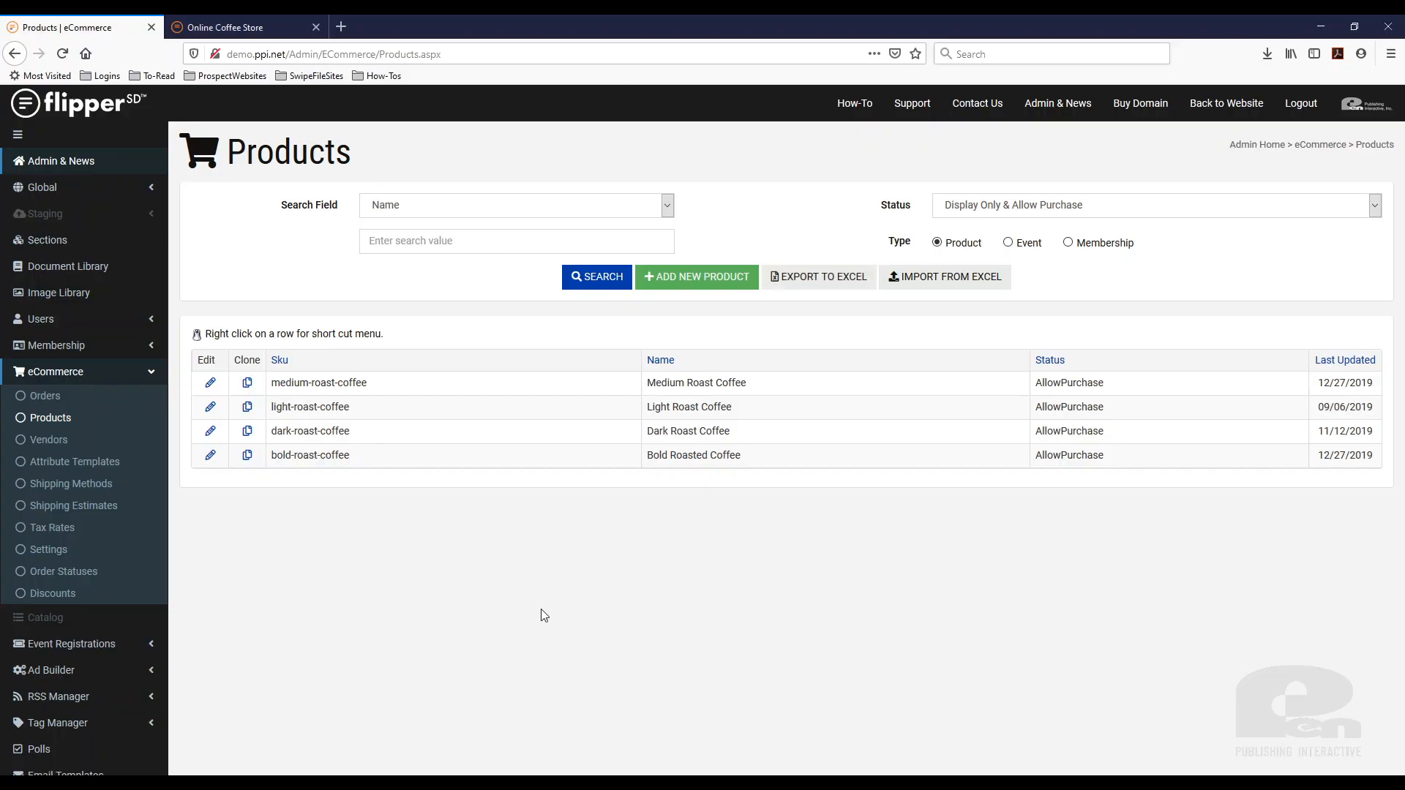
mouse_move(43, 370)
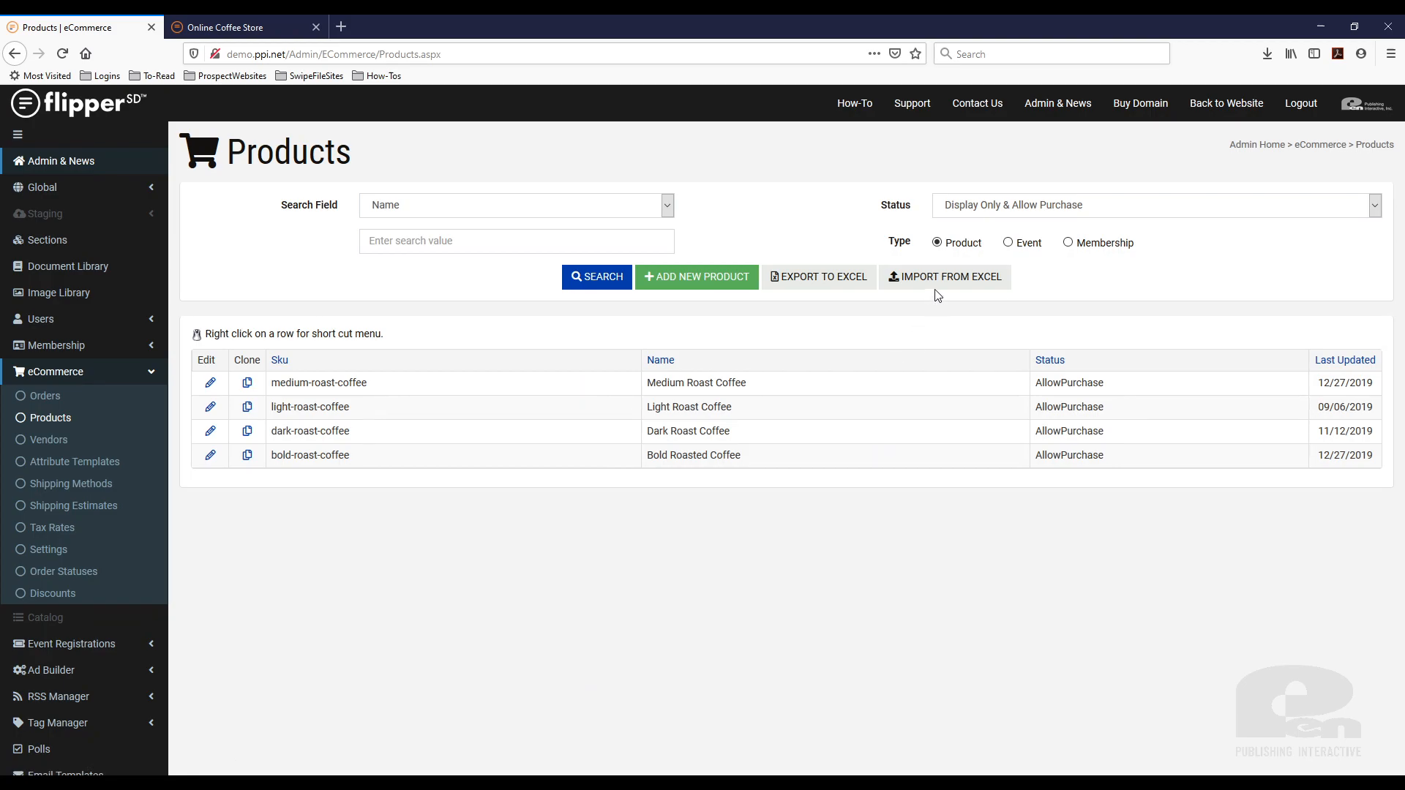
- Start a product import from Excel and delete the existing Batch Product Import map
click(944, 277)
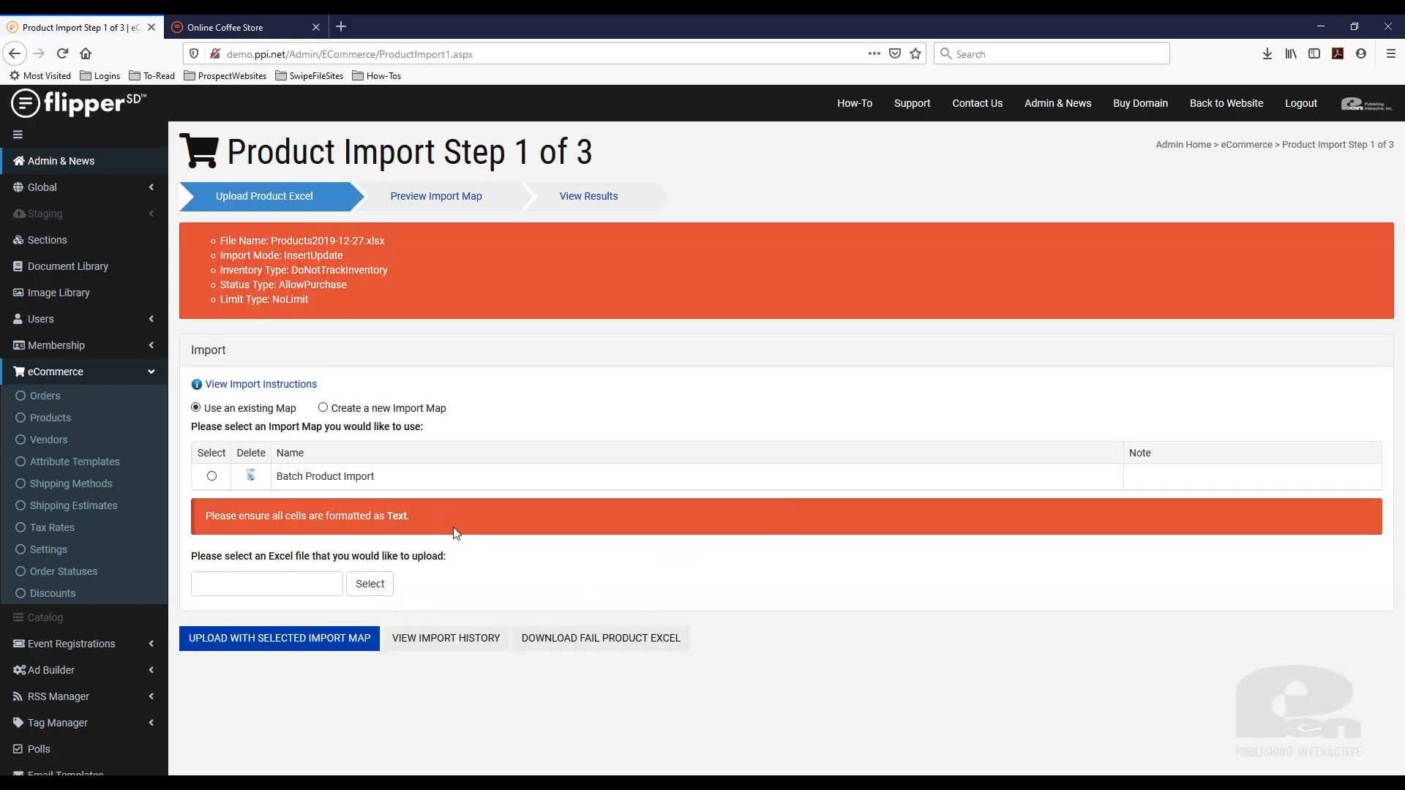
mouse_move(313, 489)
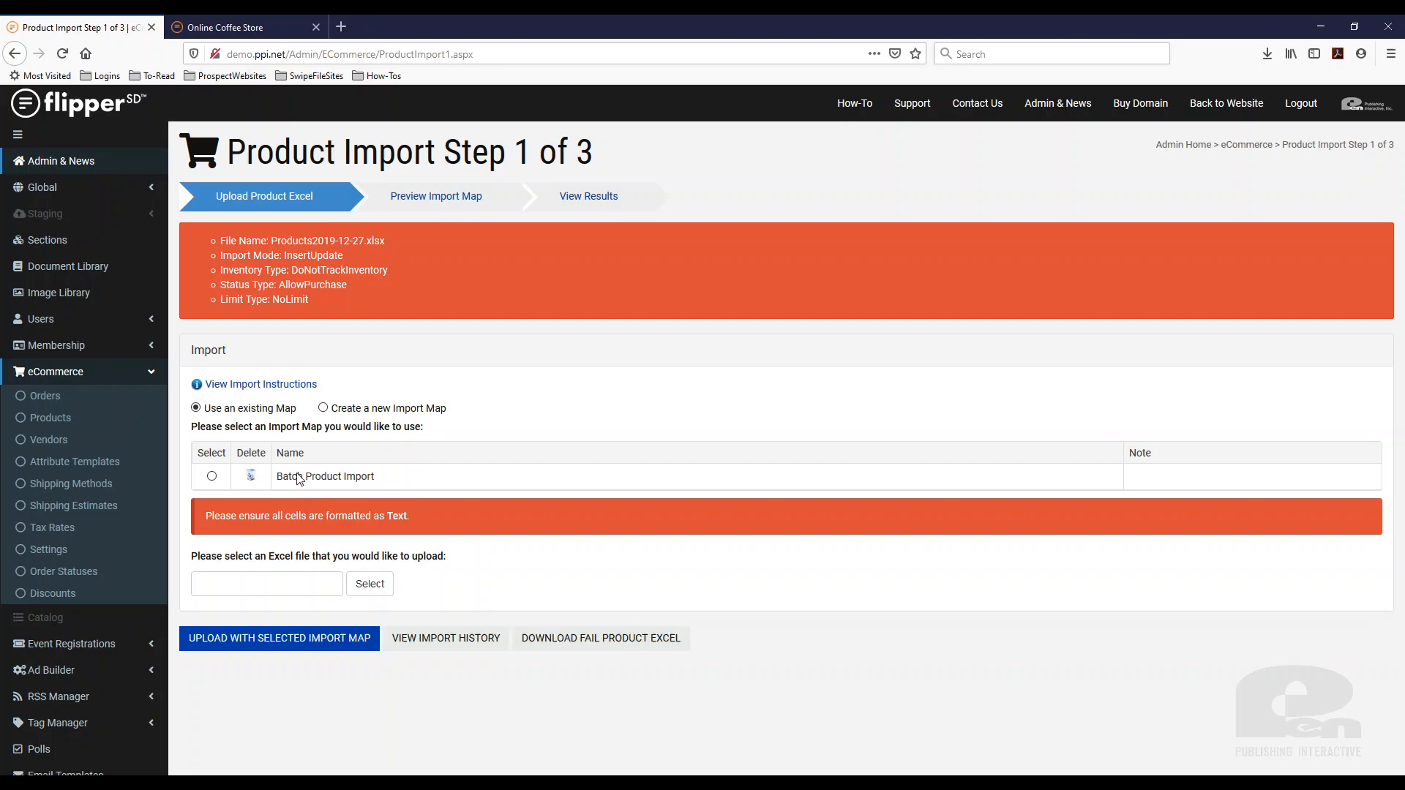
mouse_move(257, 485)
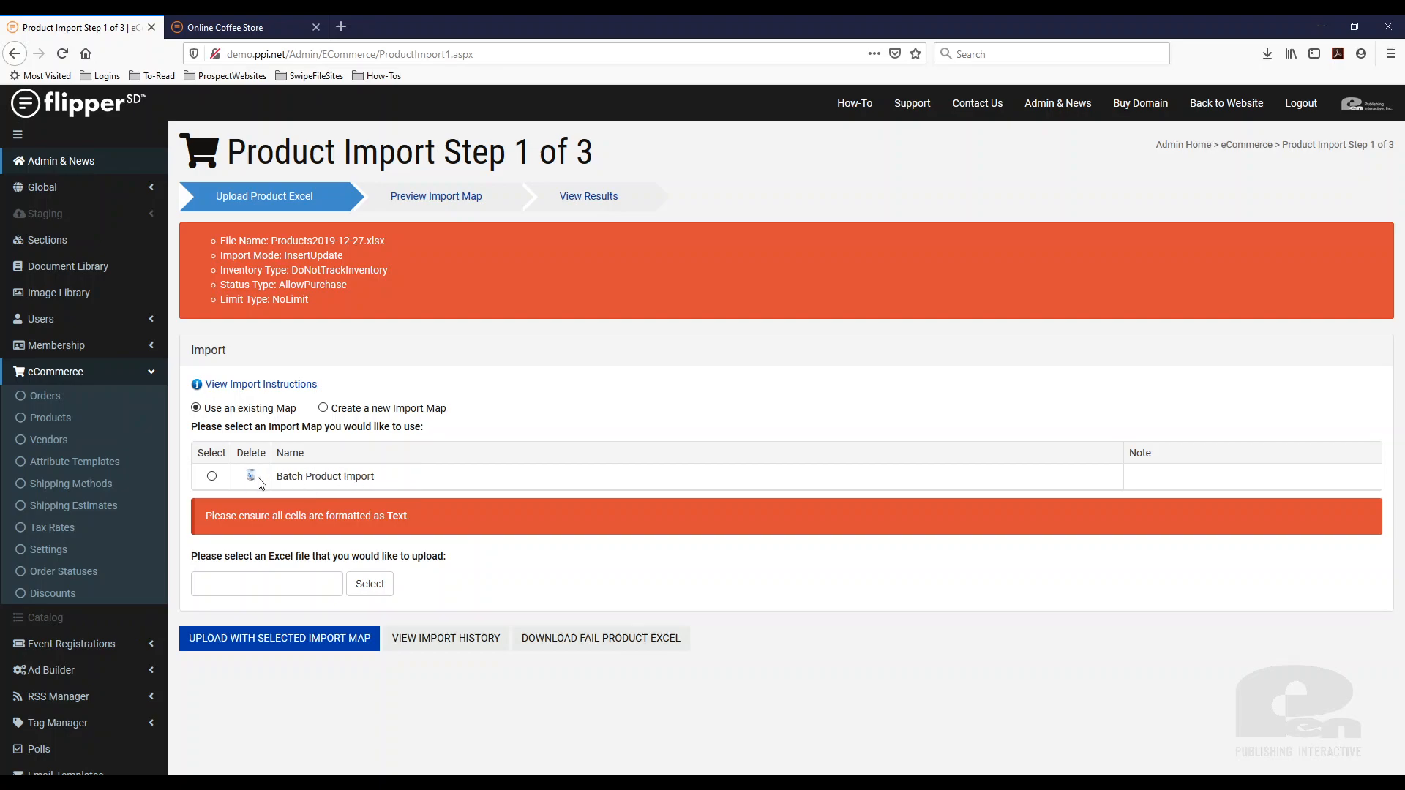
click(251, 475)
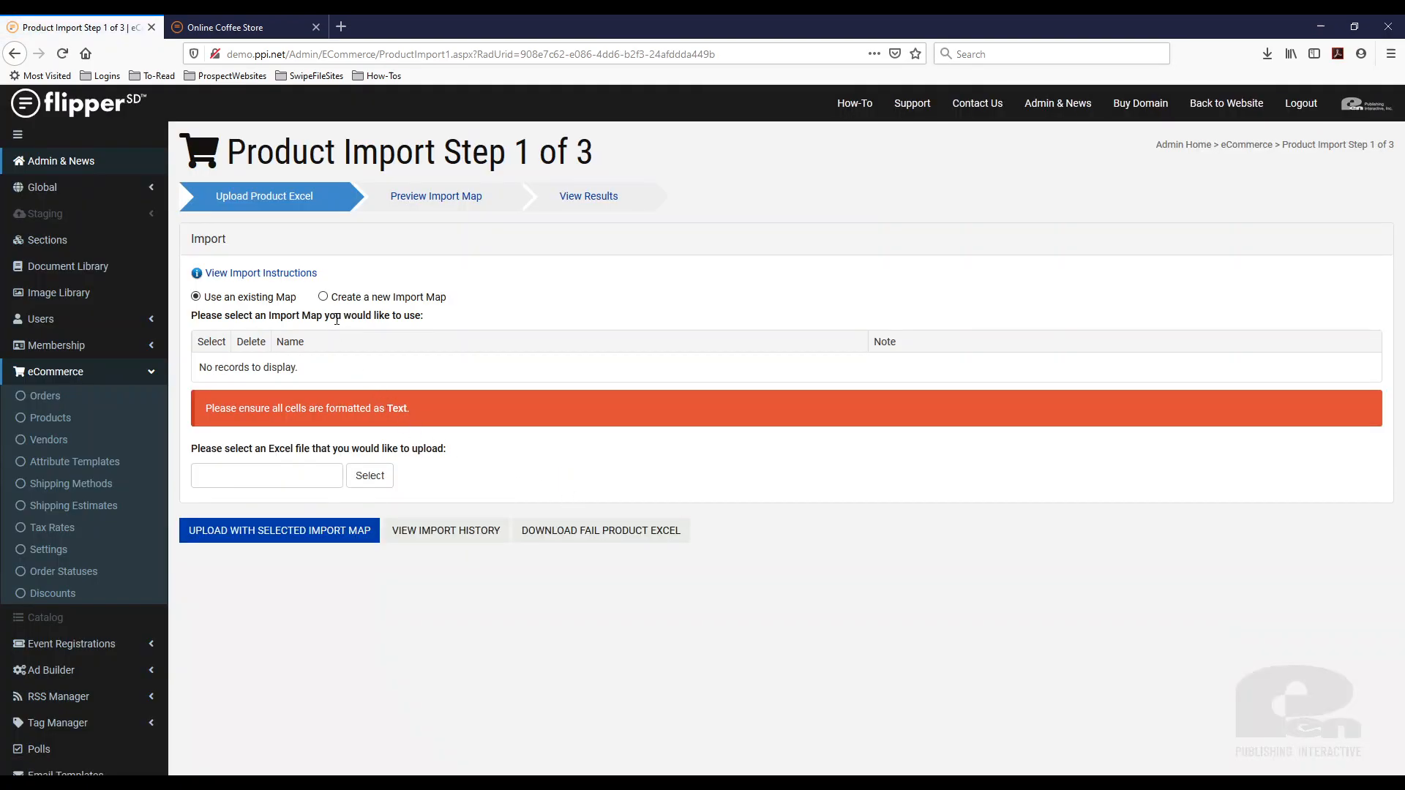
- Create a new import map, upload NewProductsToImport.xlsx and continue to configure the map
click(322, 297)
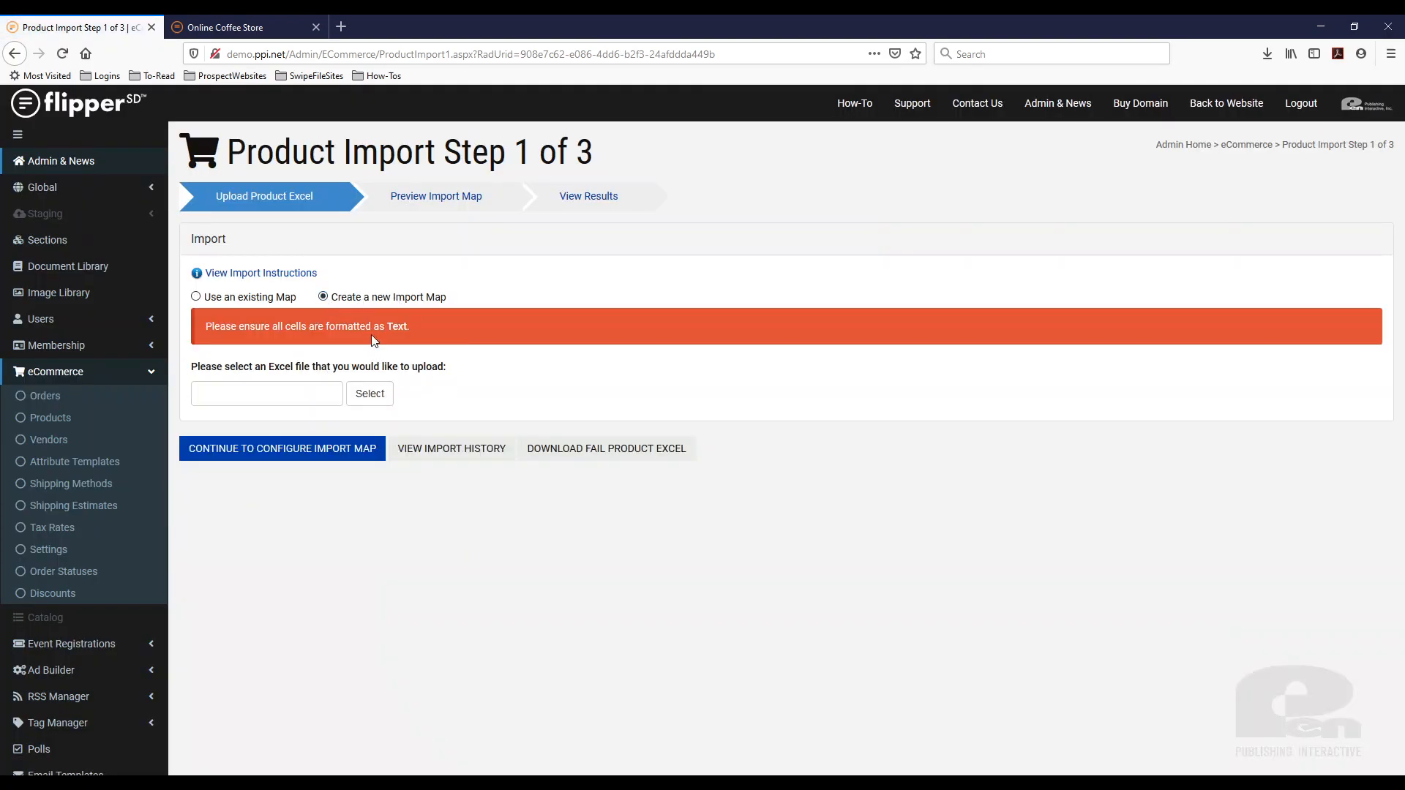
click(322, 297)
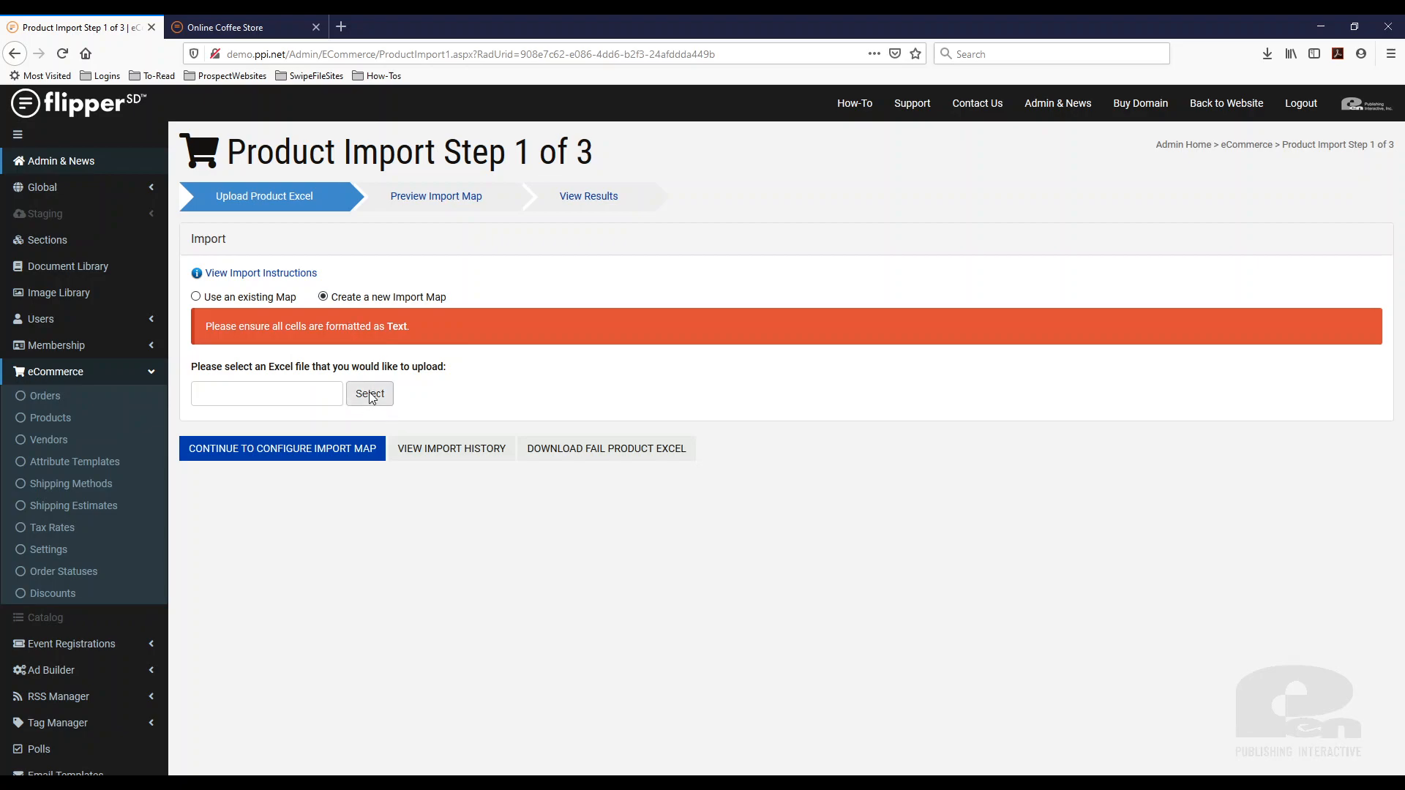
click(369, 394)
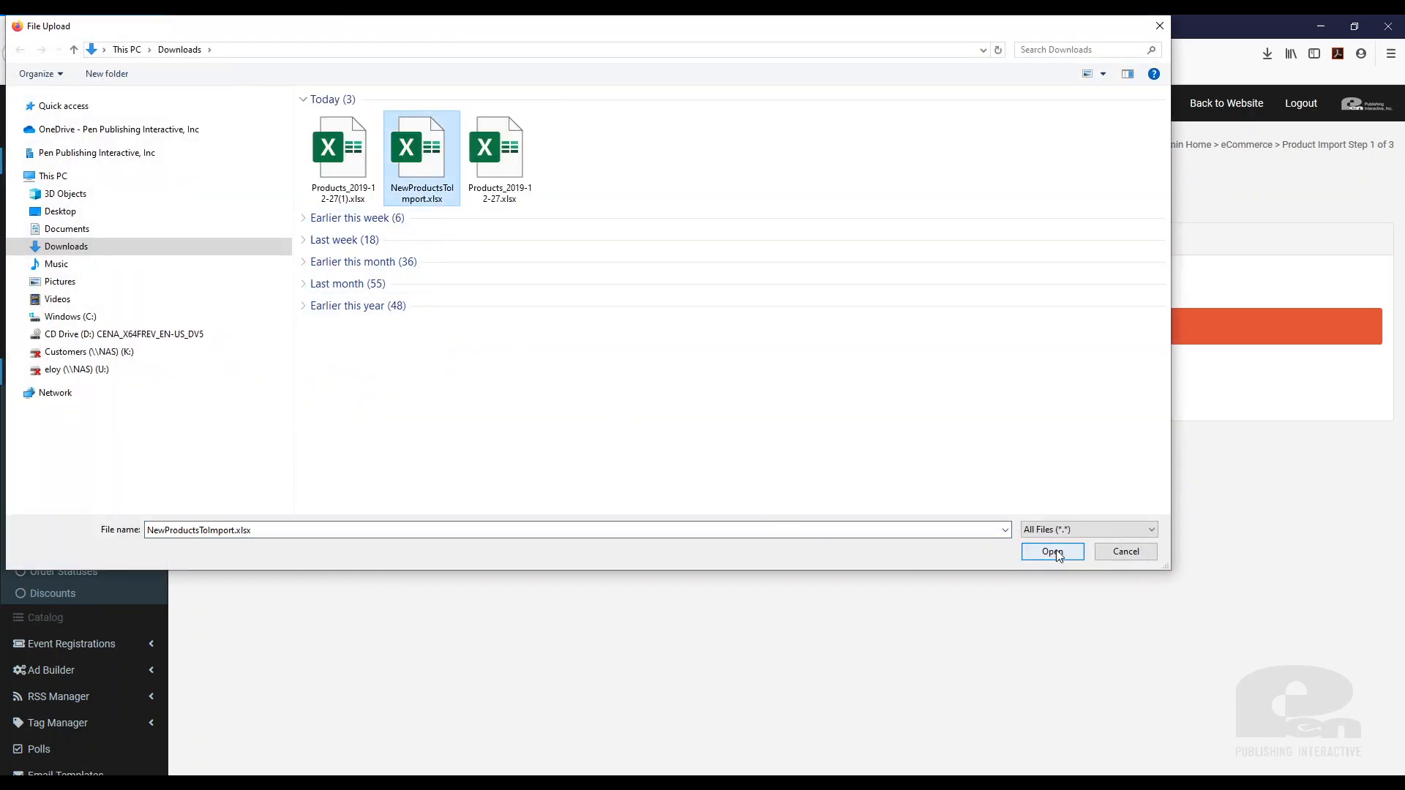
click(1052, 551)
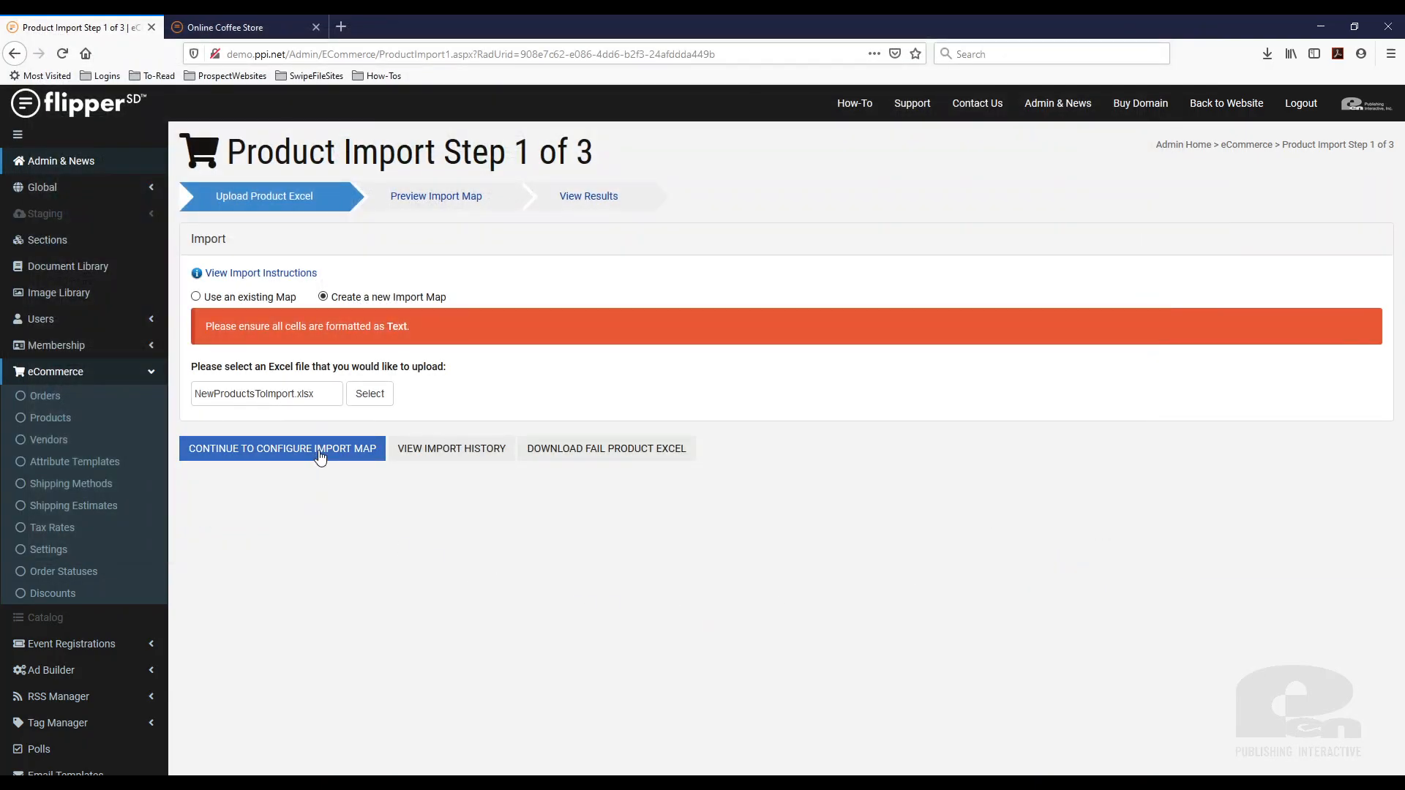
click(281, 448)
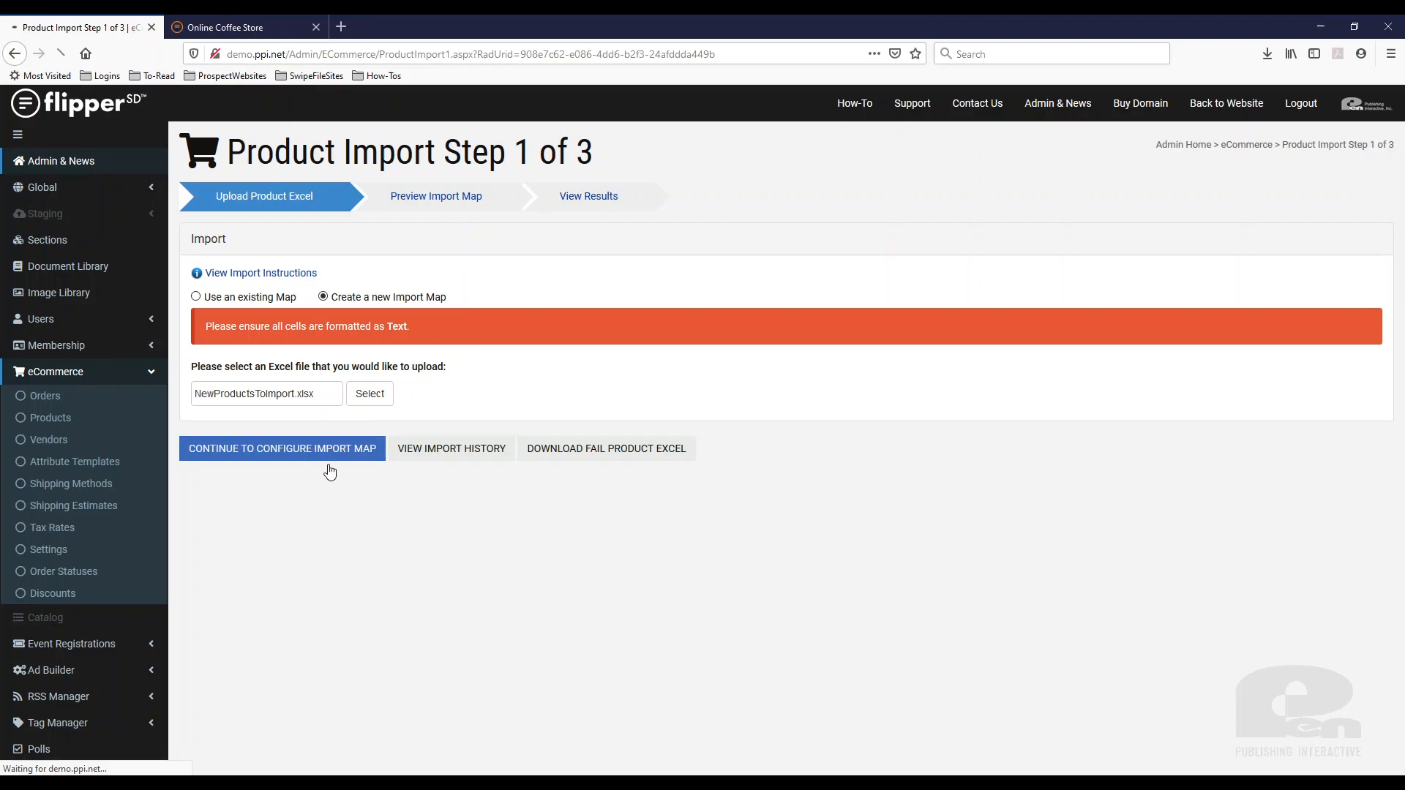
click(281, 447)
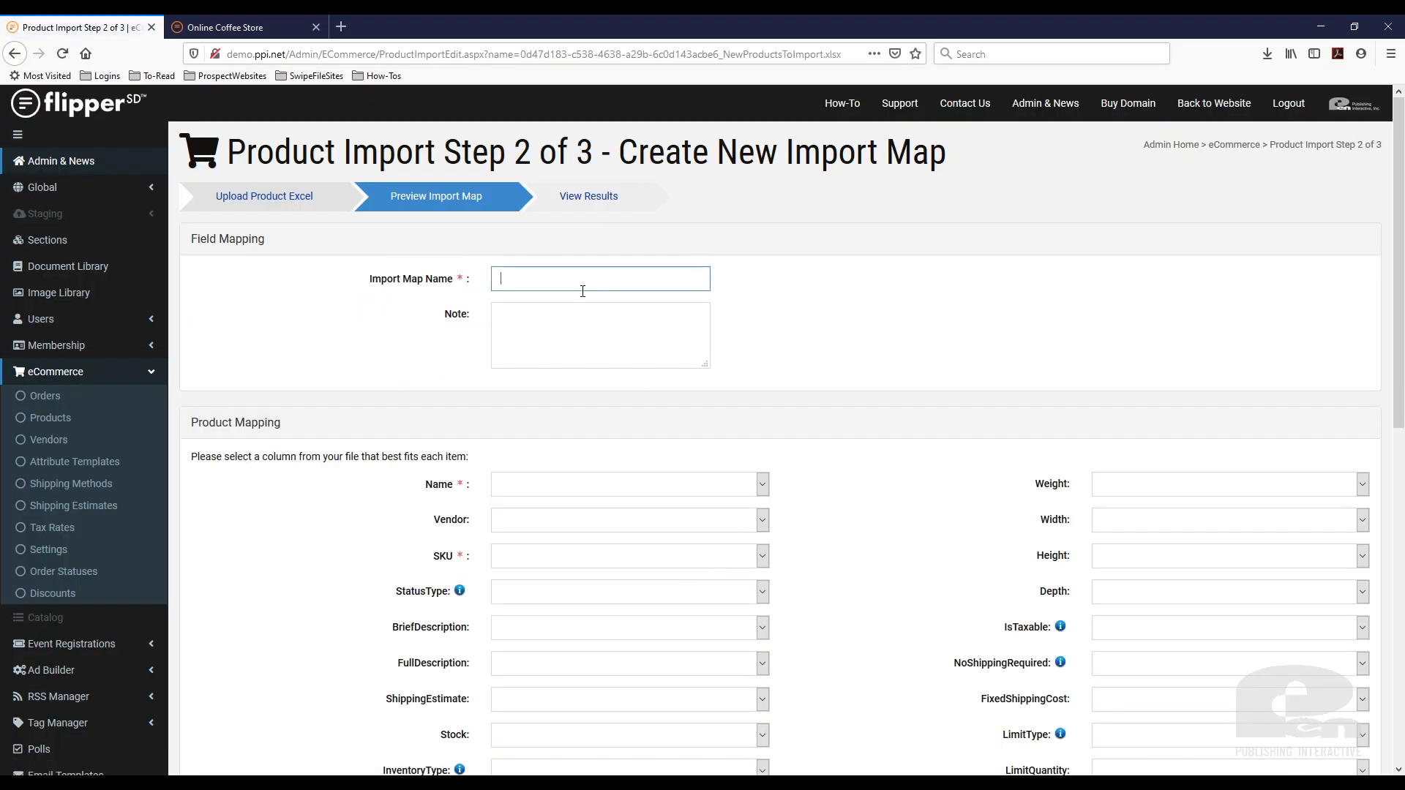
- Name the map 'Batch Product Import' and map Name, SKU and BriefDescription to their columns
text(Batch Product Import)
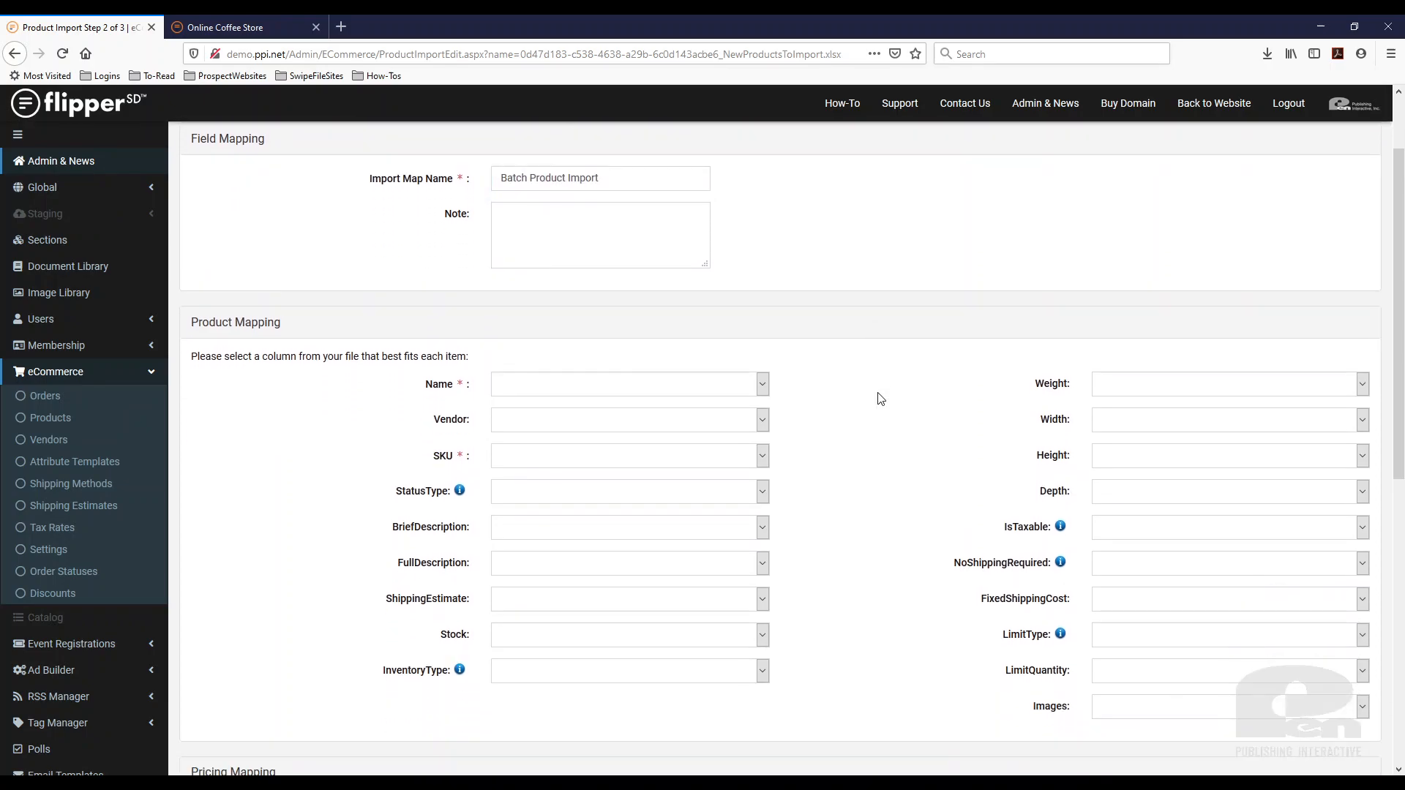
scroll(down, 3)
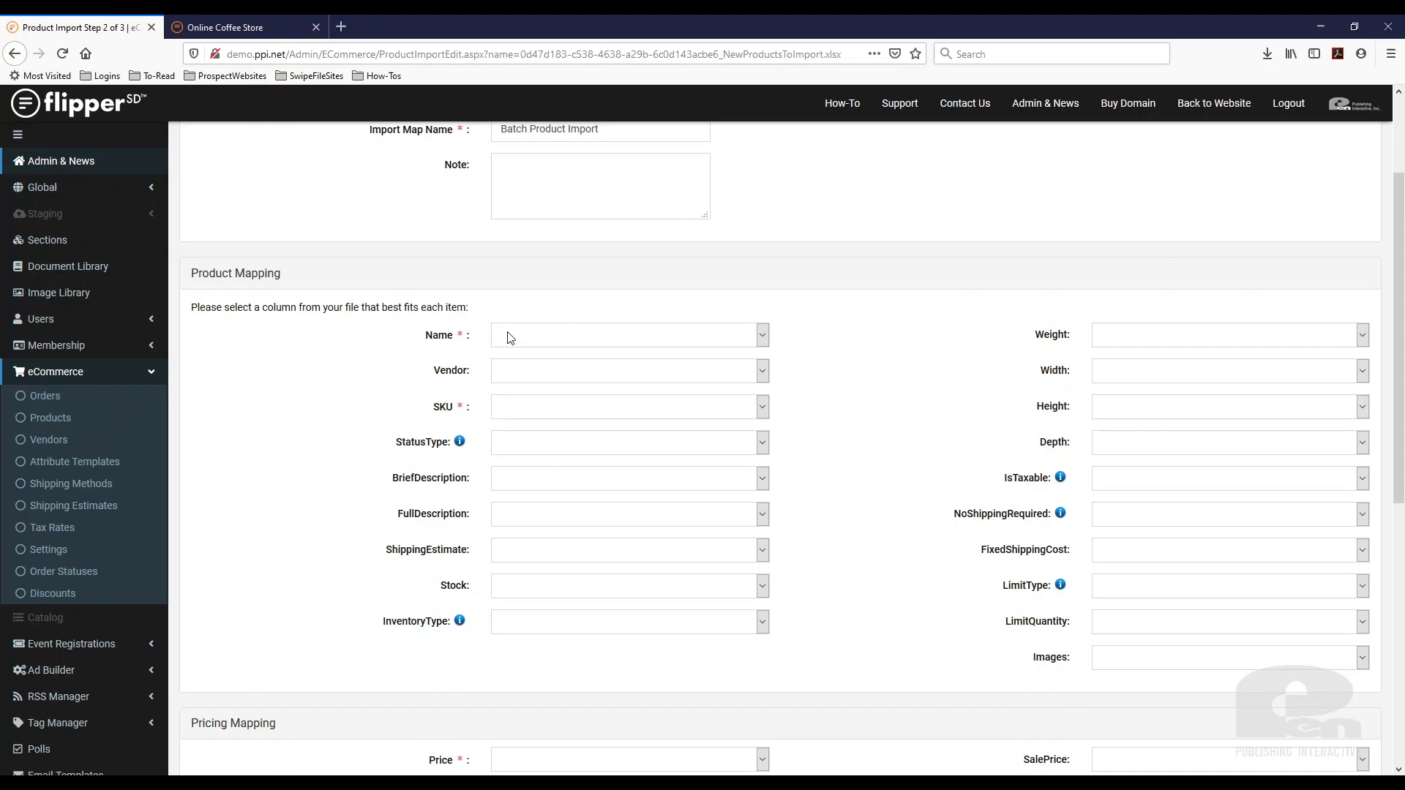
mouse_move(620, 711)
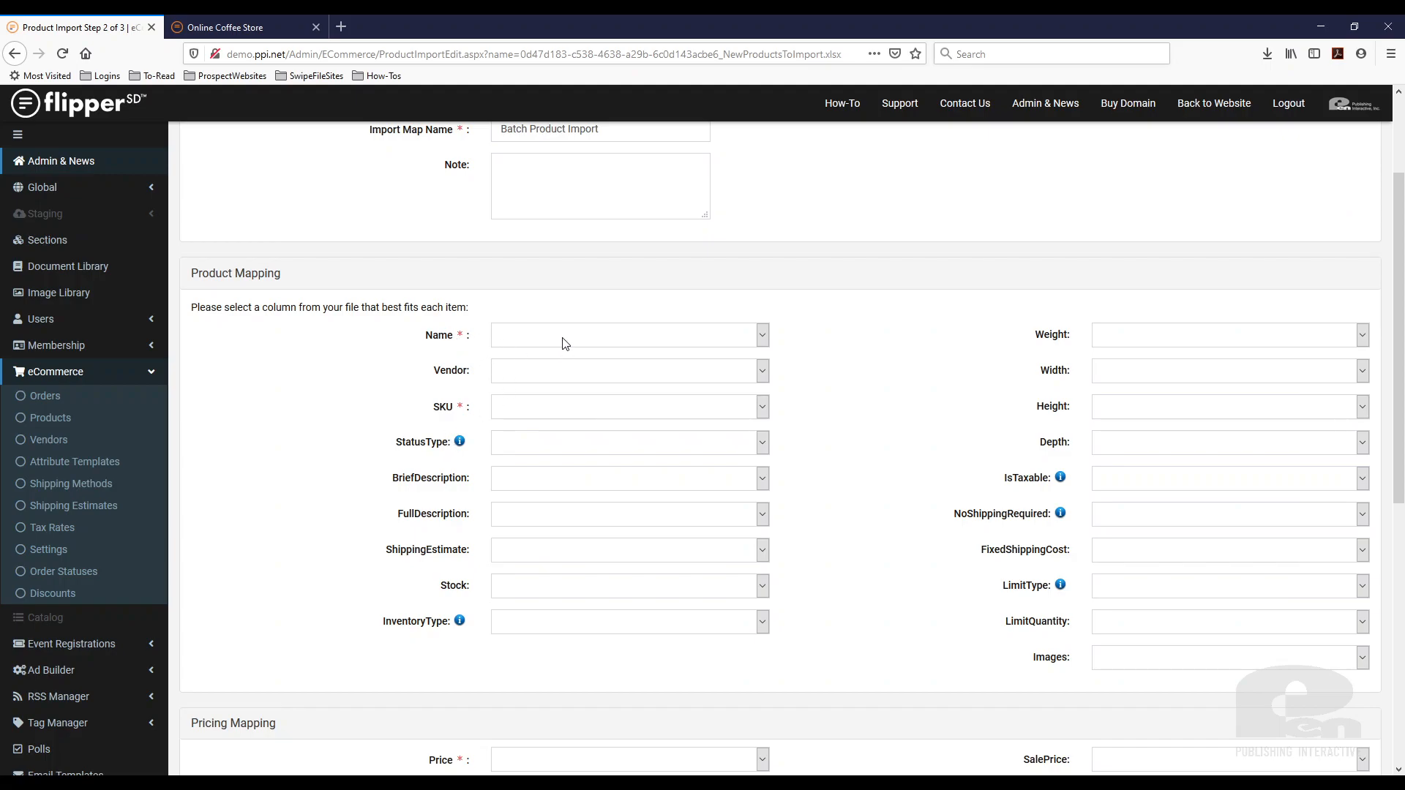
mouse_move(461, 435)
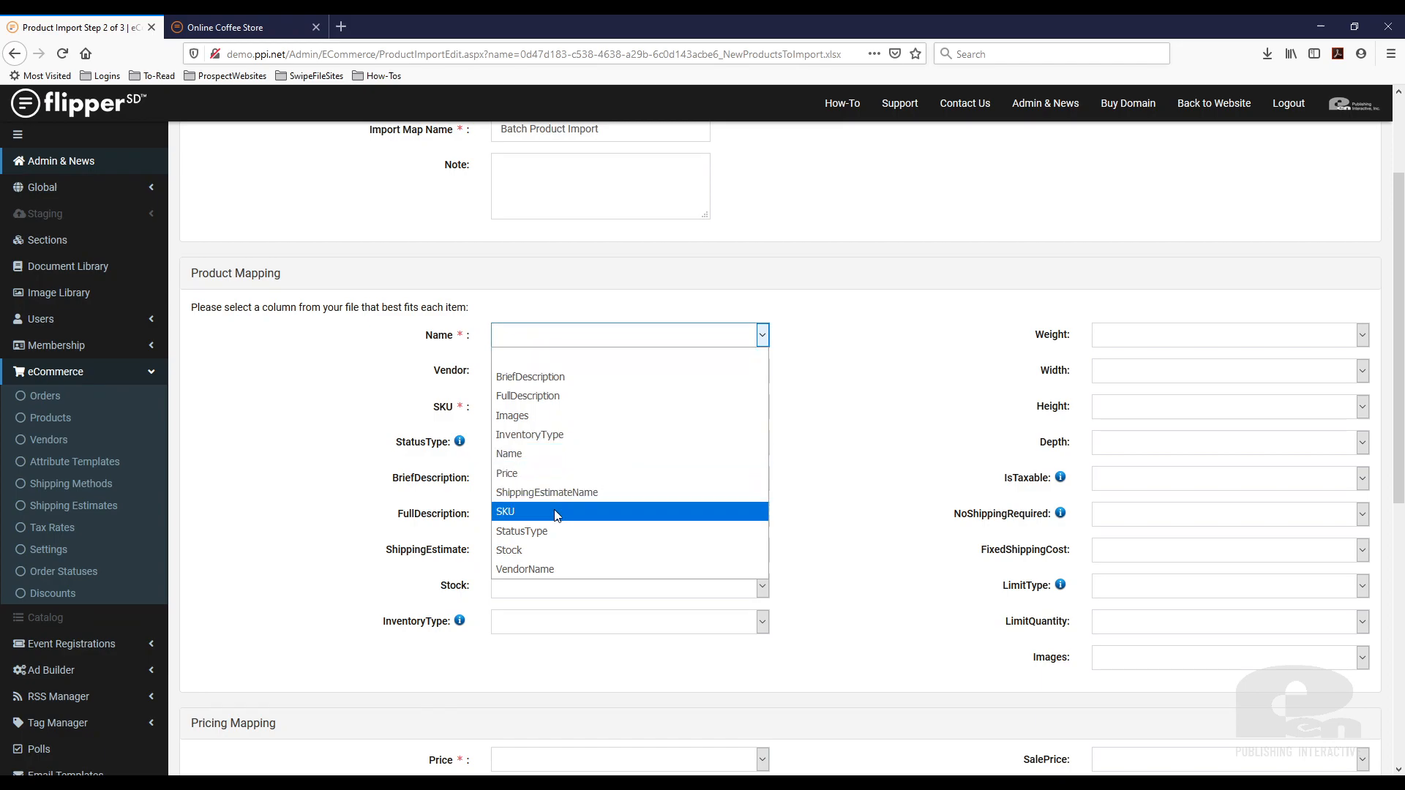
click(508, 454)
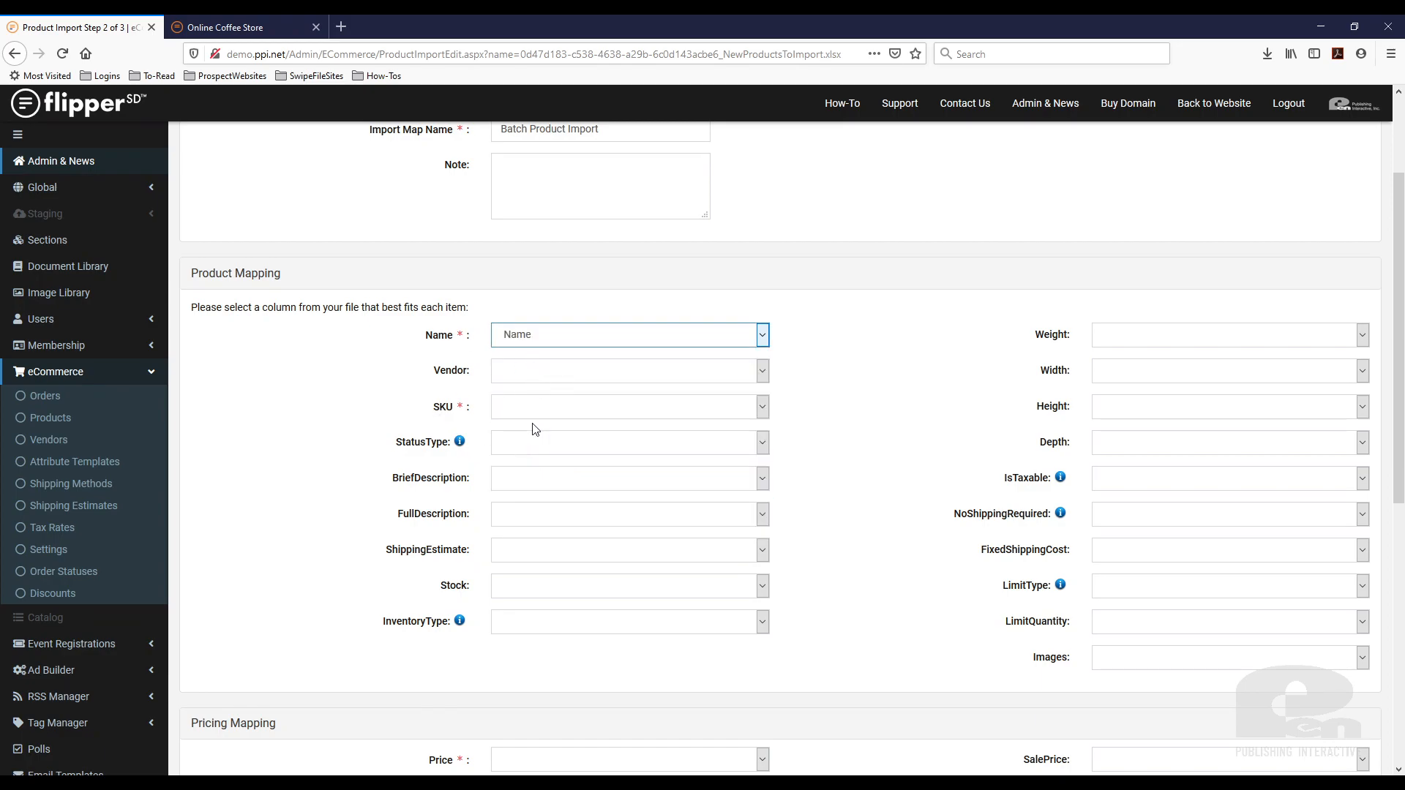
click(628, 405)
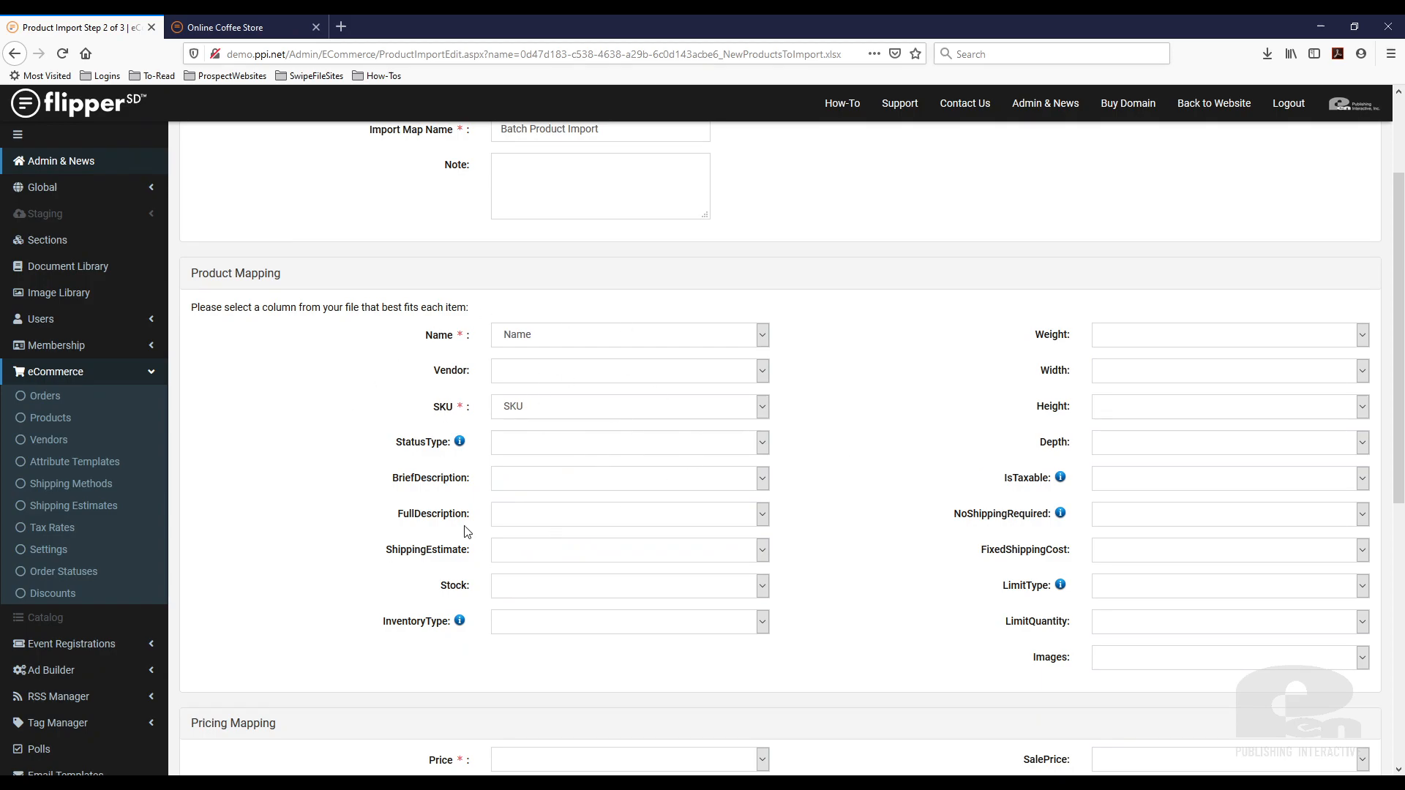
click(628, 478)
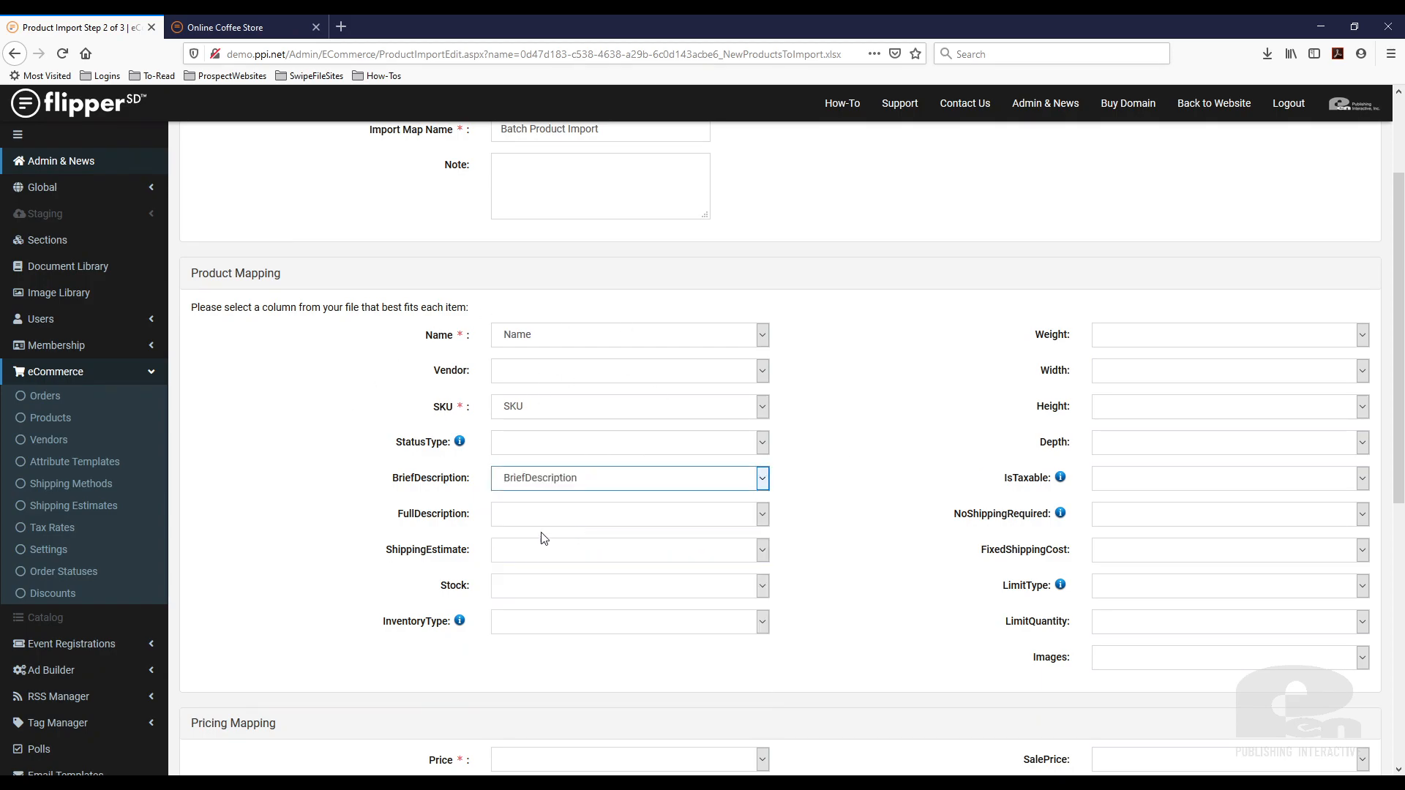
- Map FullDescription, Images and Stock to their matching spreadsheet columns
click(628, 513)
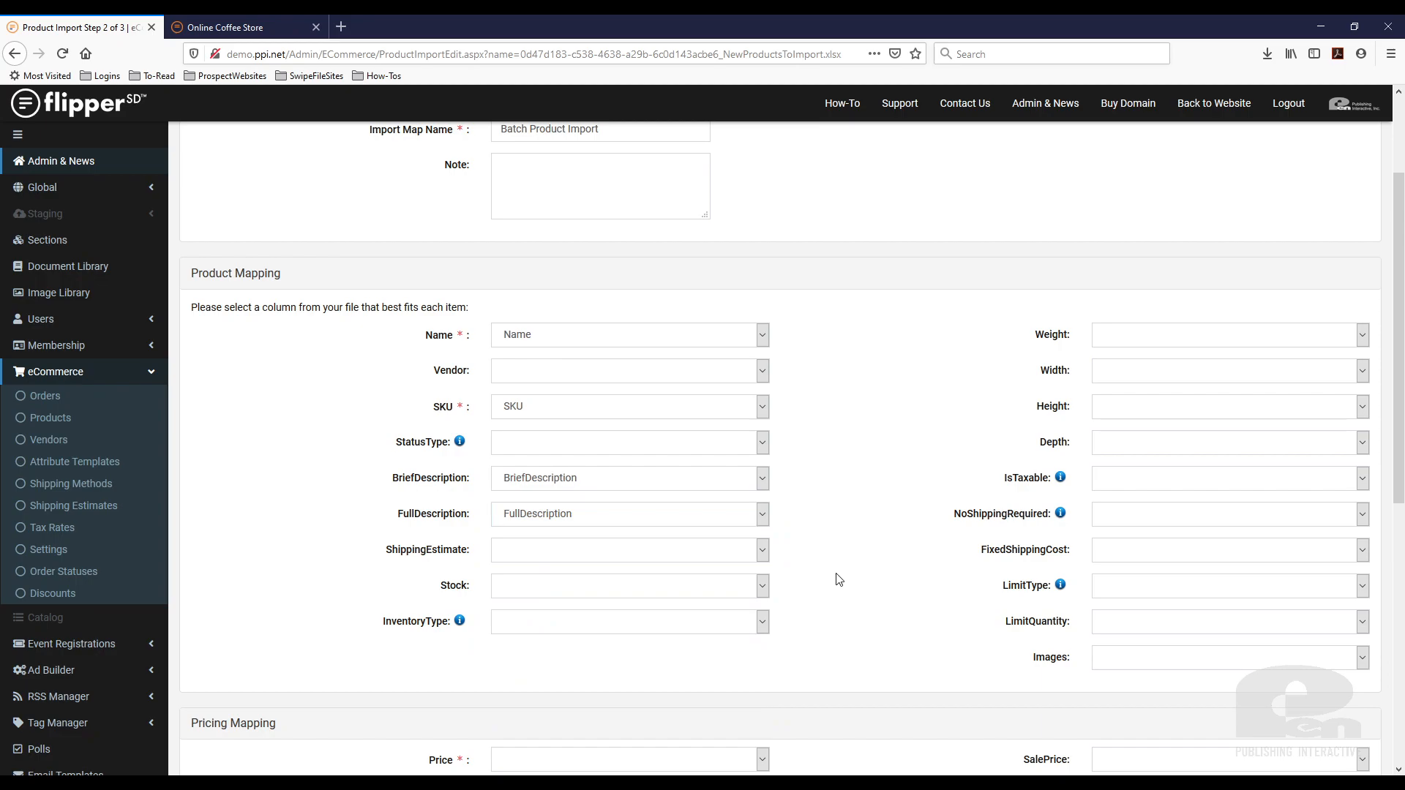
mouse_move(1219, 676)
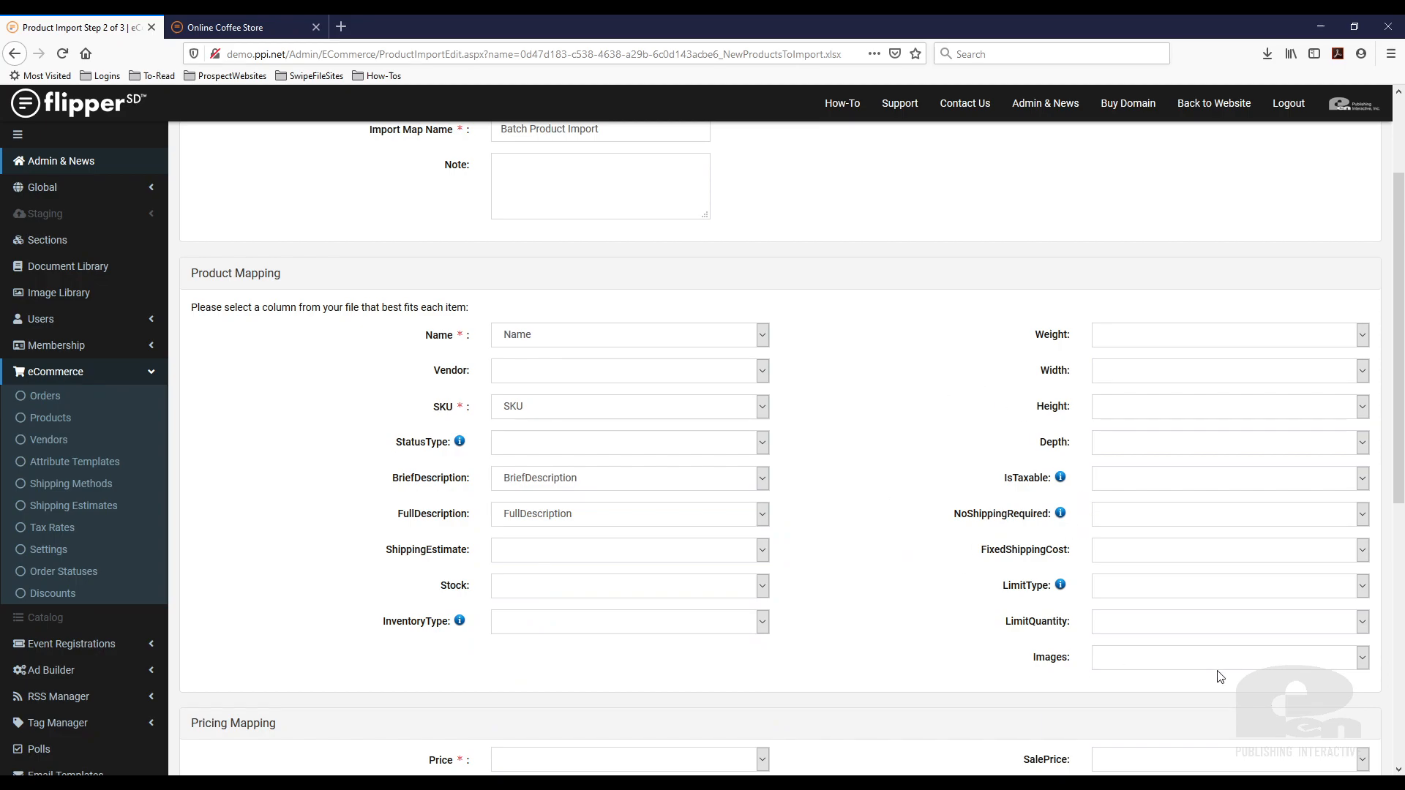
click(1228, 657)
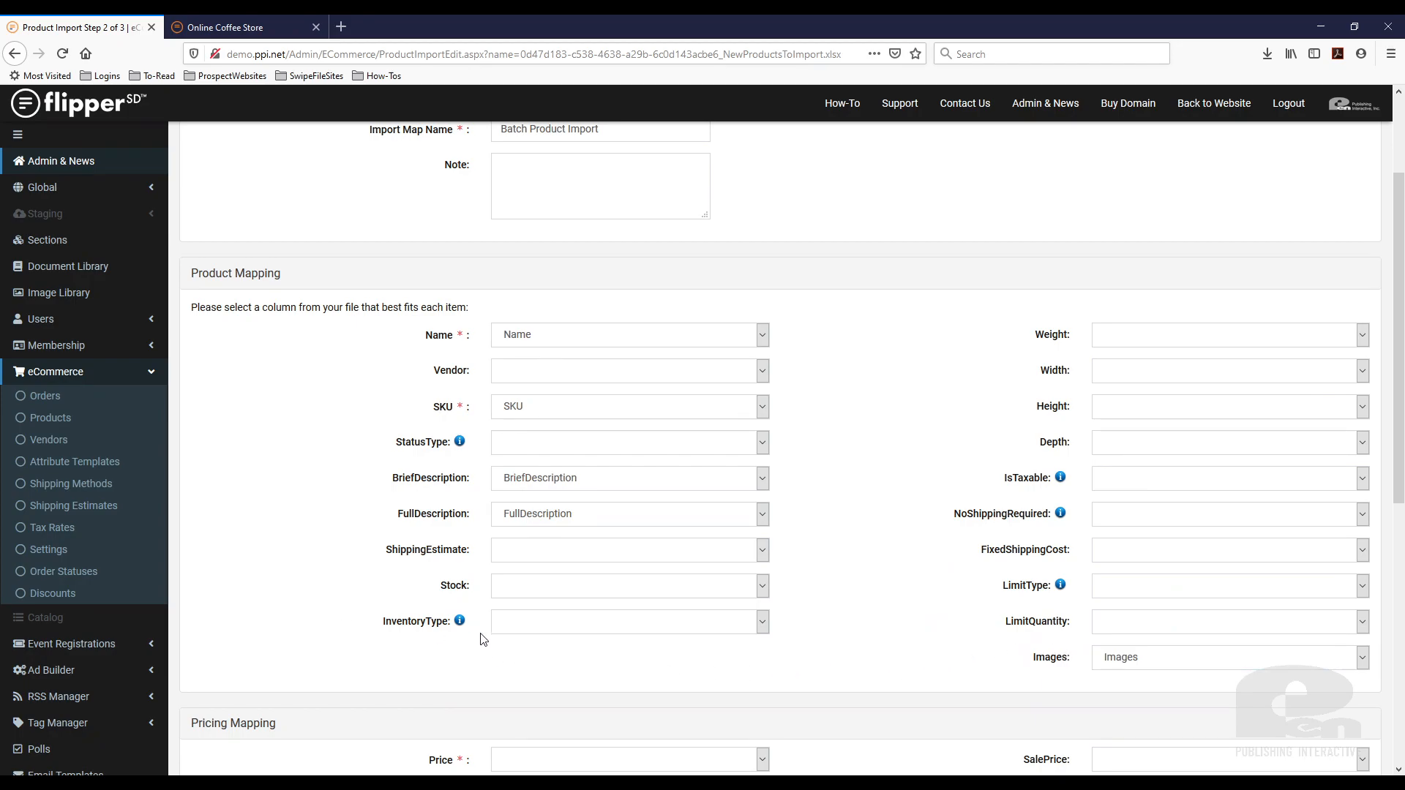
click(628, 585)
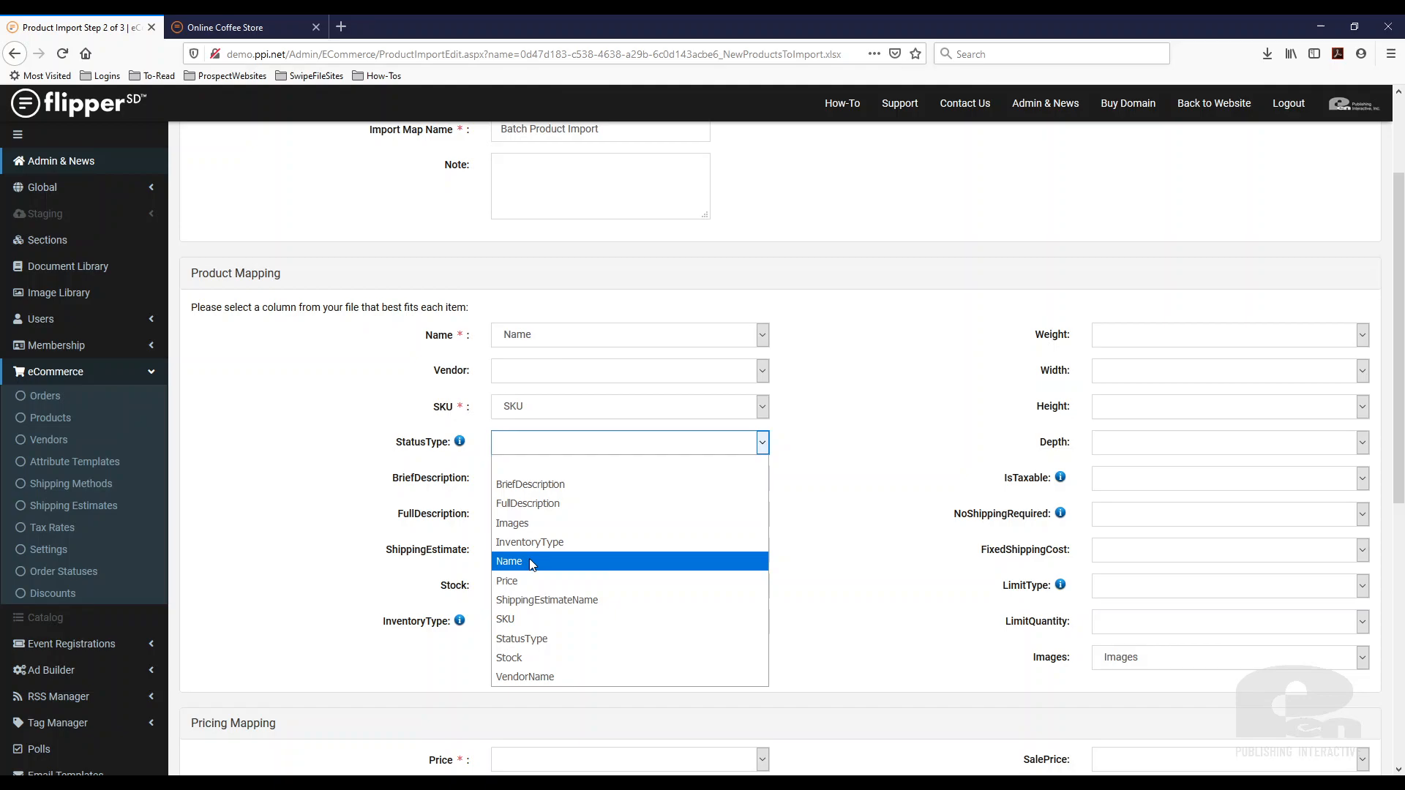
mouse_move(535, 676)
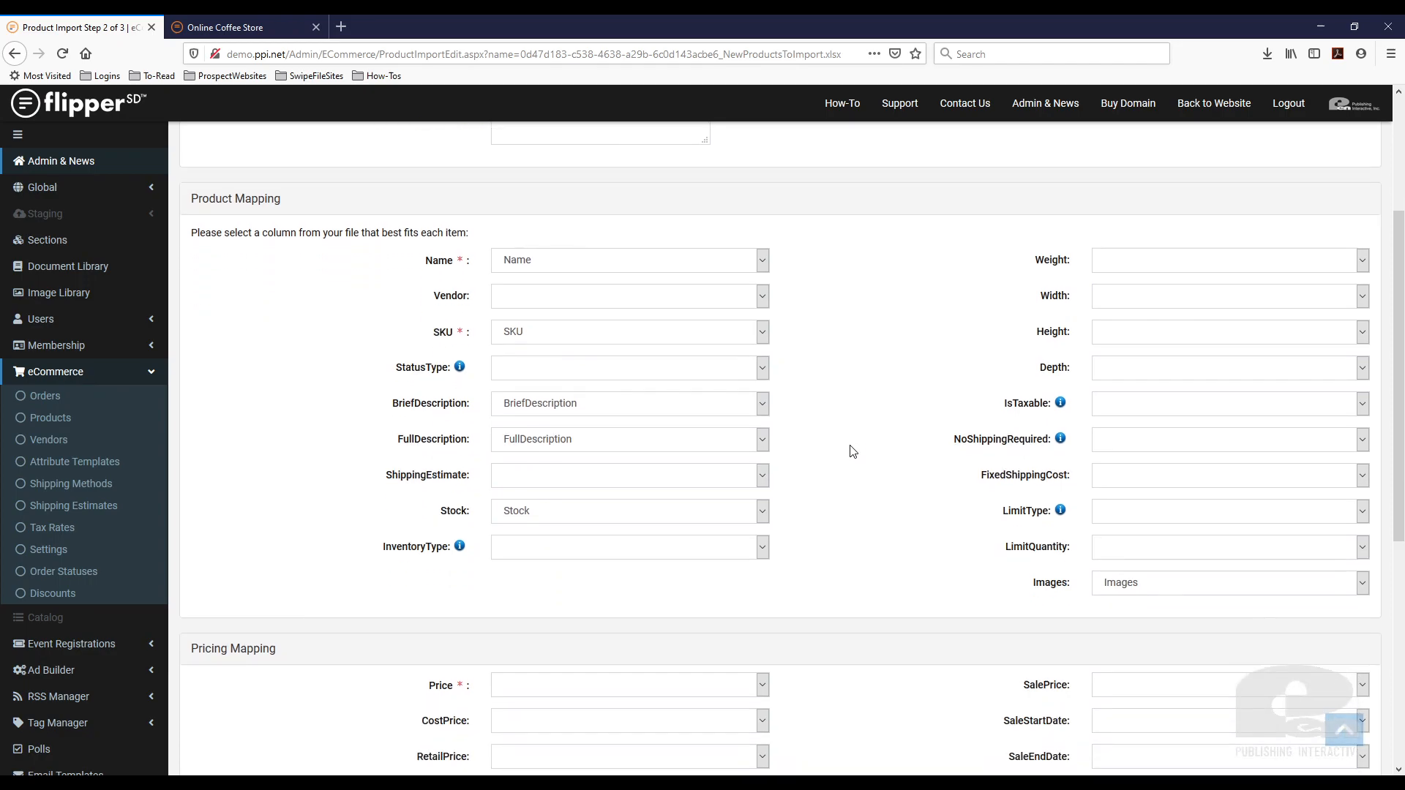
- Map Price to the Price column and save the mapping as a new import map
scroll(down, 3)
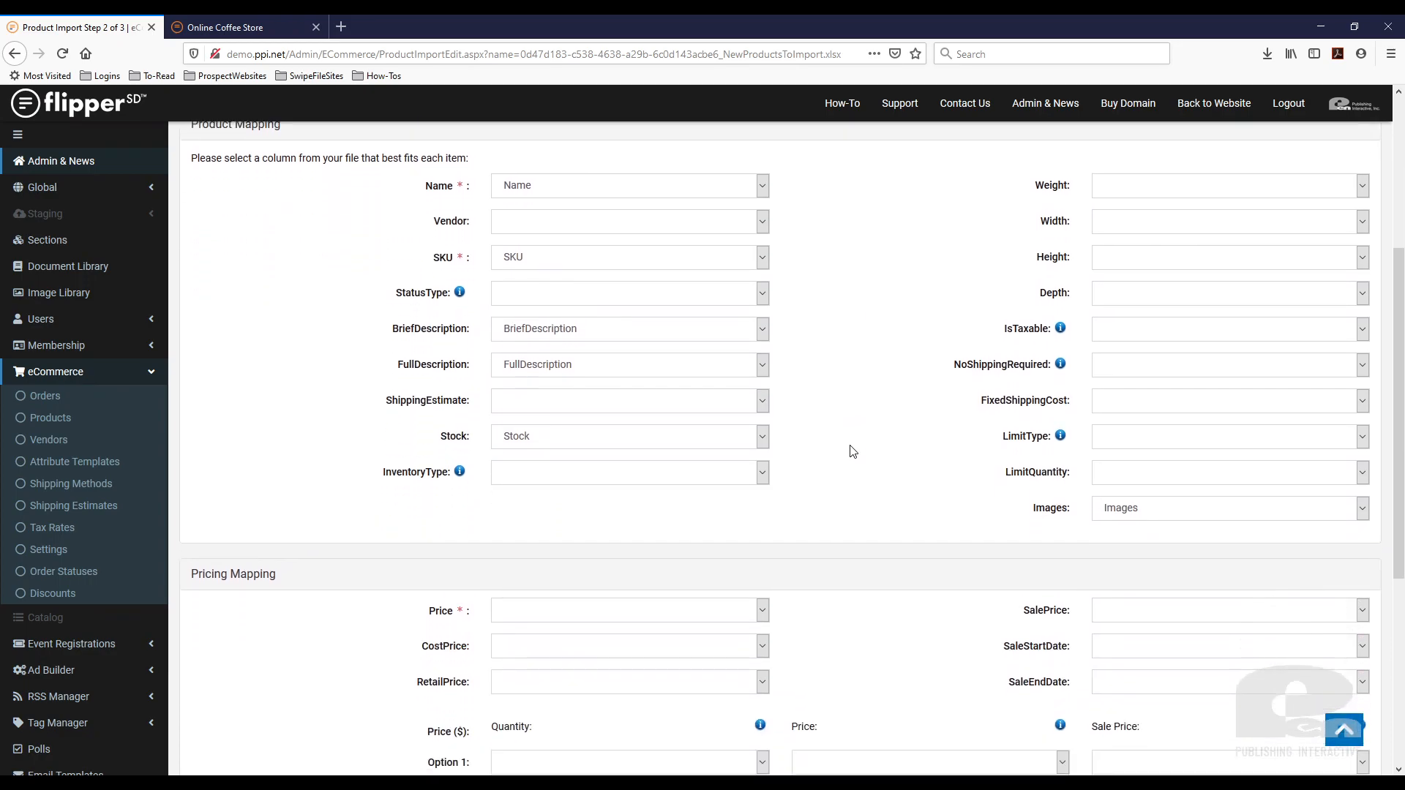
mouse_move(843, 442)
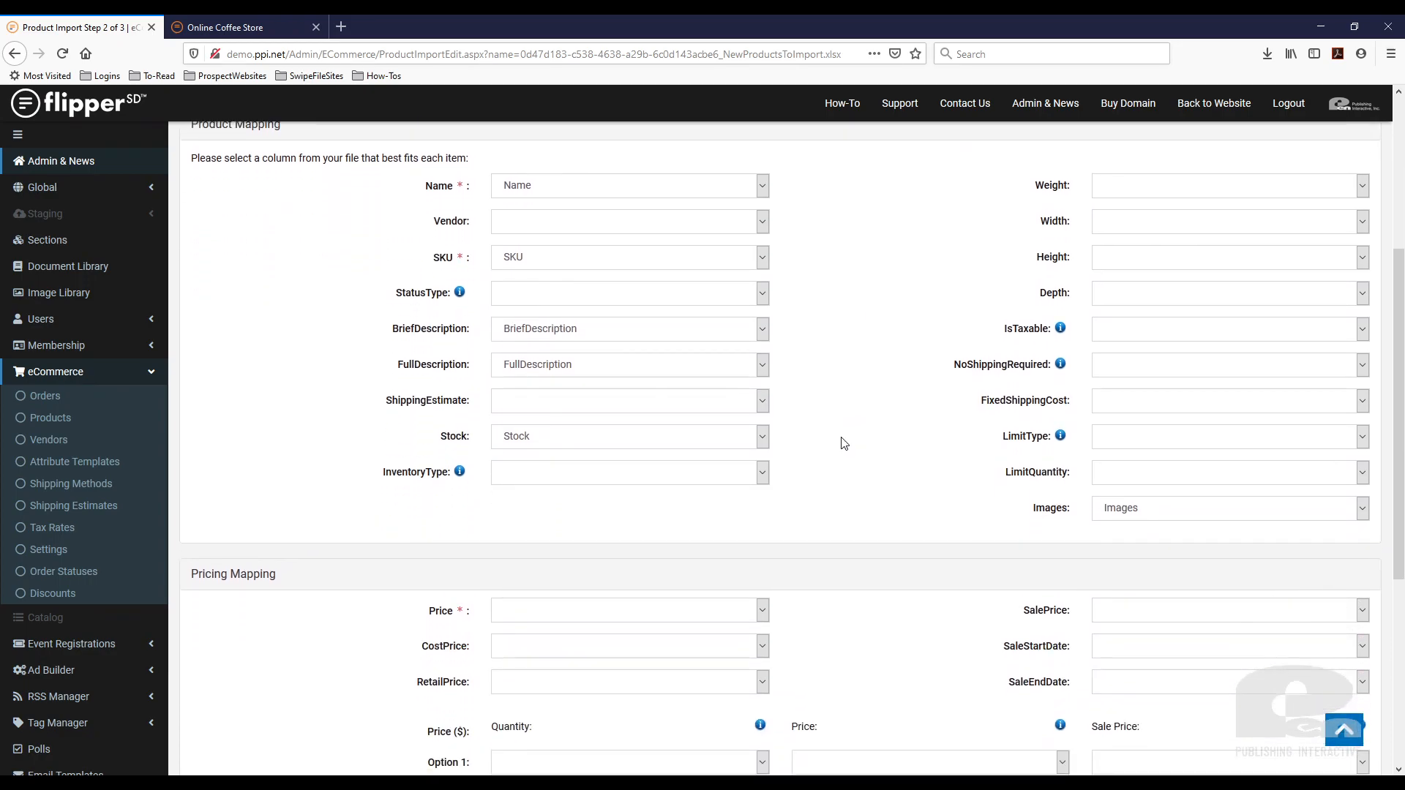
scroll(down, 3)
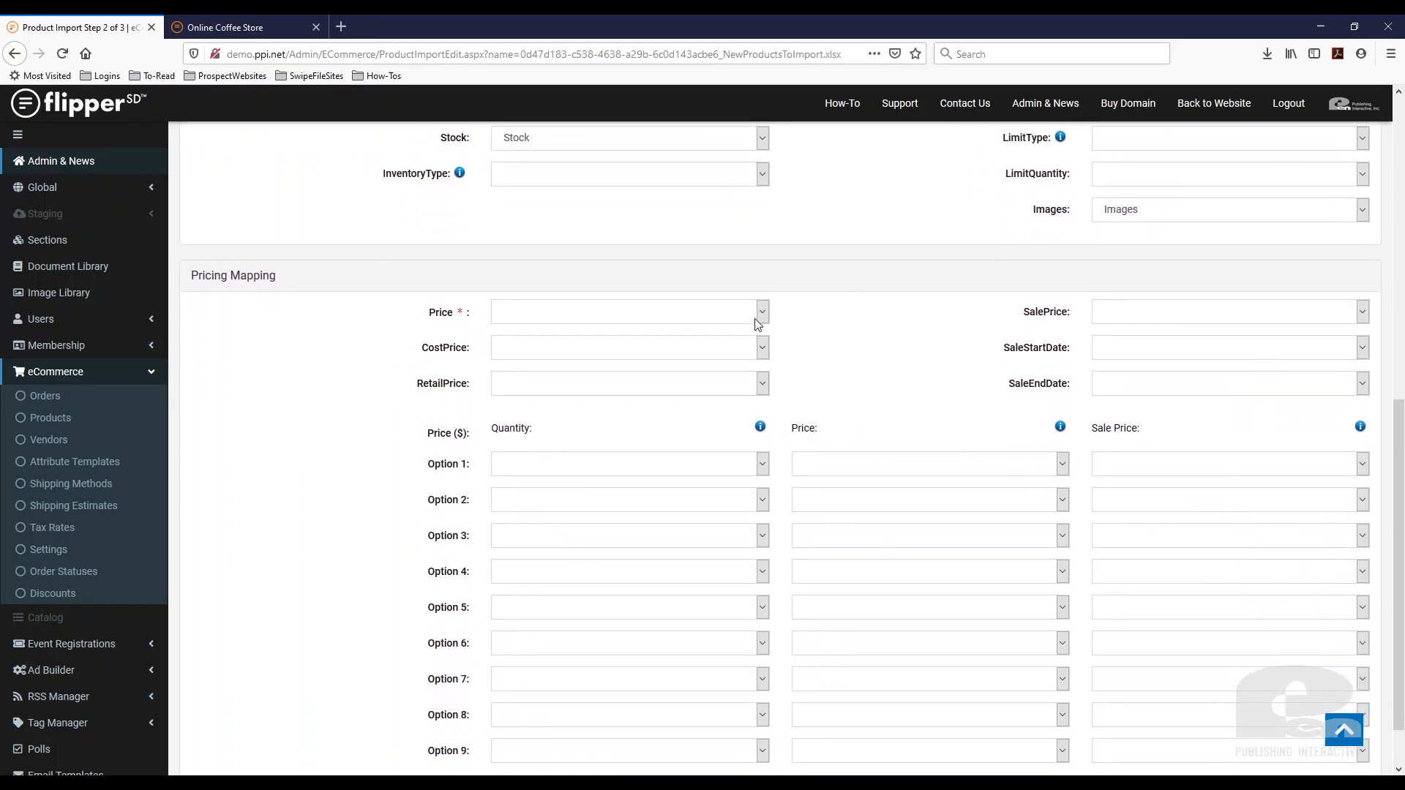
click(759, 312)
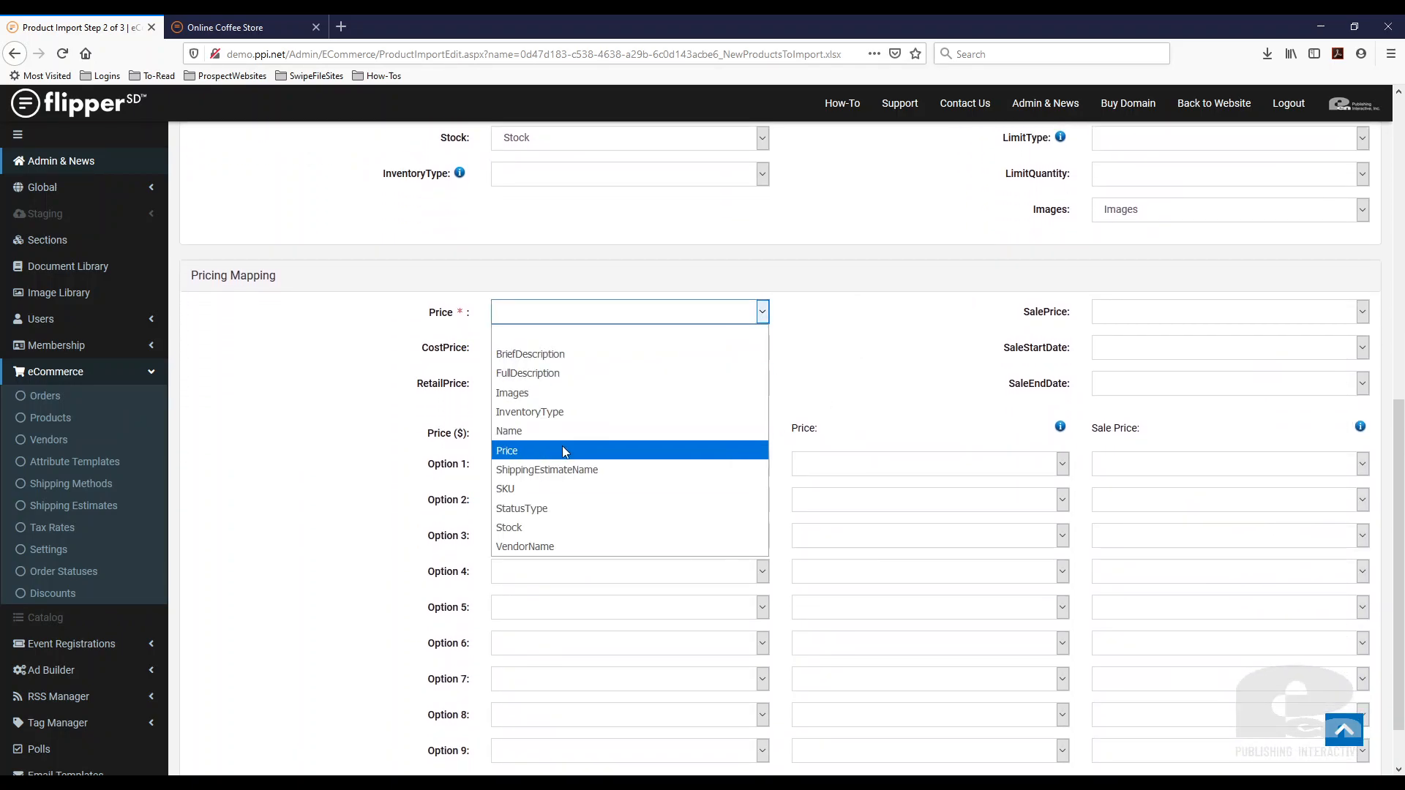
click(508, 451)
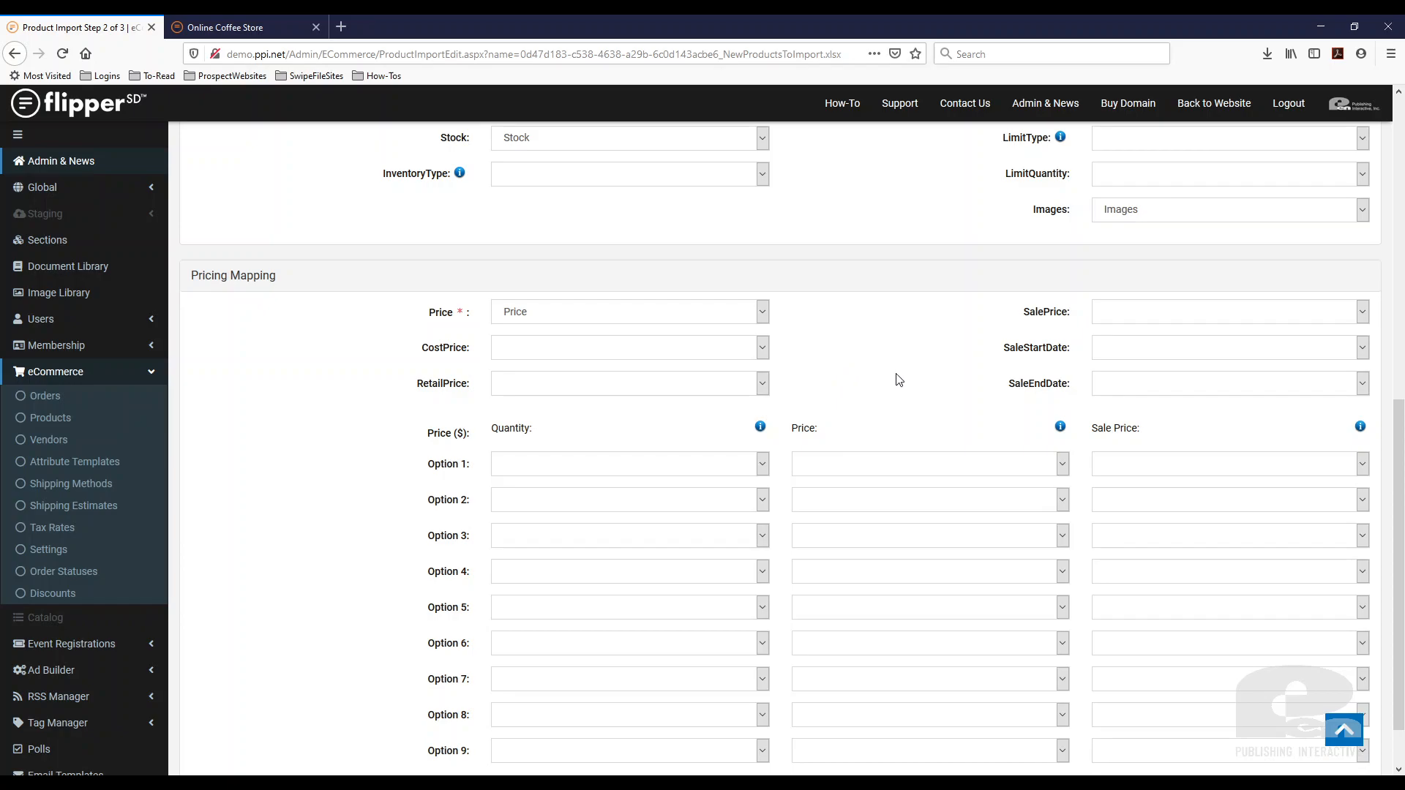
scroll(down, 3)
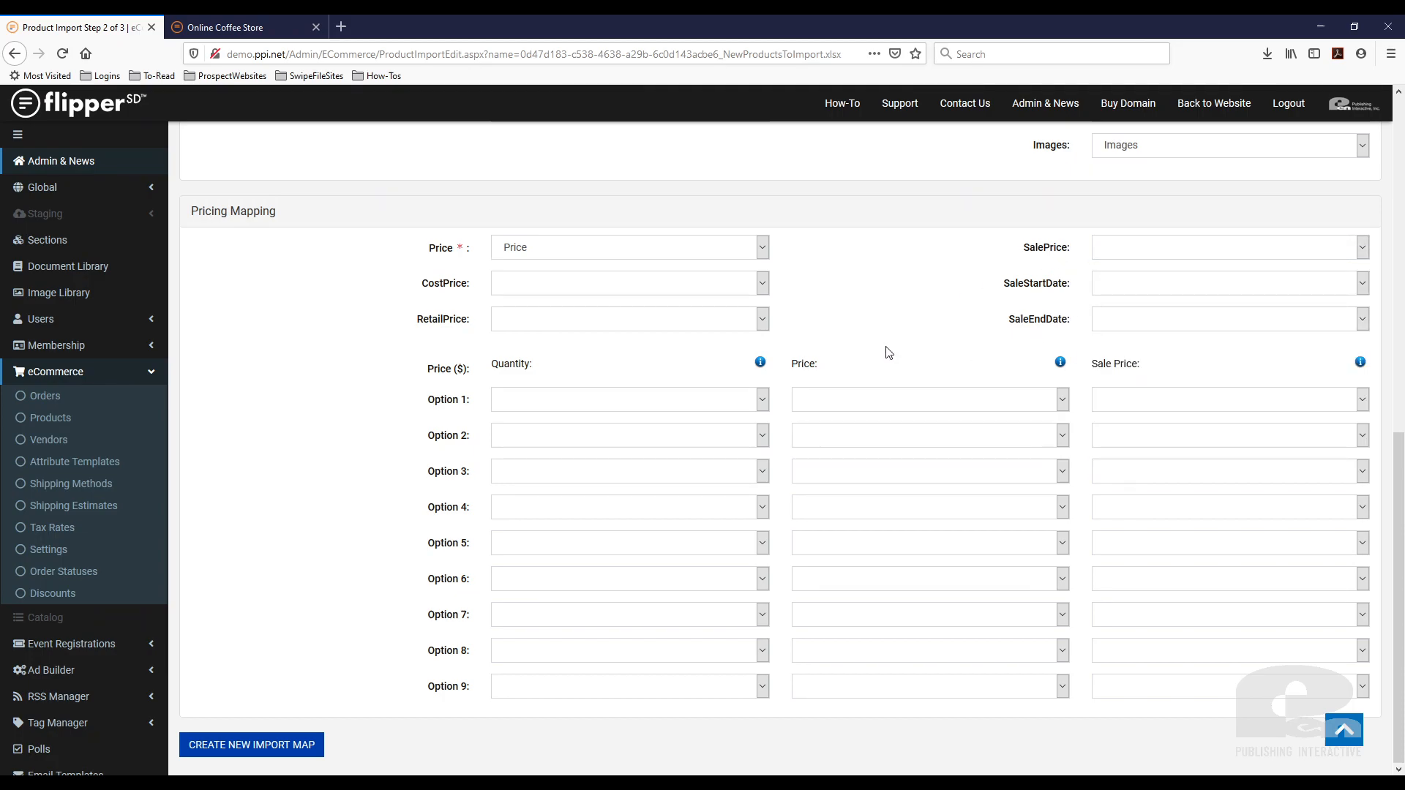
mouse_move(278, 768)
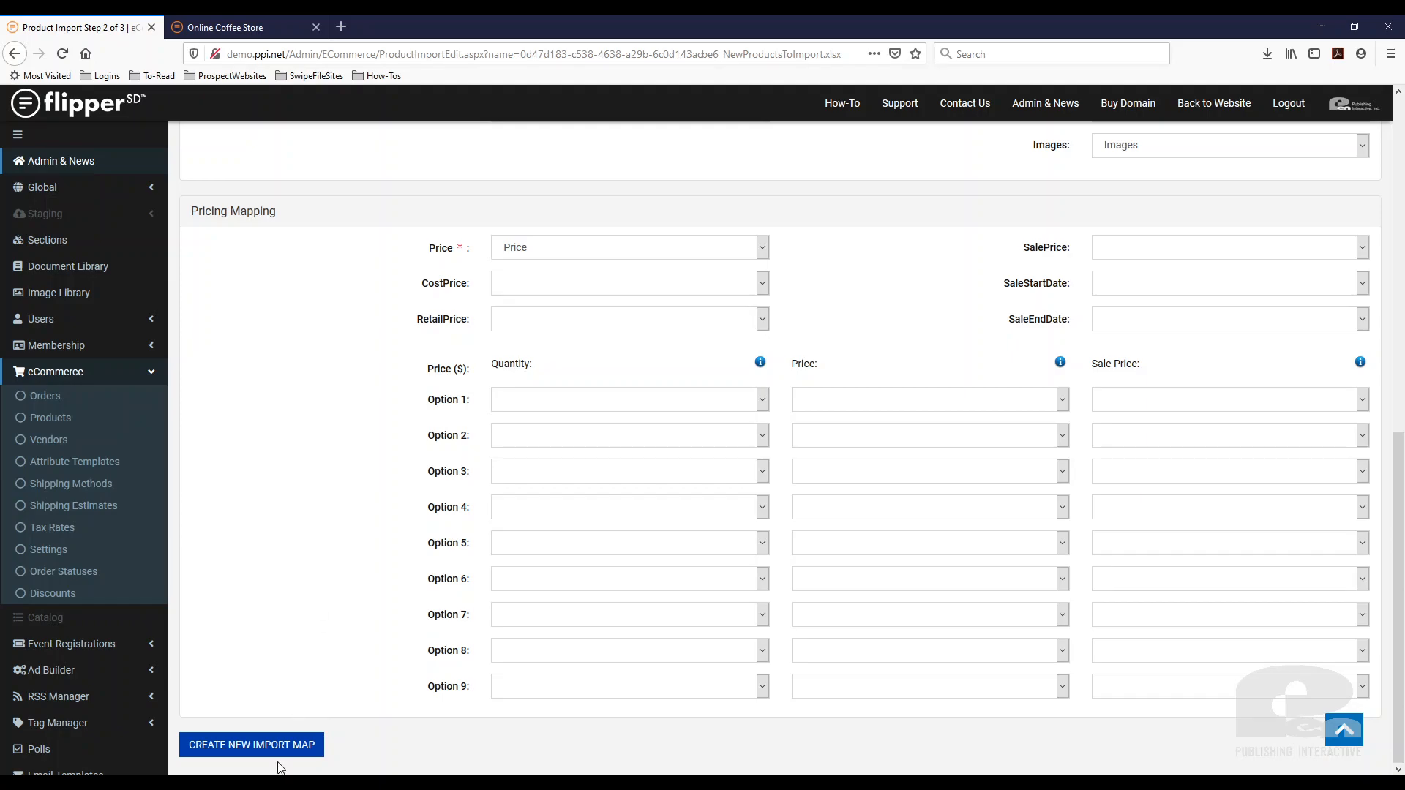
click(252, 745)
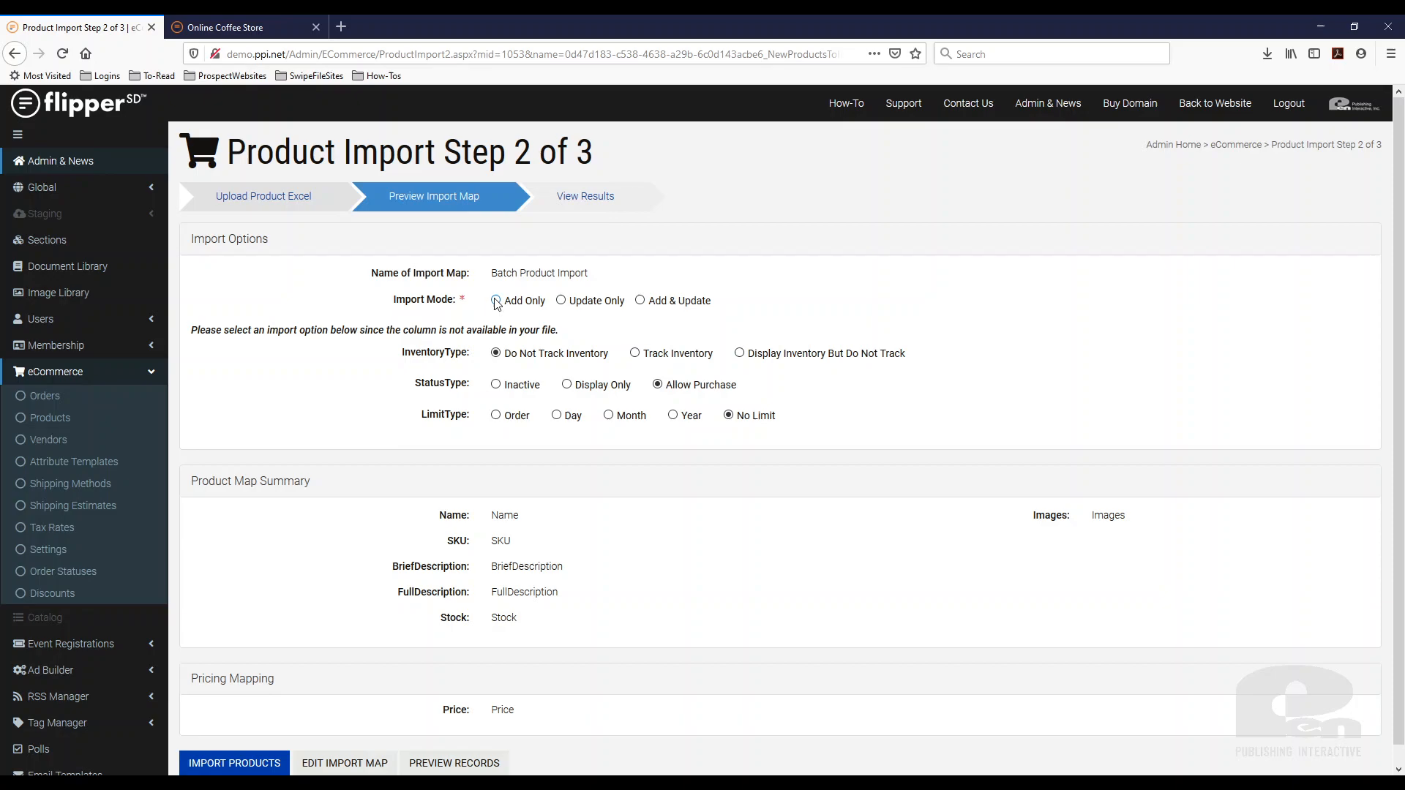
- Review the update-only and add-and-update import modes, leaving Add Only selected
click(560, 300)
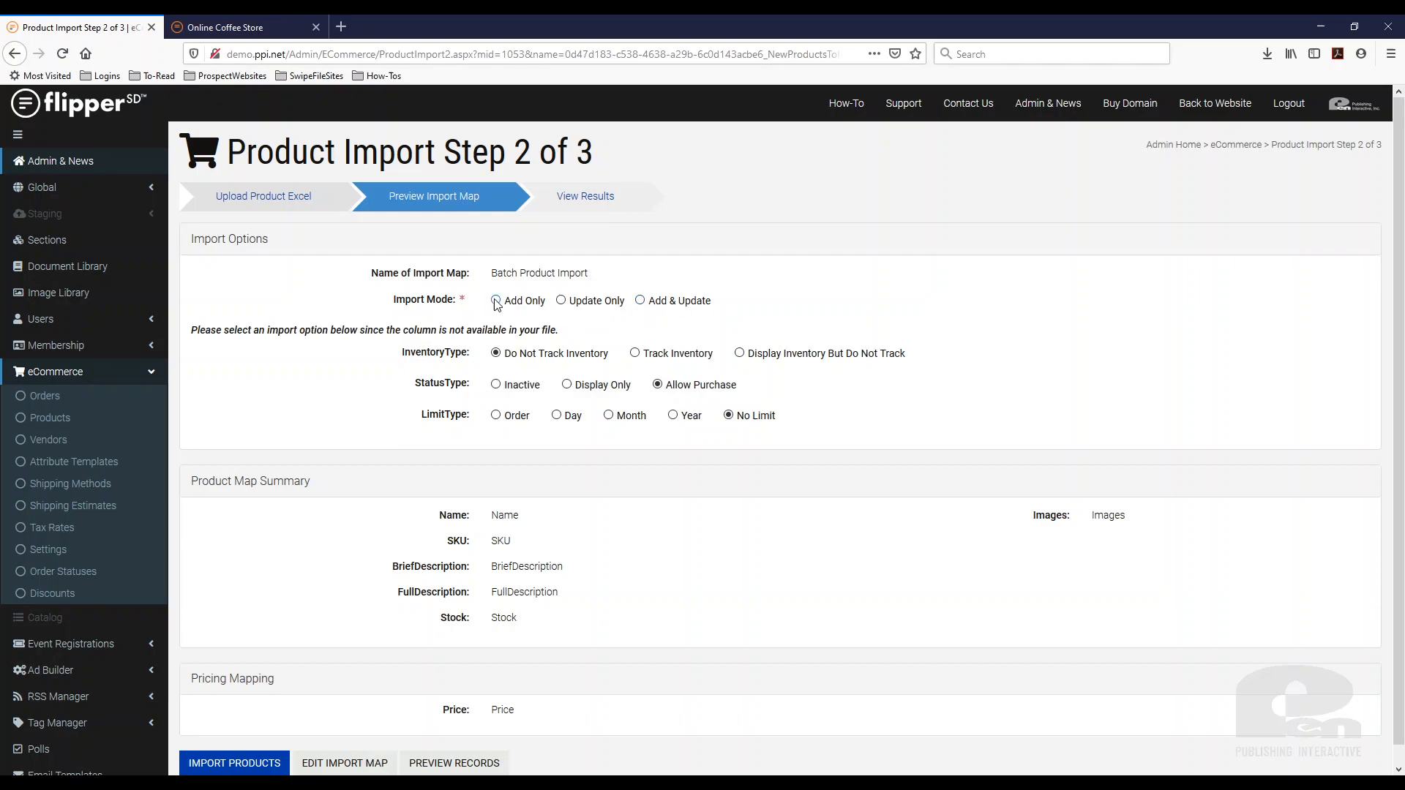
click(493, 300)
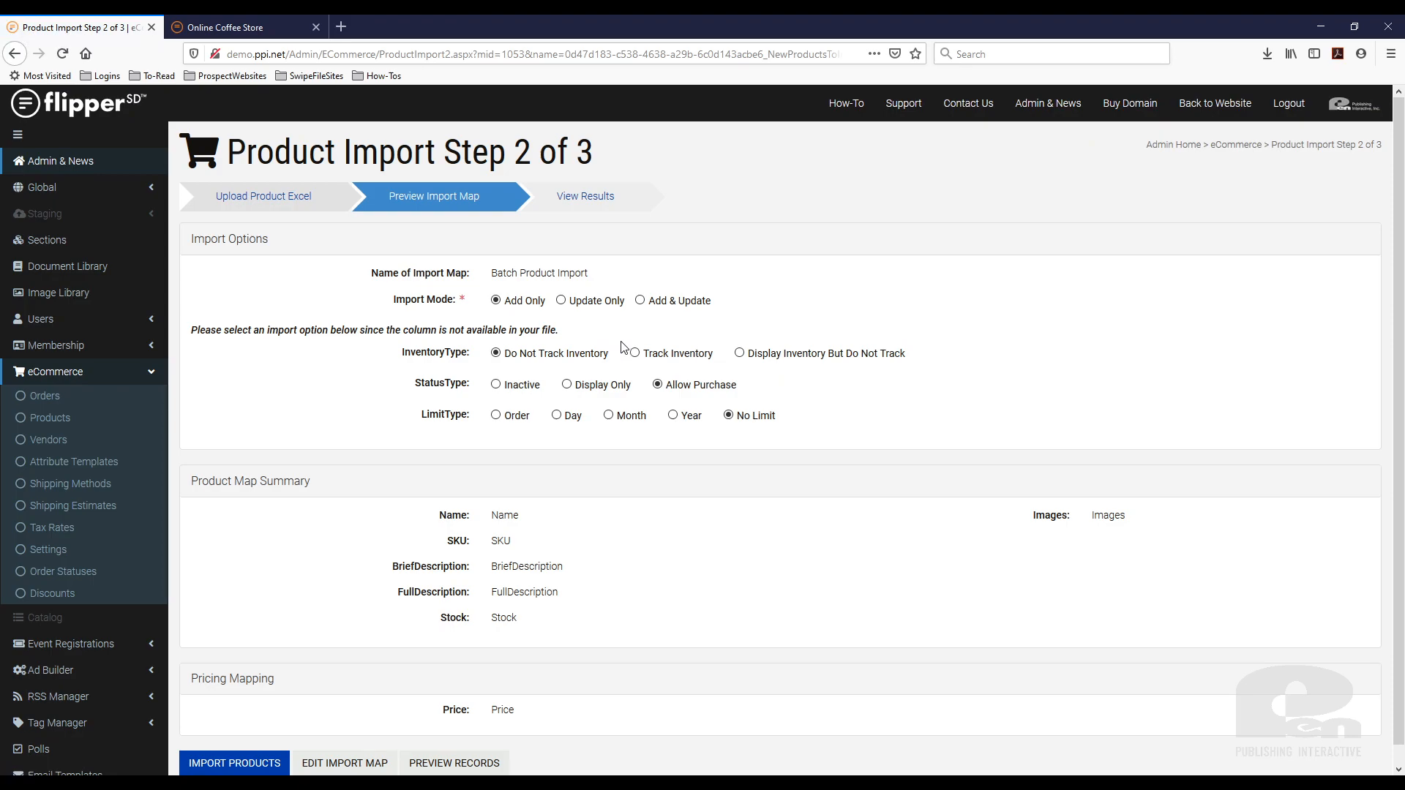
click(560, 300)
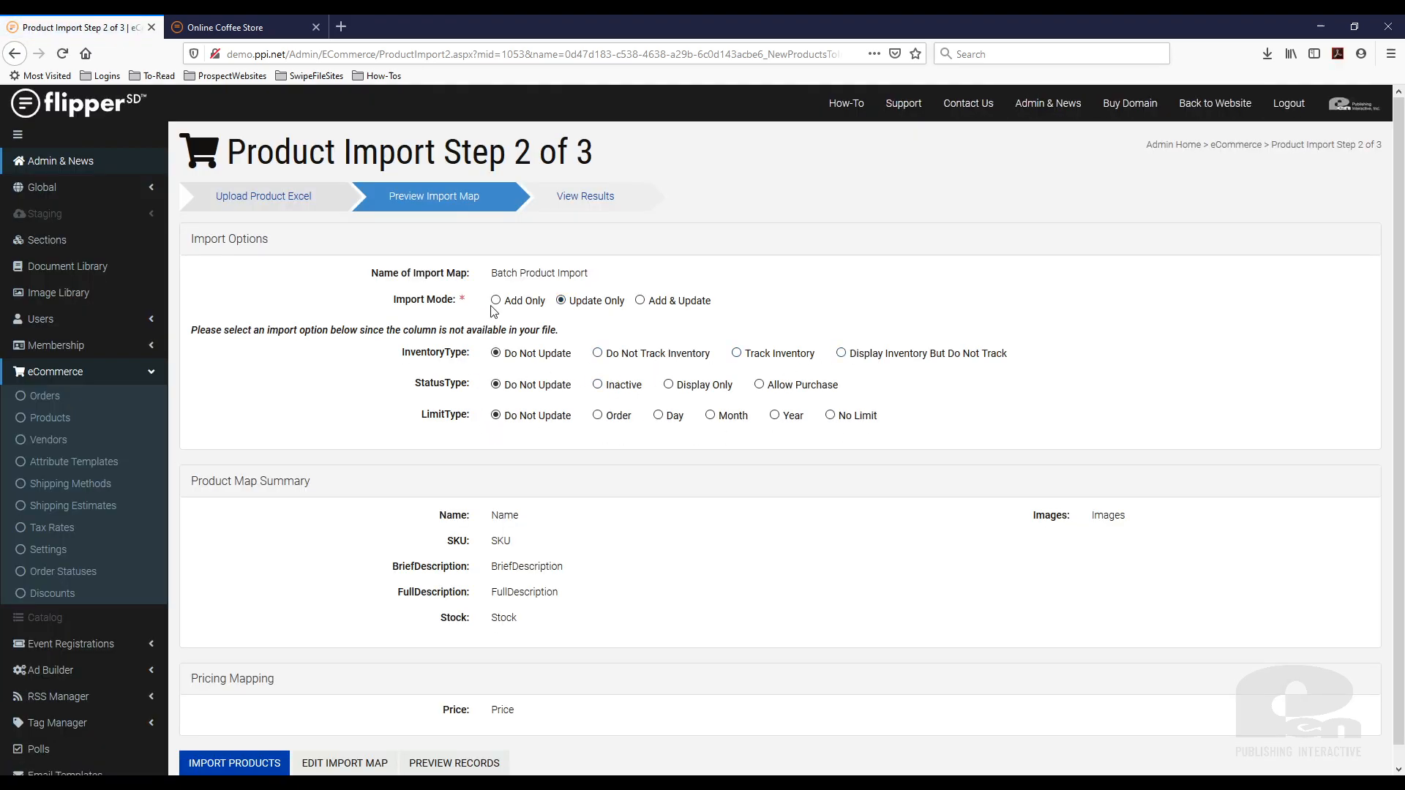
click(640, 300)
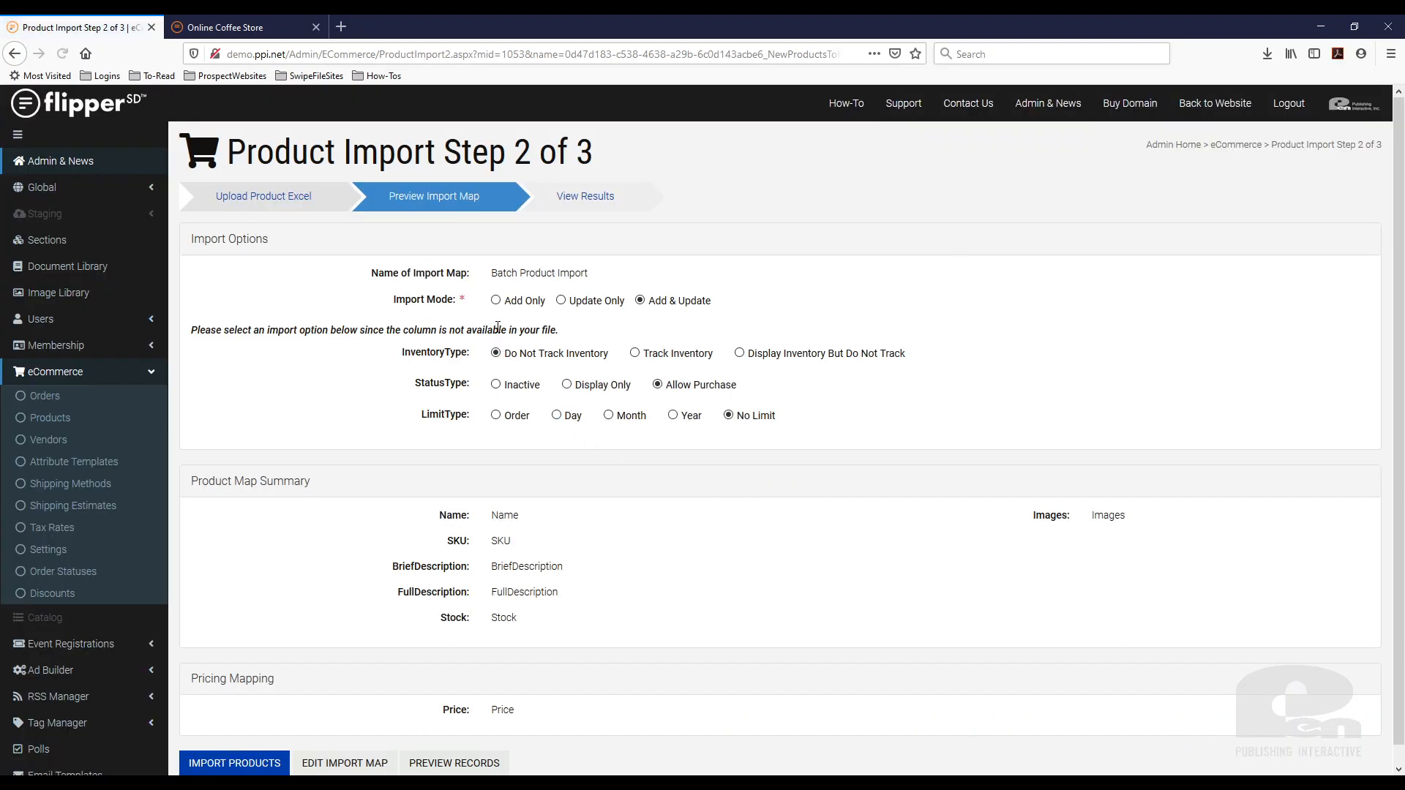
click(496, 300)
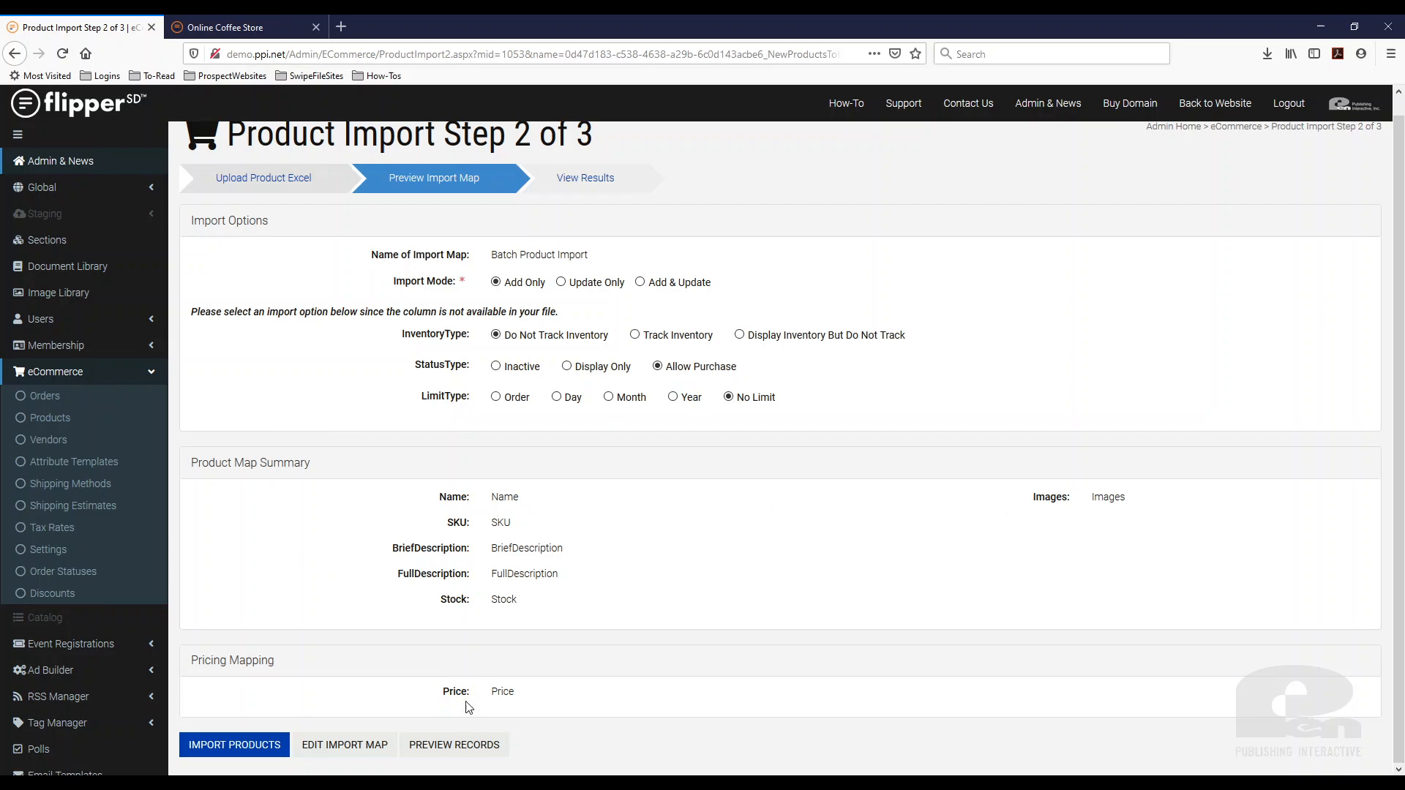
mouse_move(453, 613)
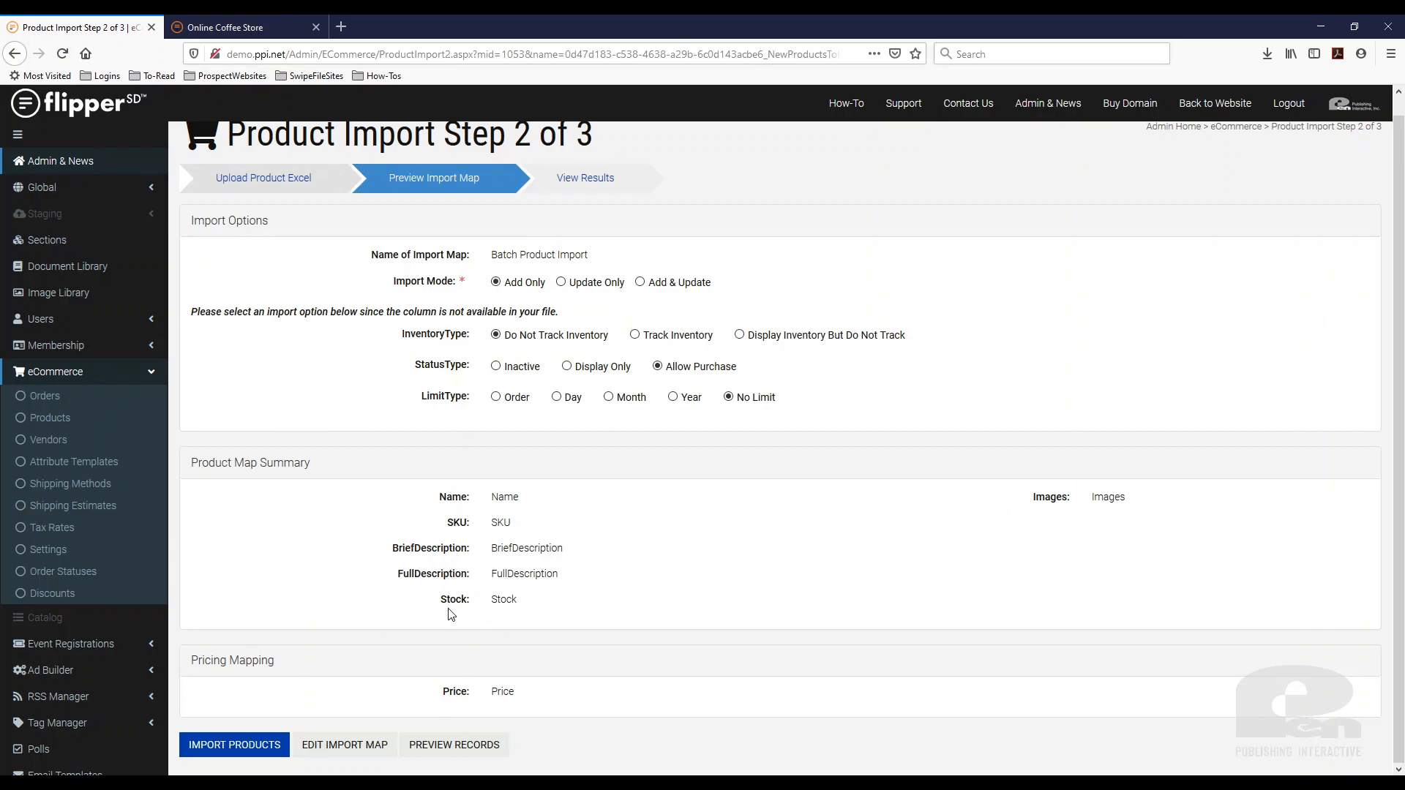
mouse_move(506, 603)
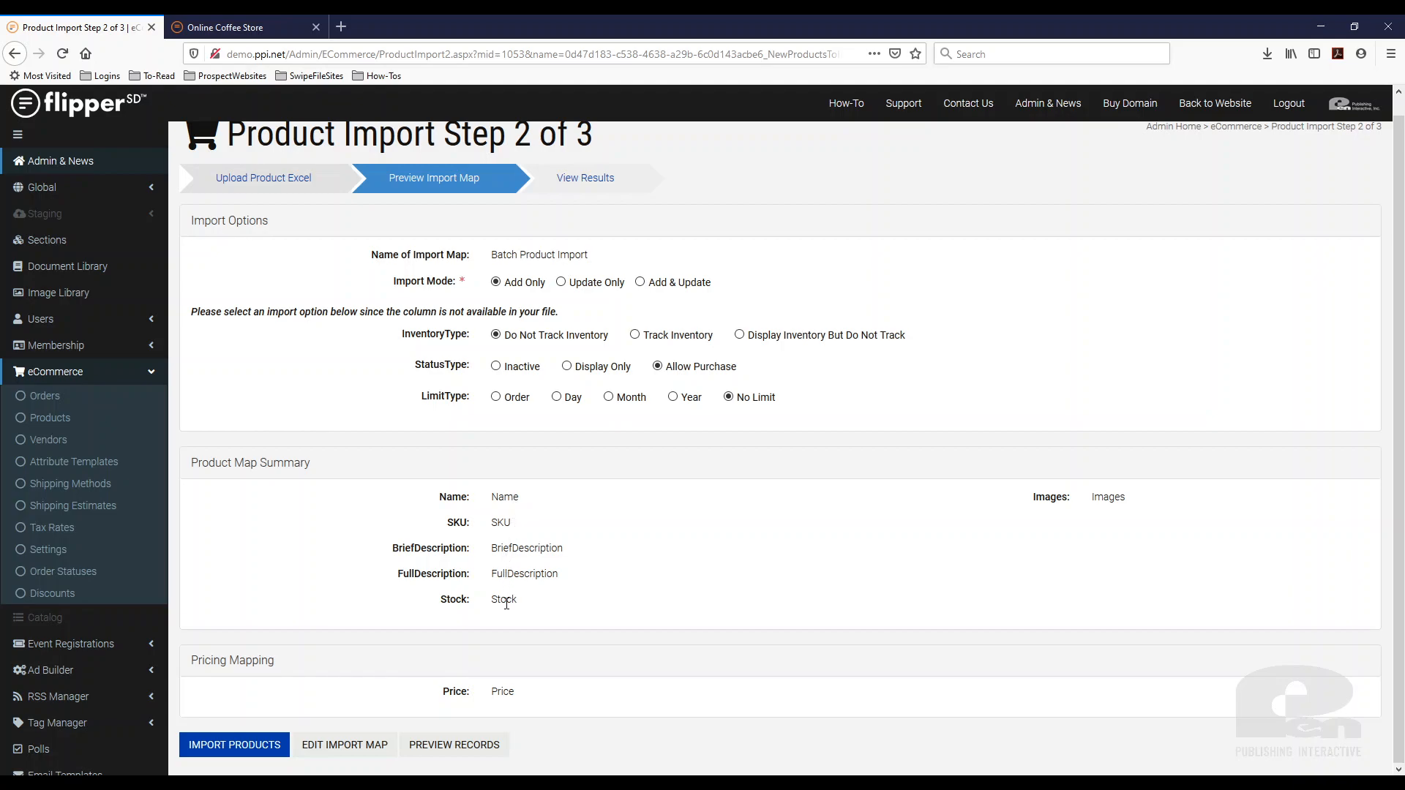
mouse_move(398, 710)
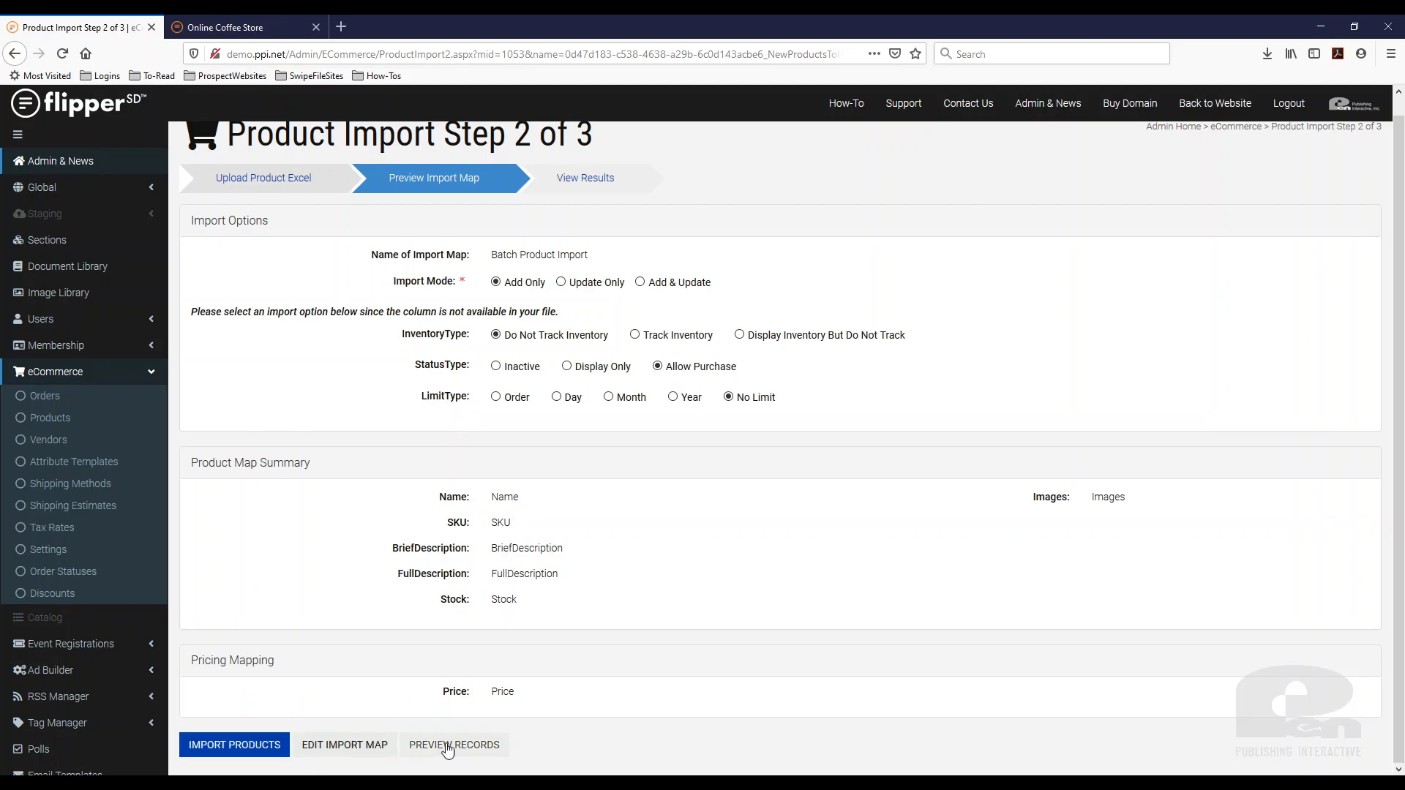
click(454, 745)
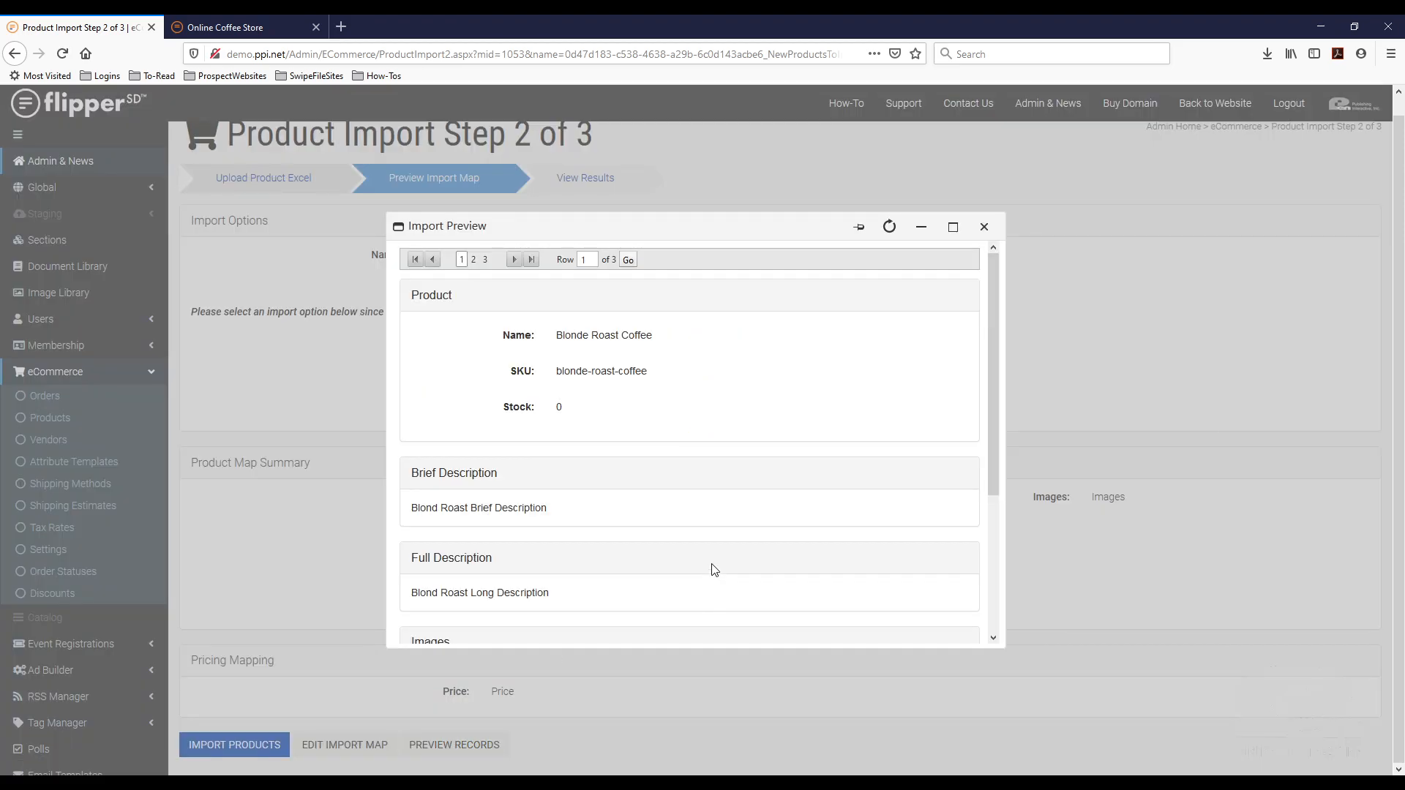
scroll(down, 3)
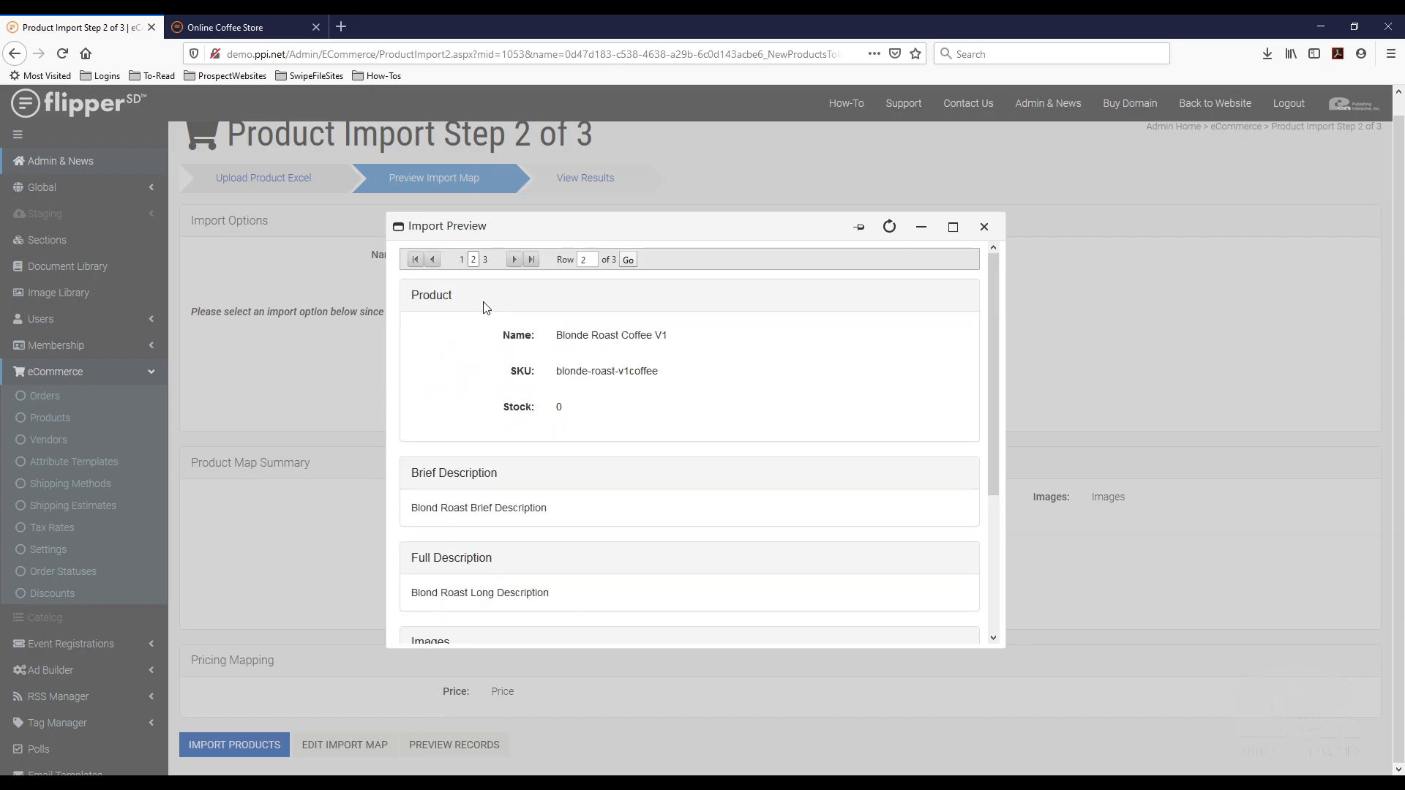
scroll(down, 3)
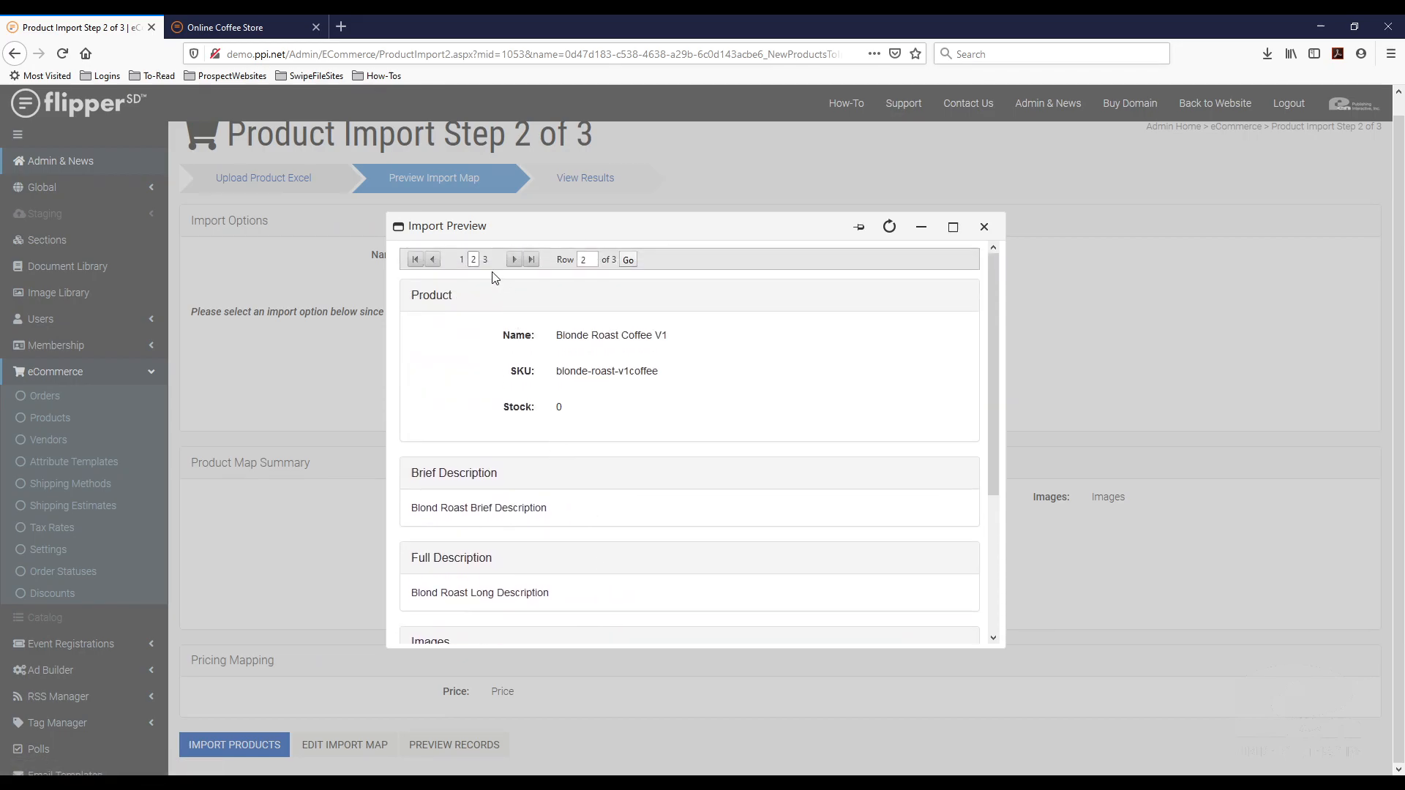
scroll(down, 3)
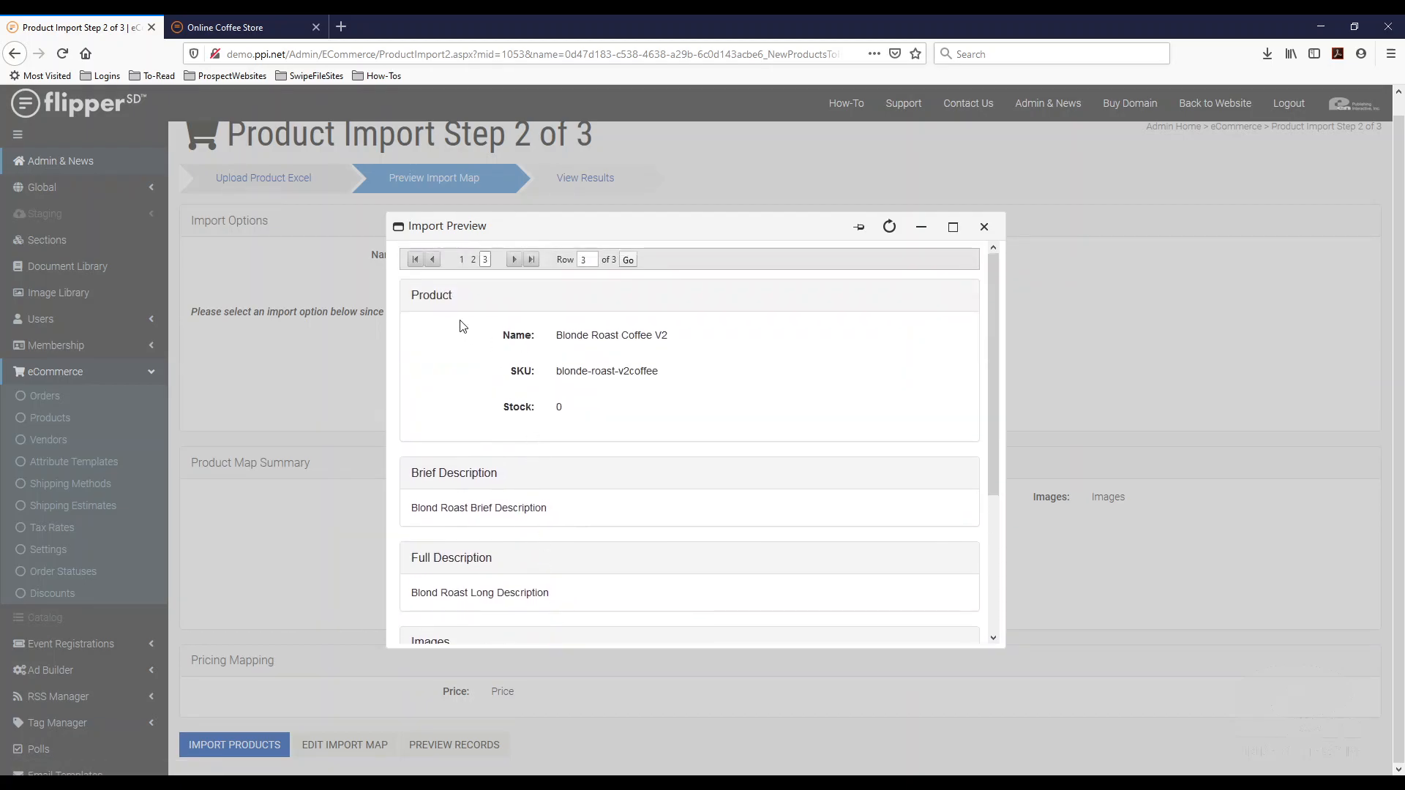
scroll(down, 3)
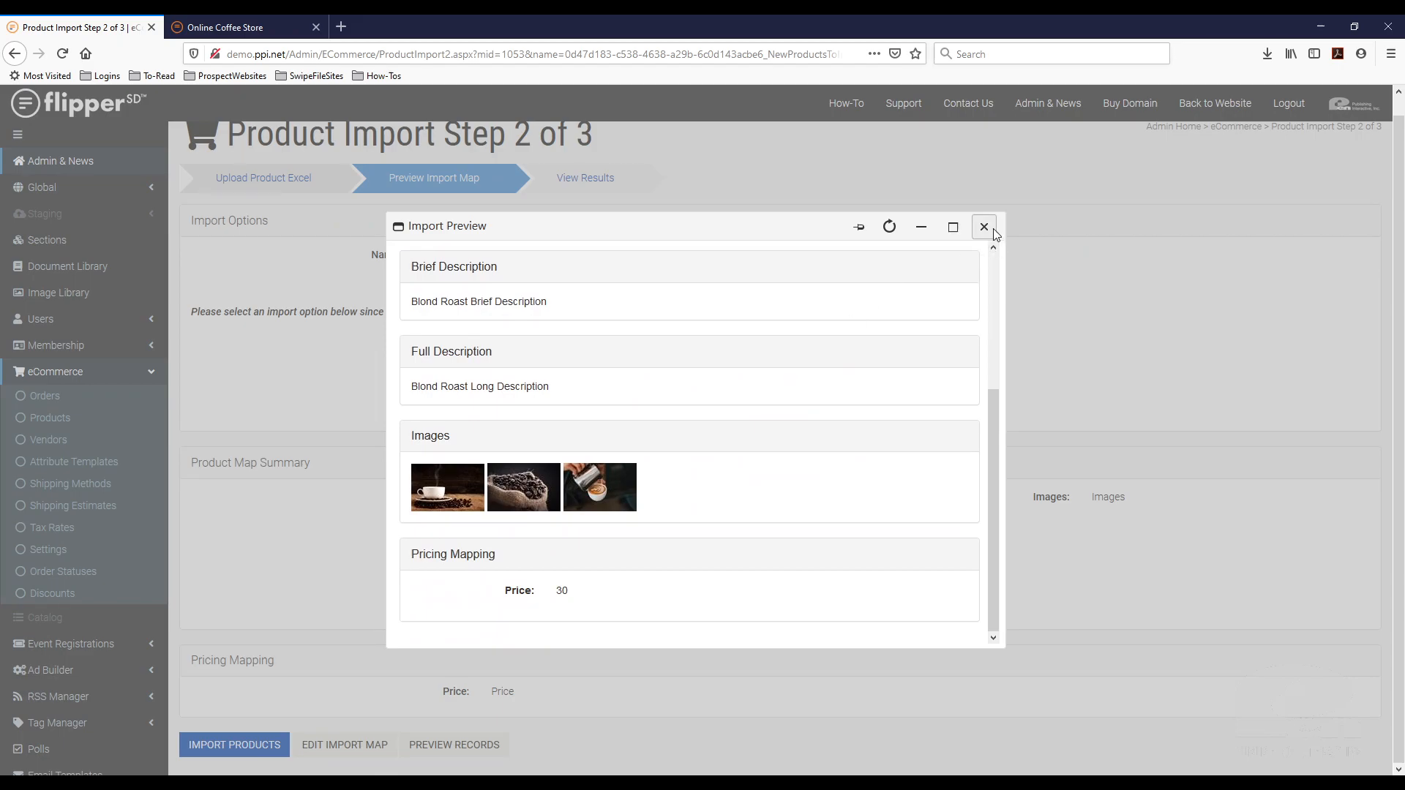
click(983, 225)
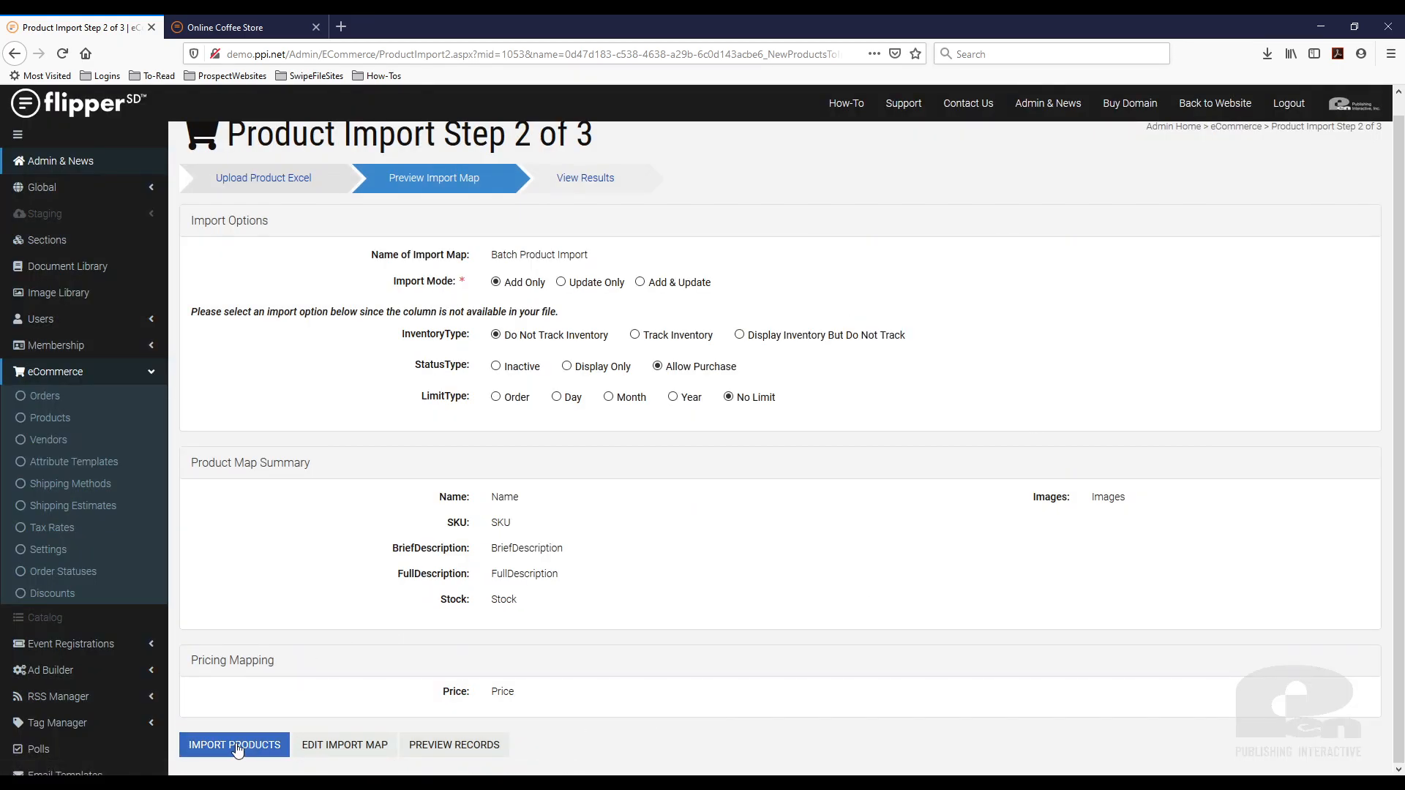
- Run the product import, glance at the storefront, then return to the Step 3 of 3 results page
click(233, 745)
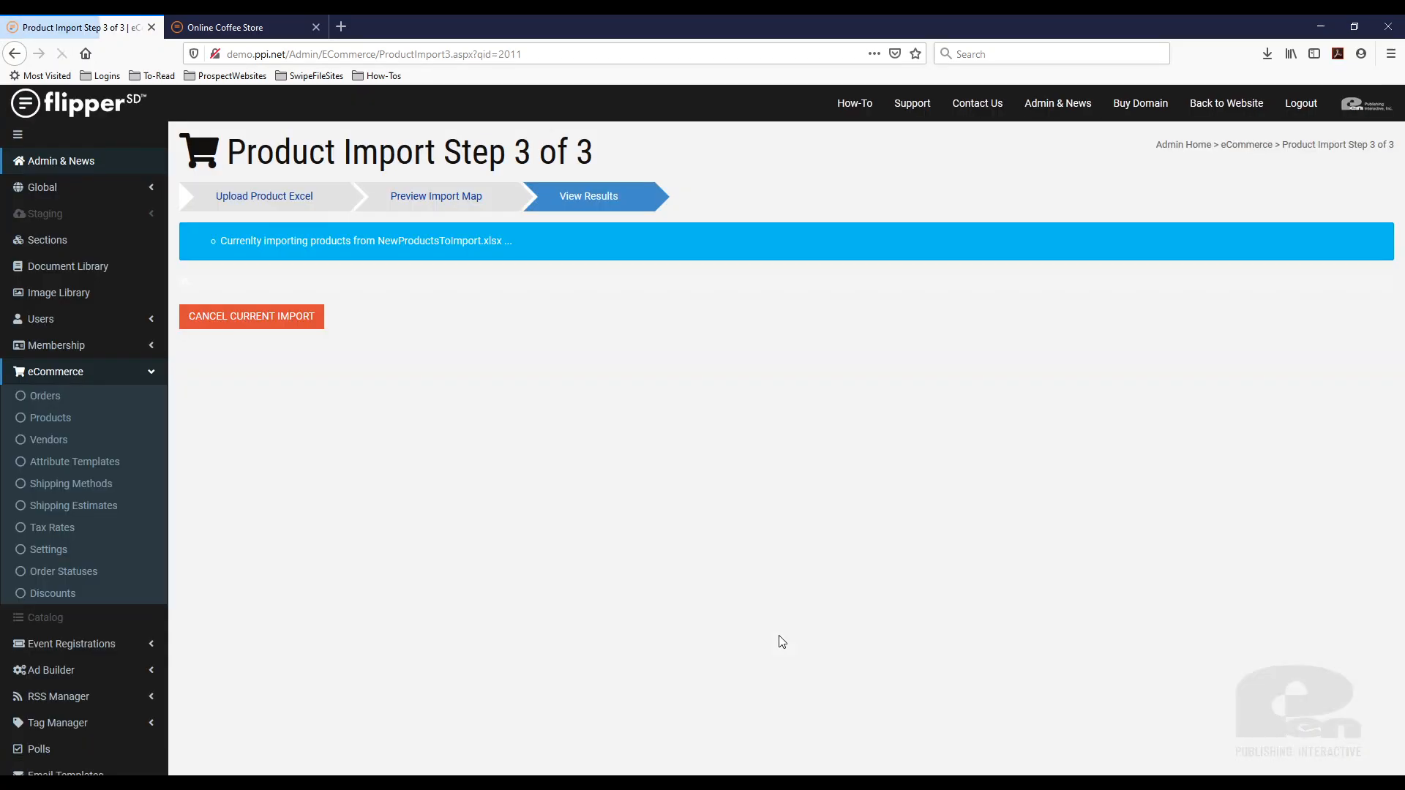
click(237, 26)
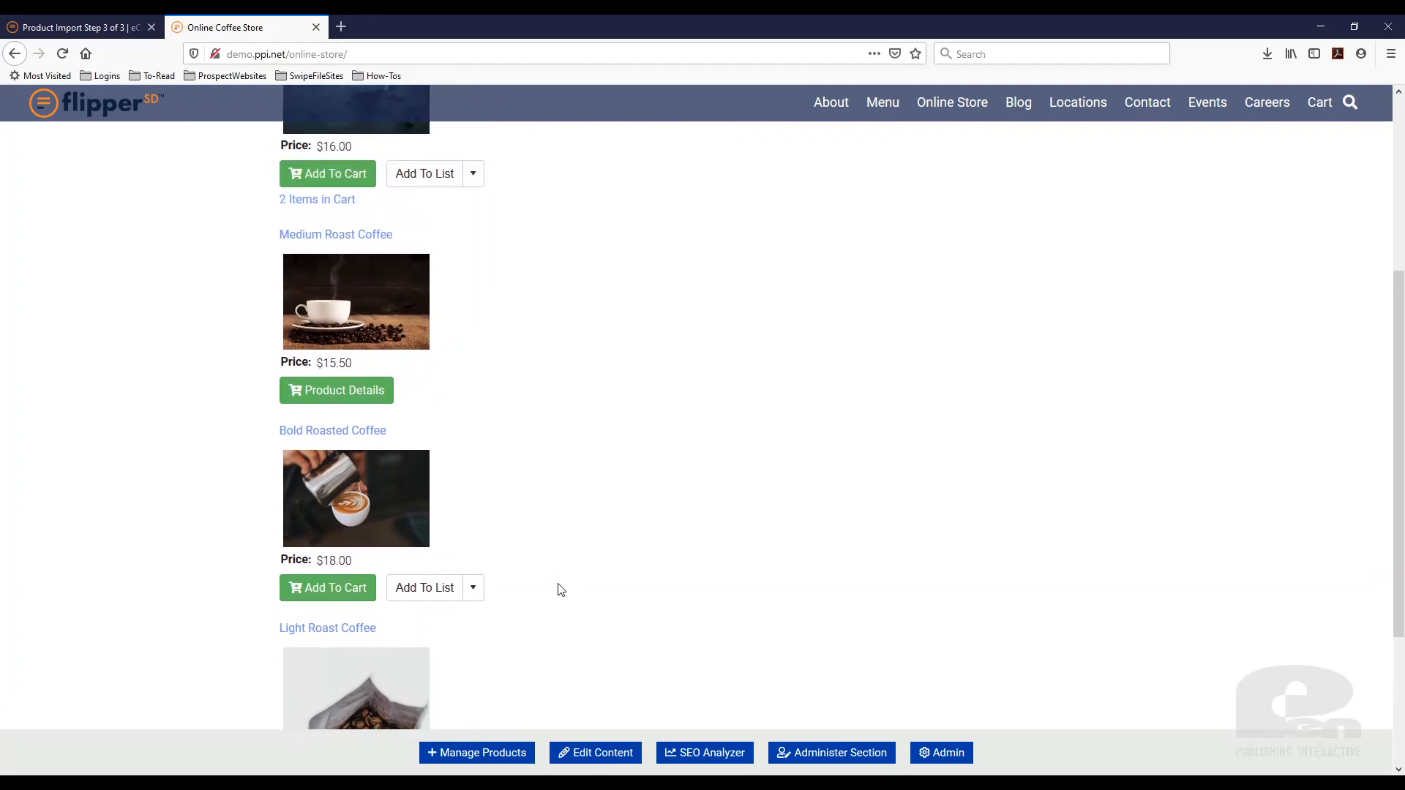
scroll(down, 3)
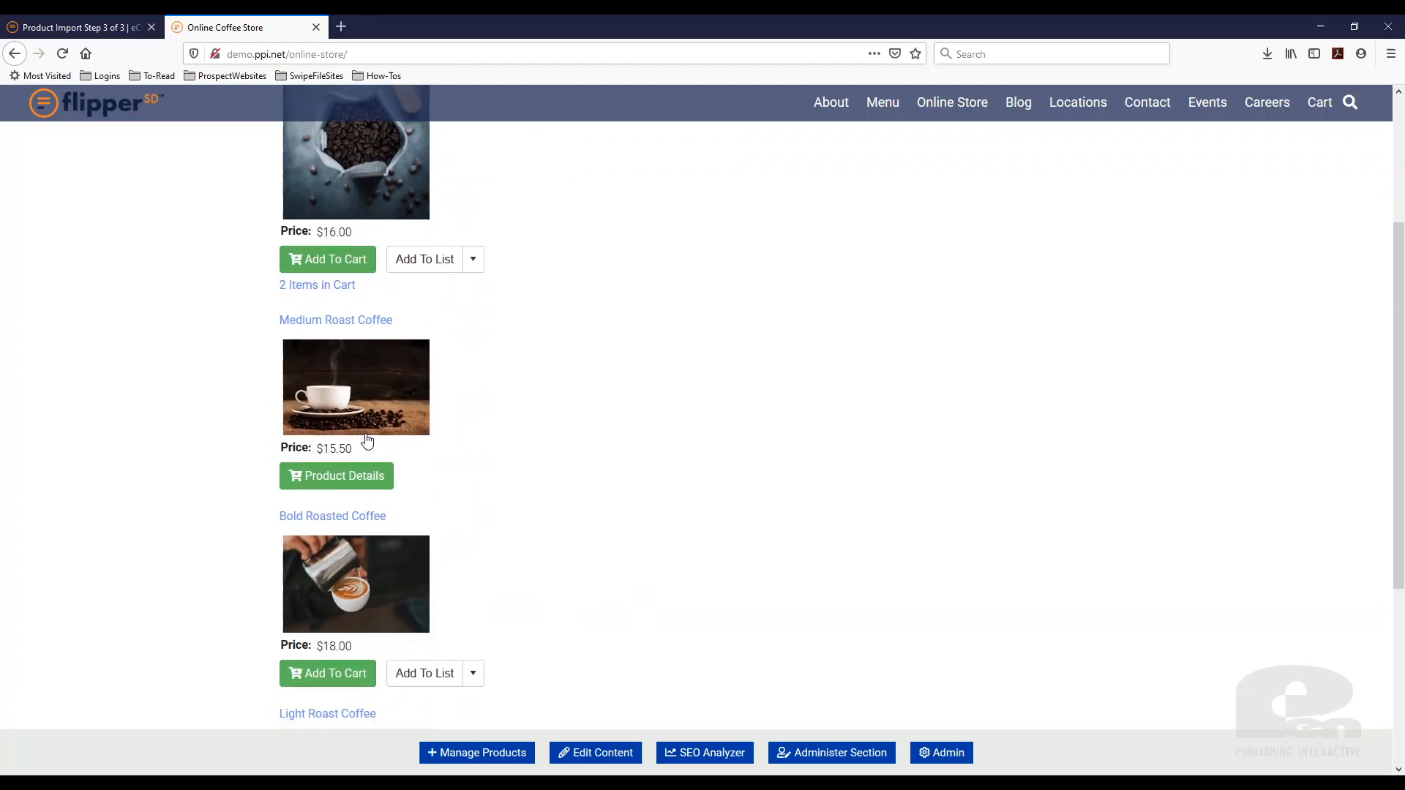
scroll(down, 3)
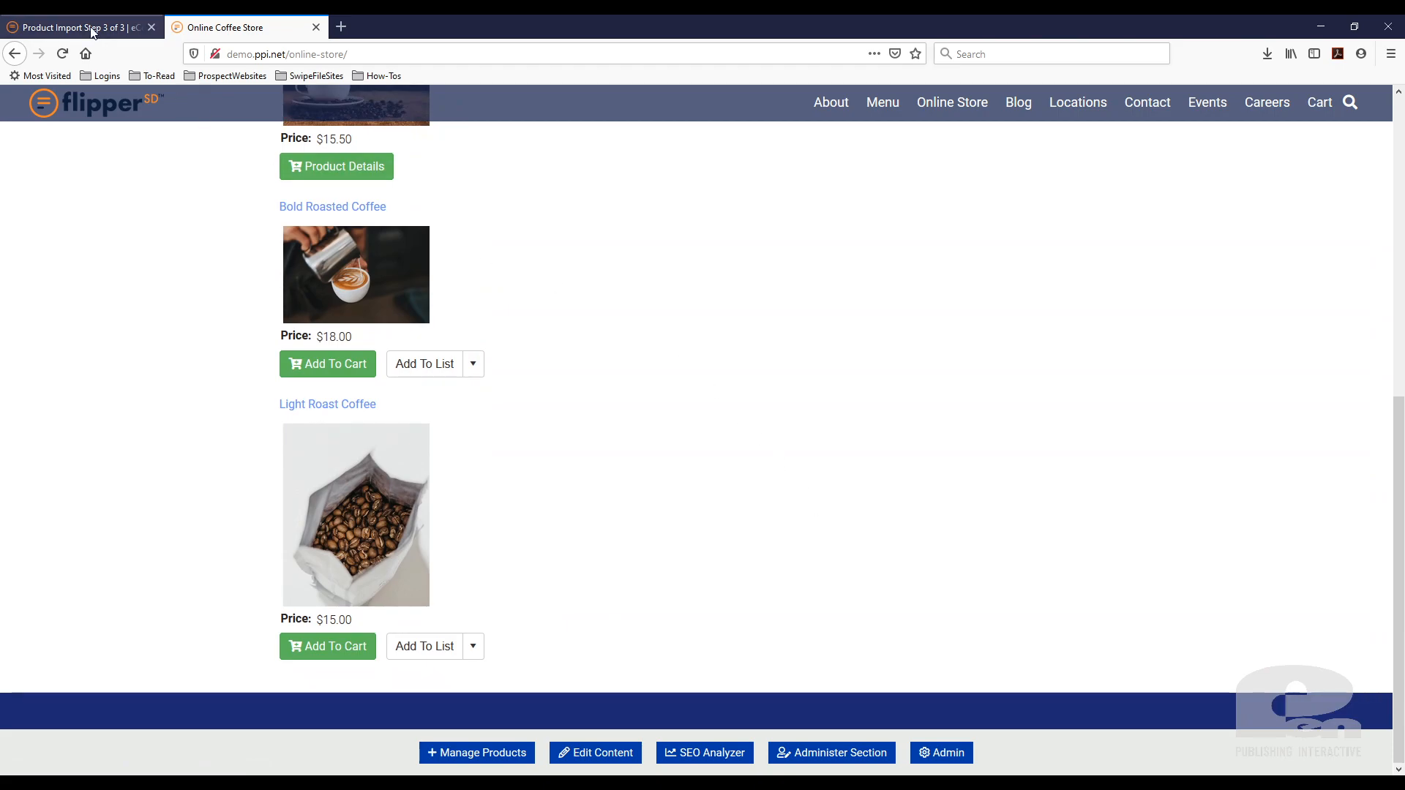
click(71, 26)
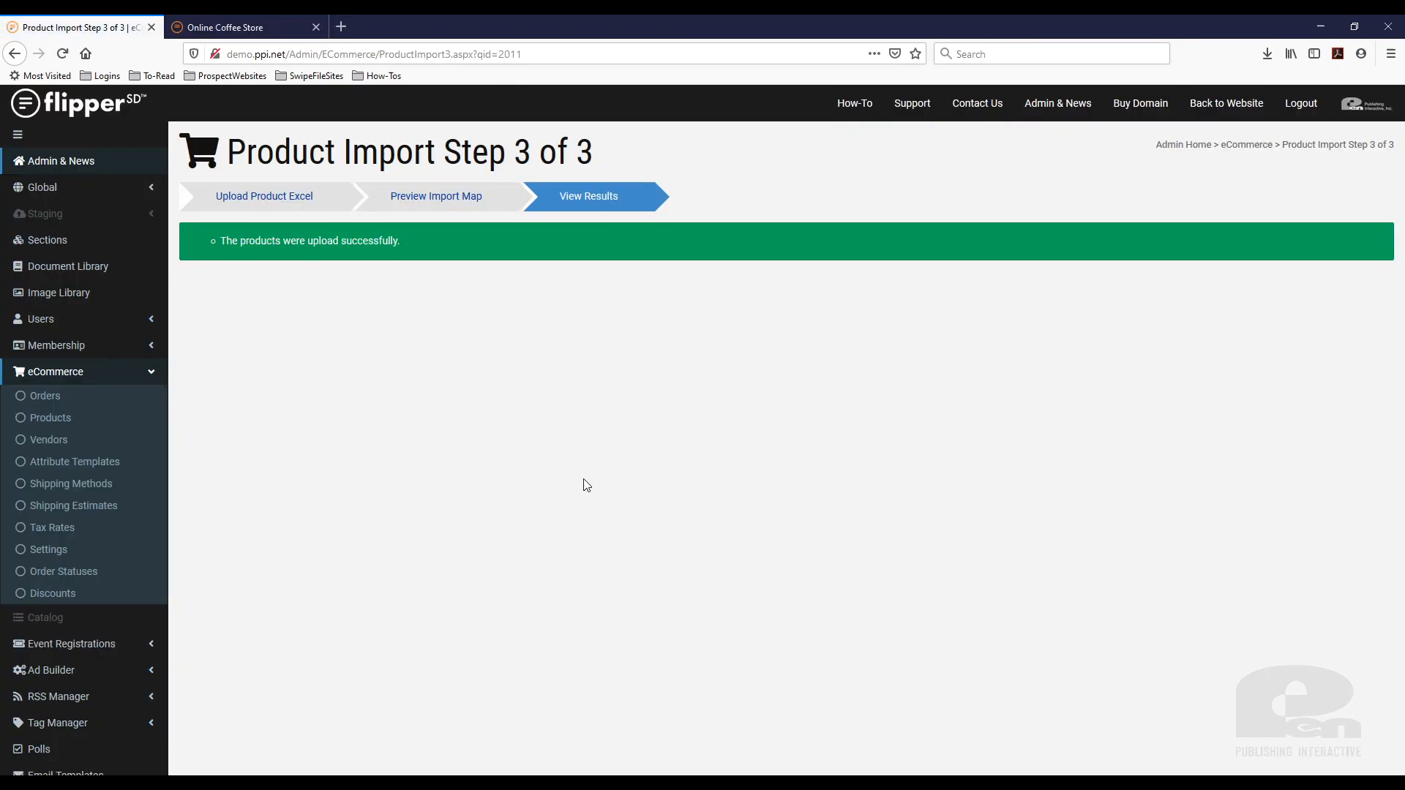
mouse_move(376, 513)
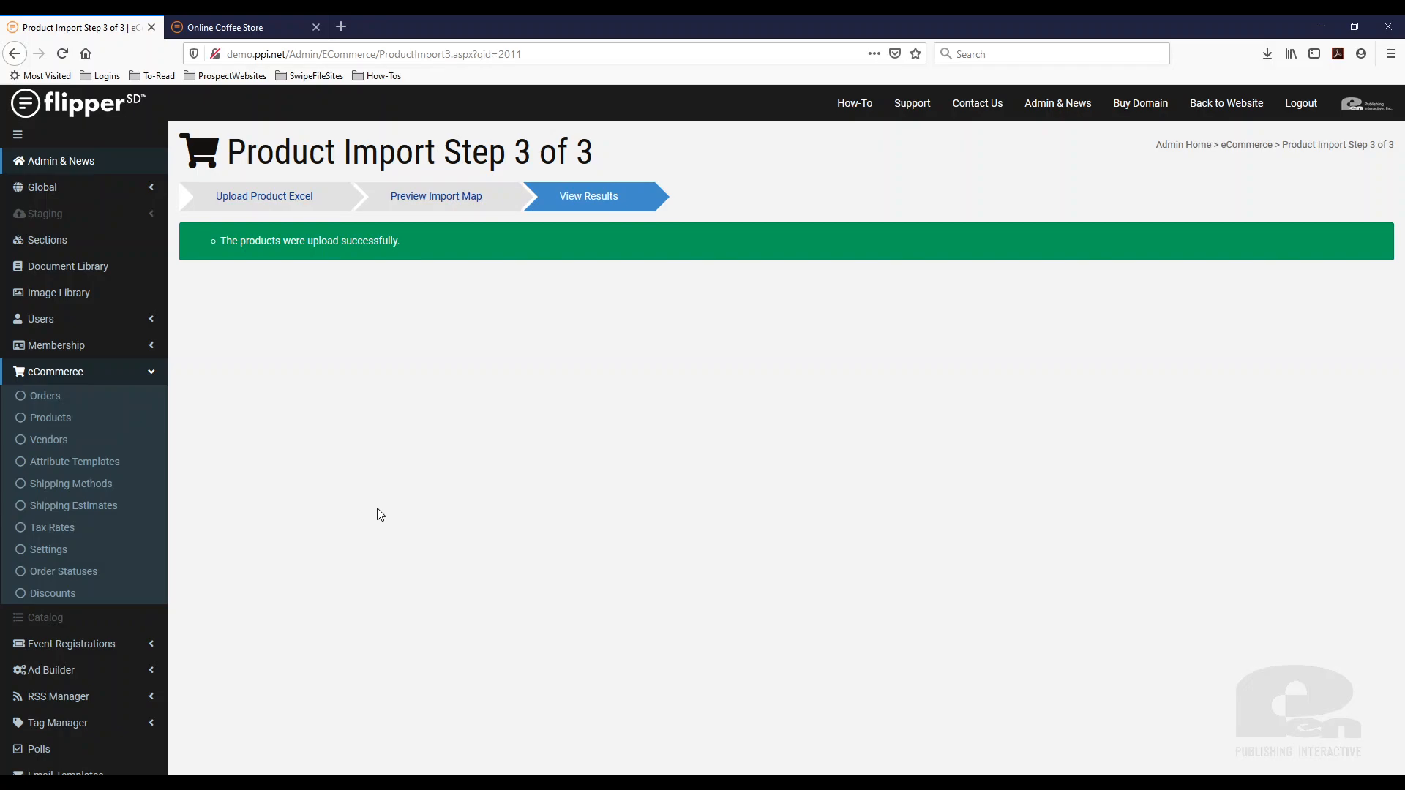
mouse_move(266, 81)
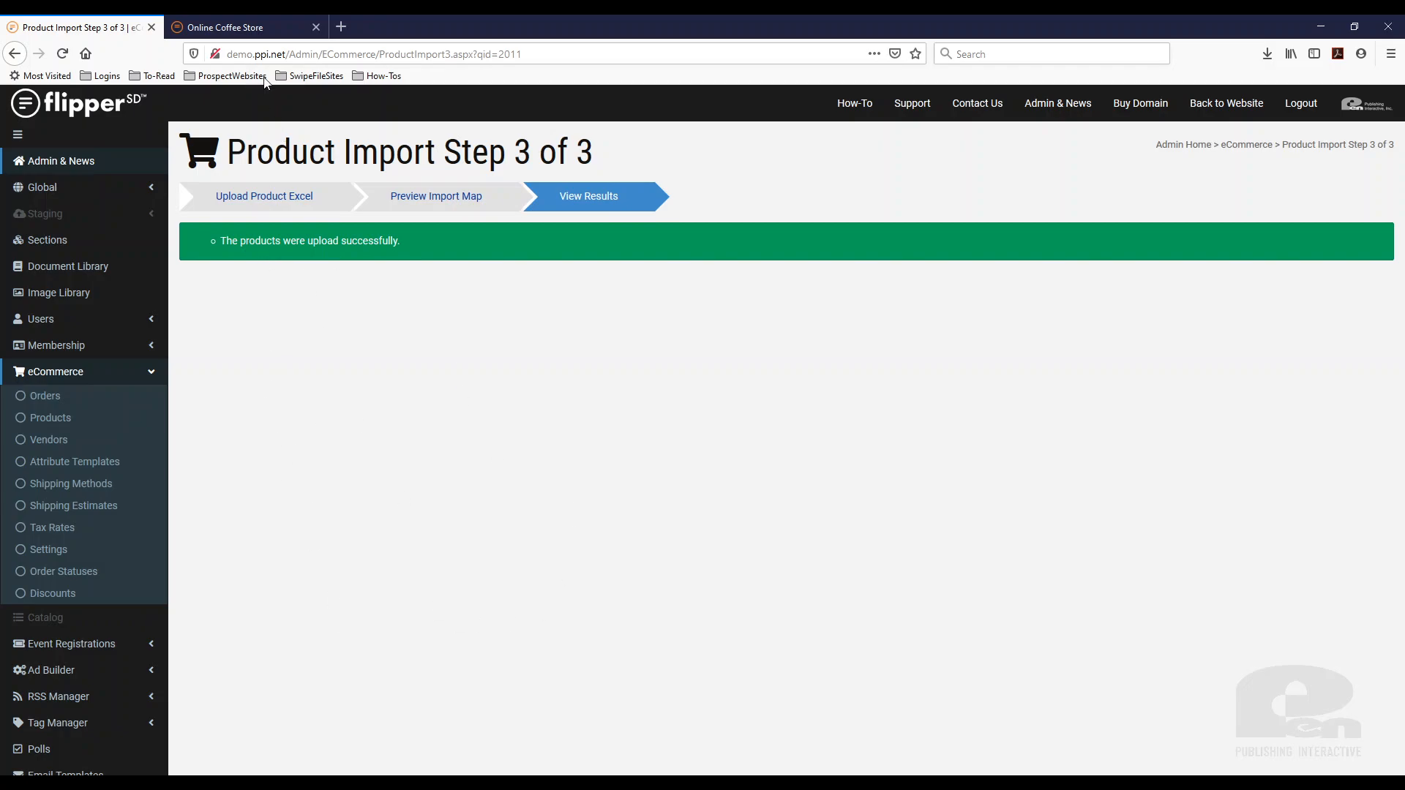
- Scroll through the storefront listing, still showing only the original four roast coffees
click(242, 27)
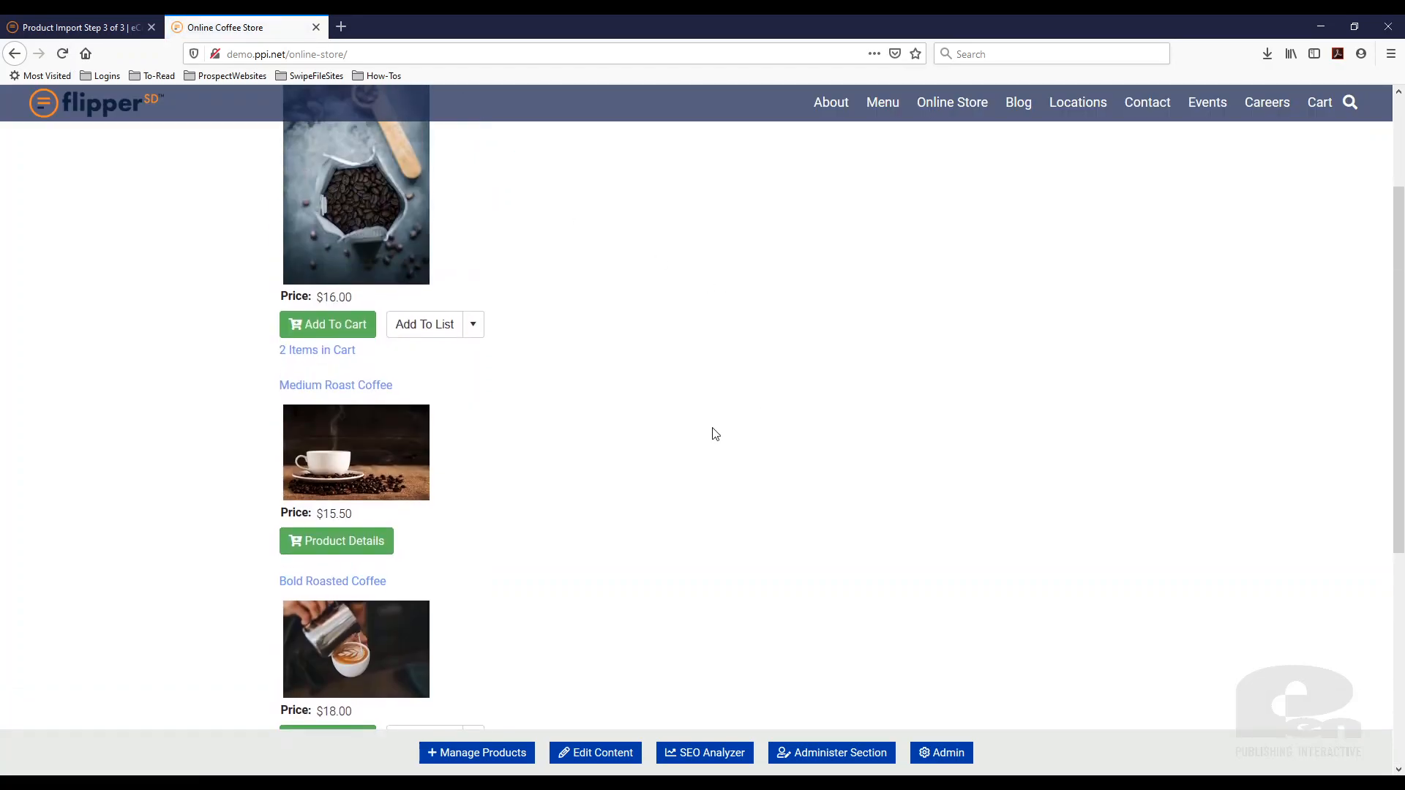
scroll(down, 3)
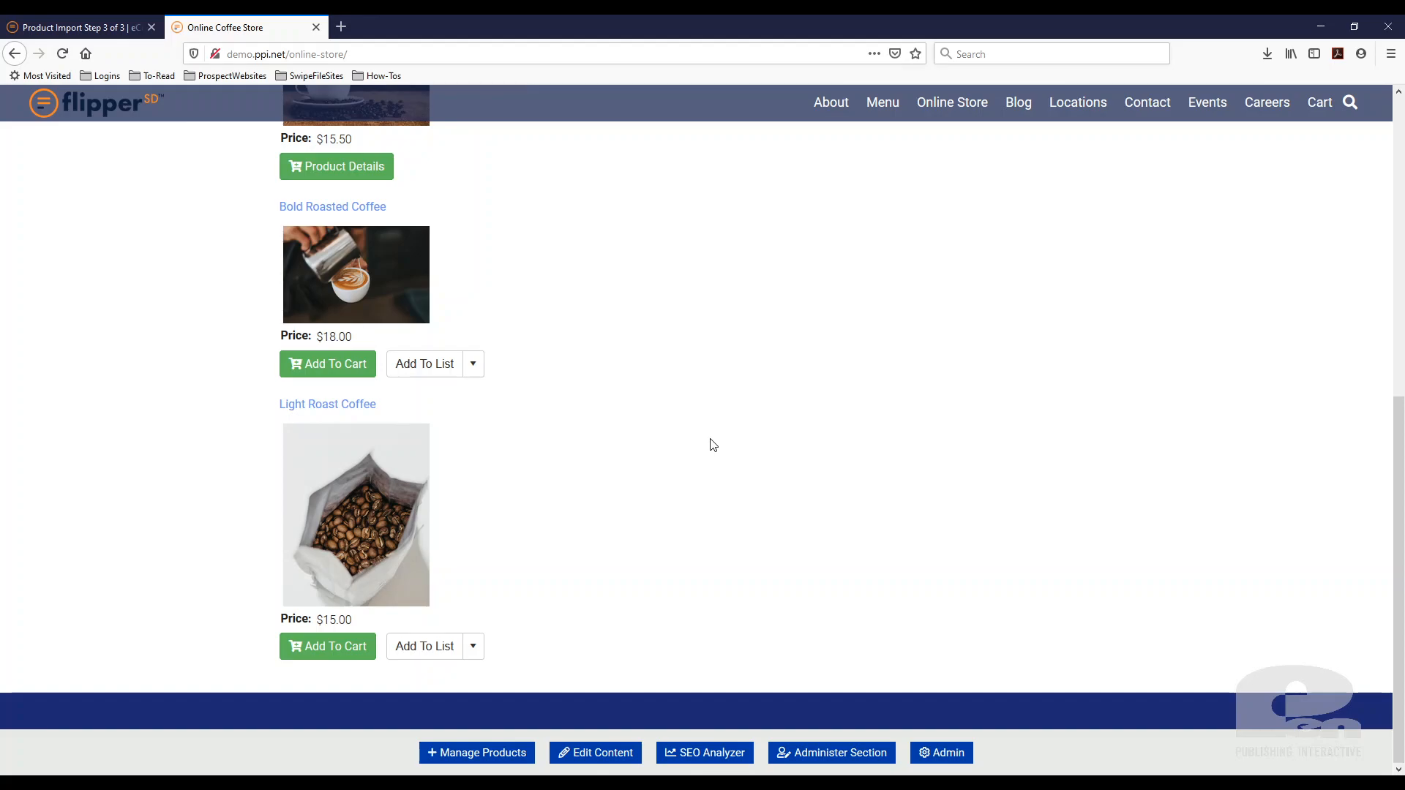
mouse_move(654, 613)
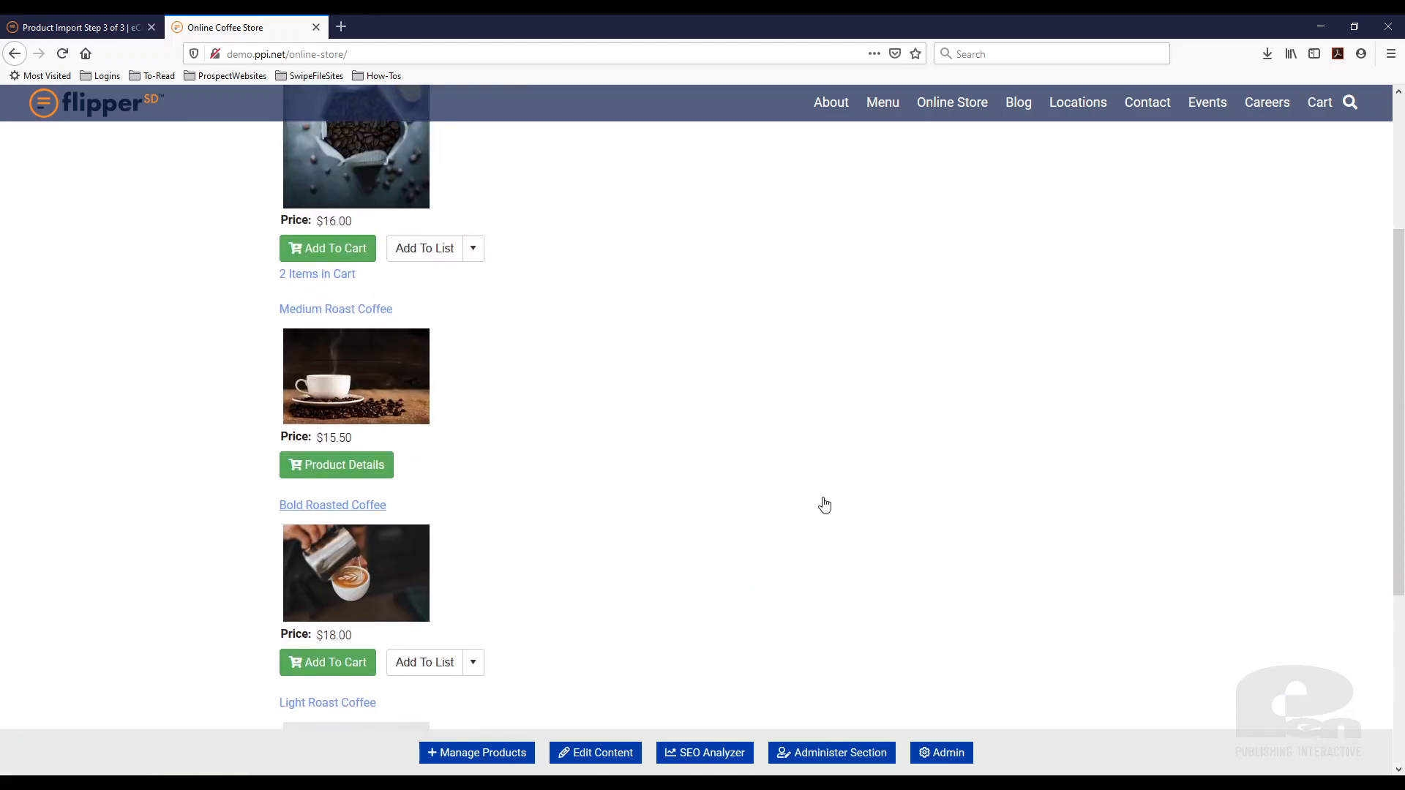
scroll(up, 3)
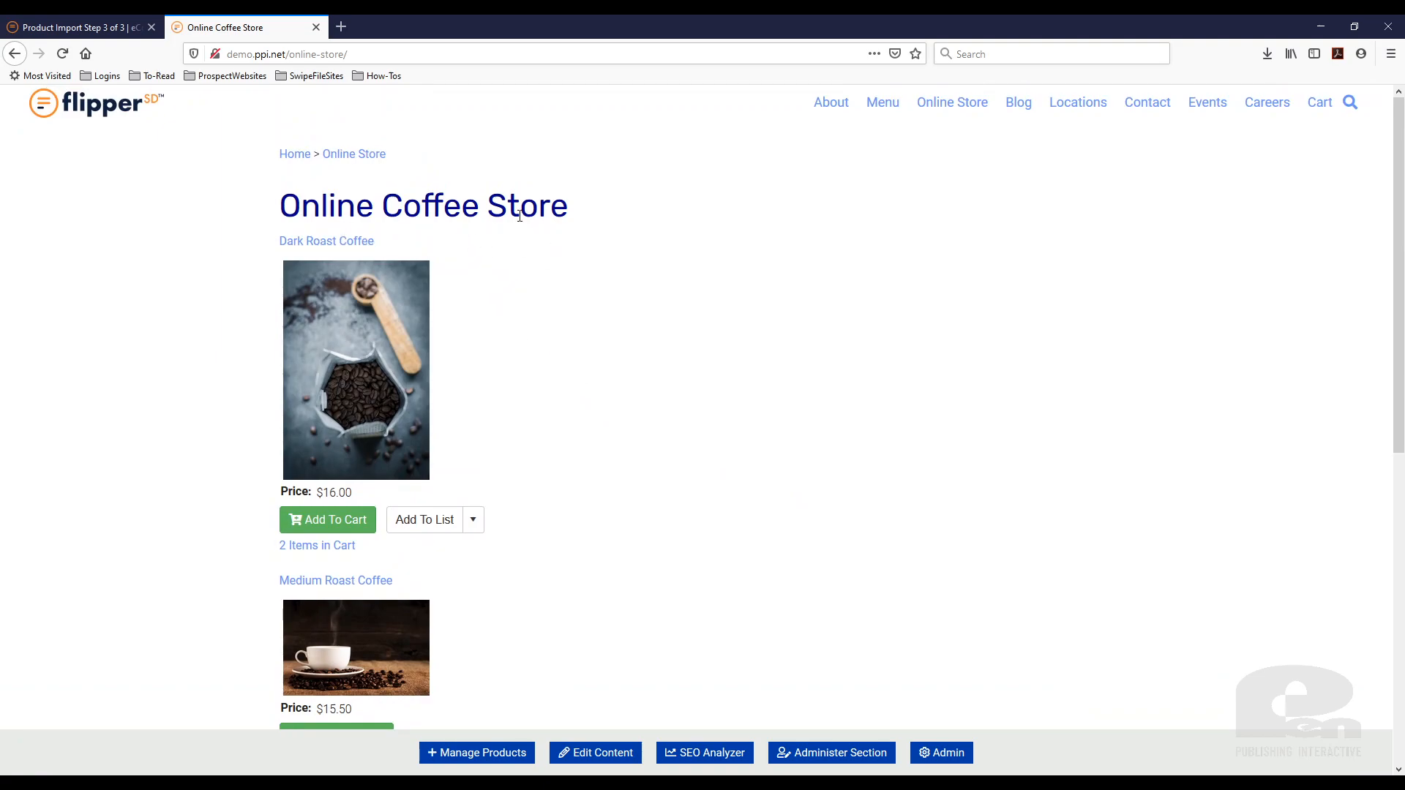
mouse_move(887, 285)
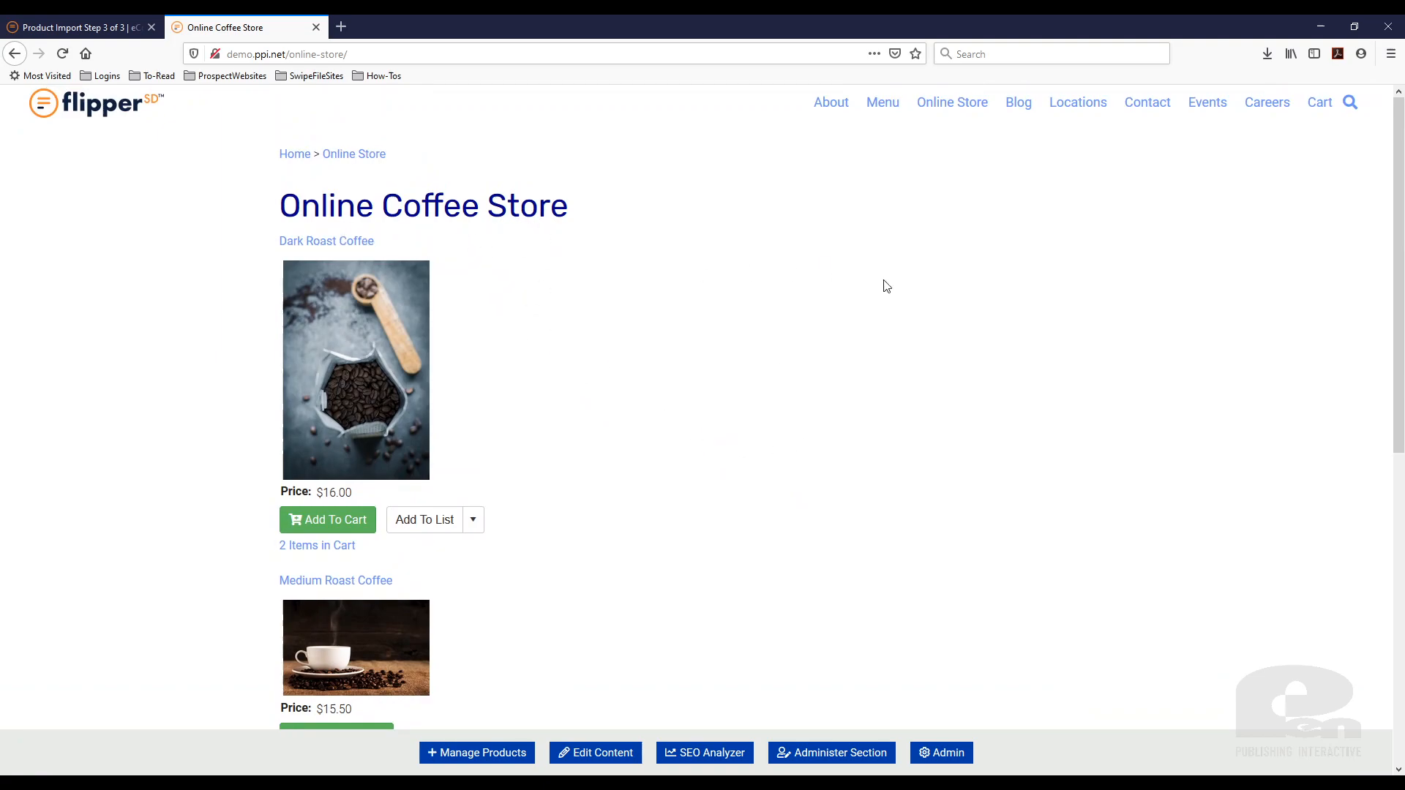
mouse_move(776, 385)
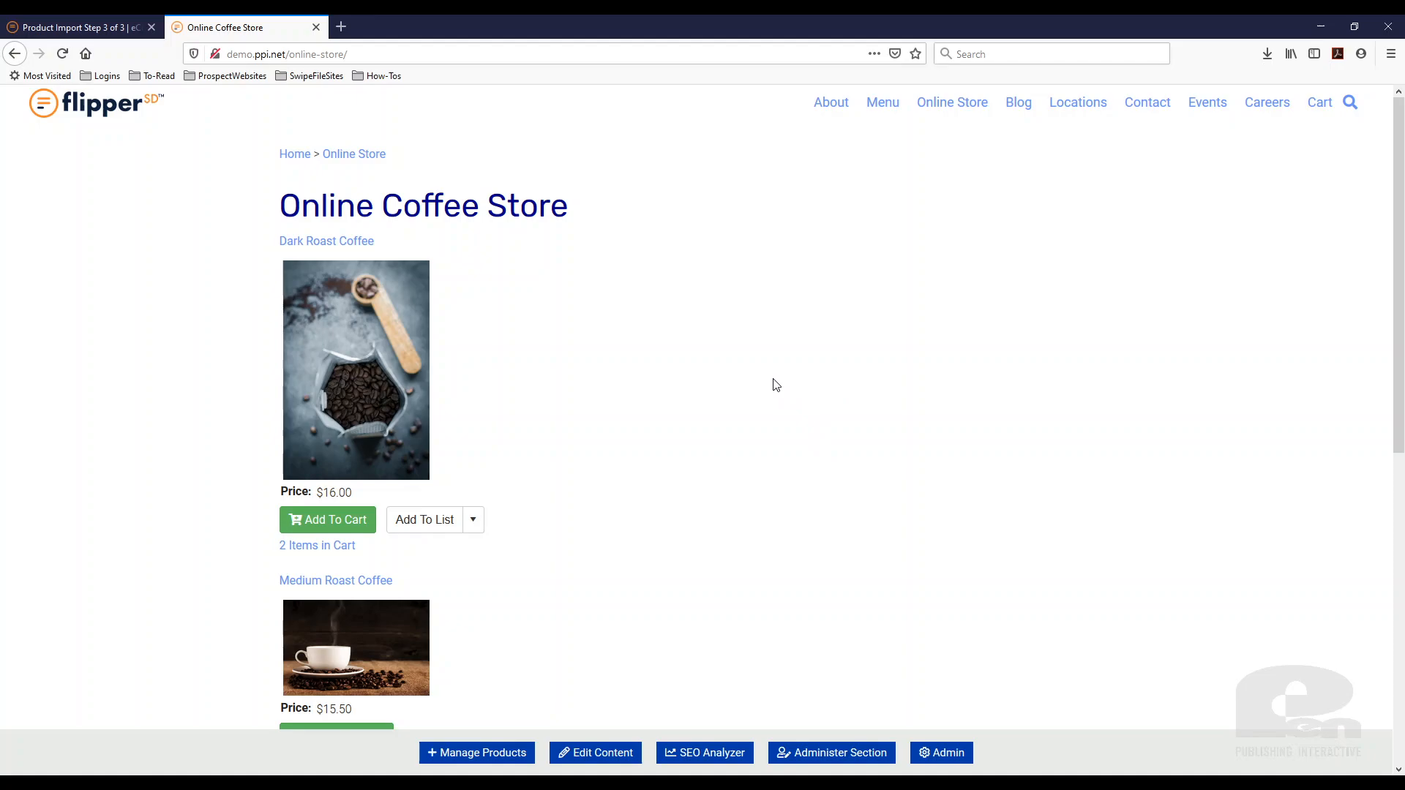
mouse_move(736, 382)
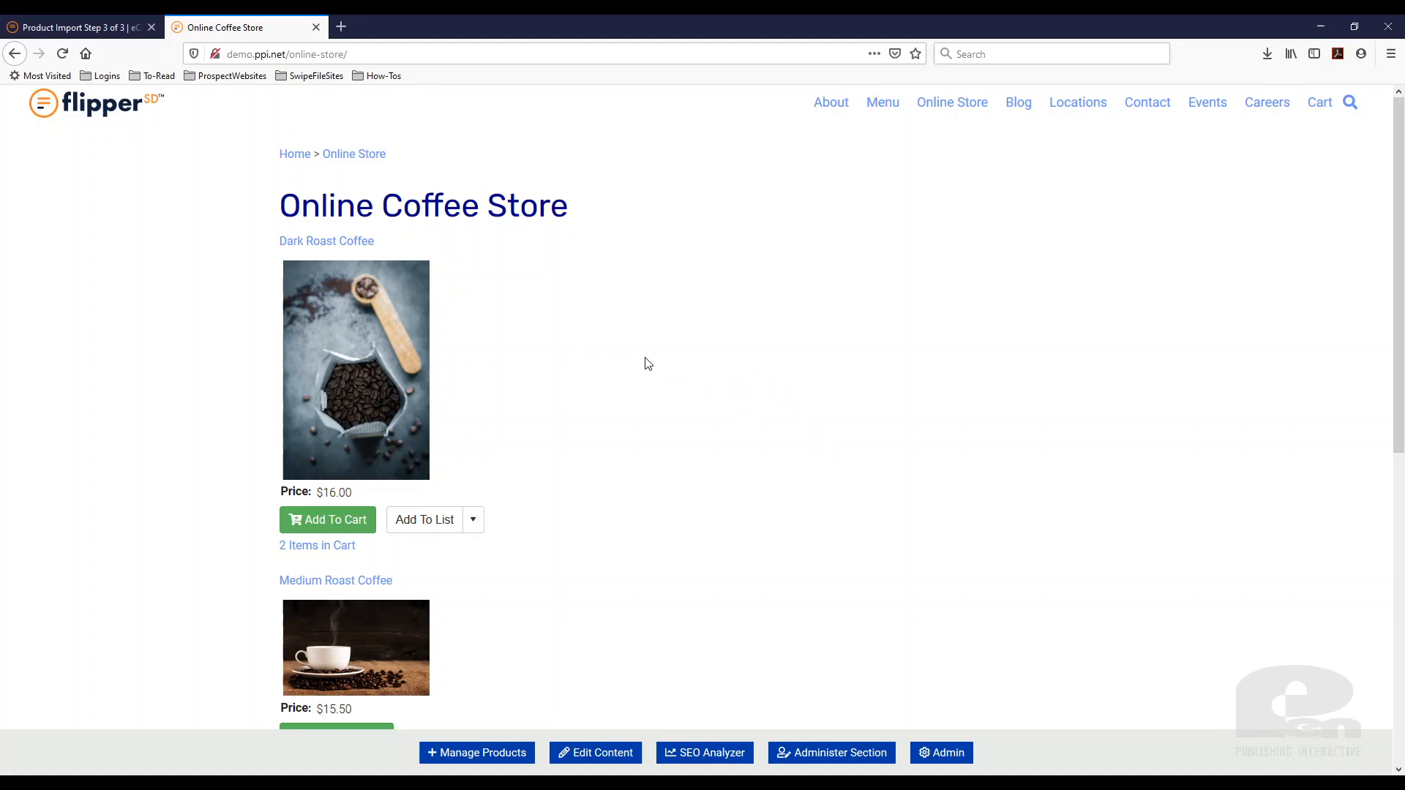
mouse_move(734, 365)
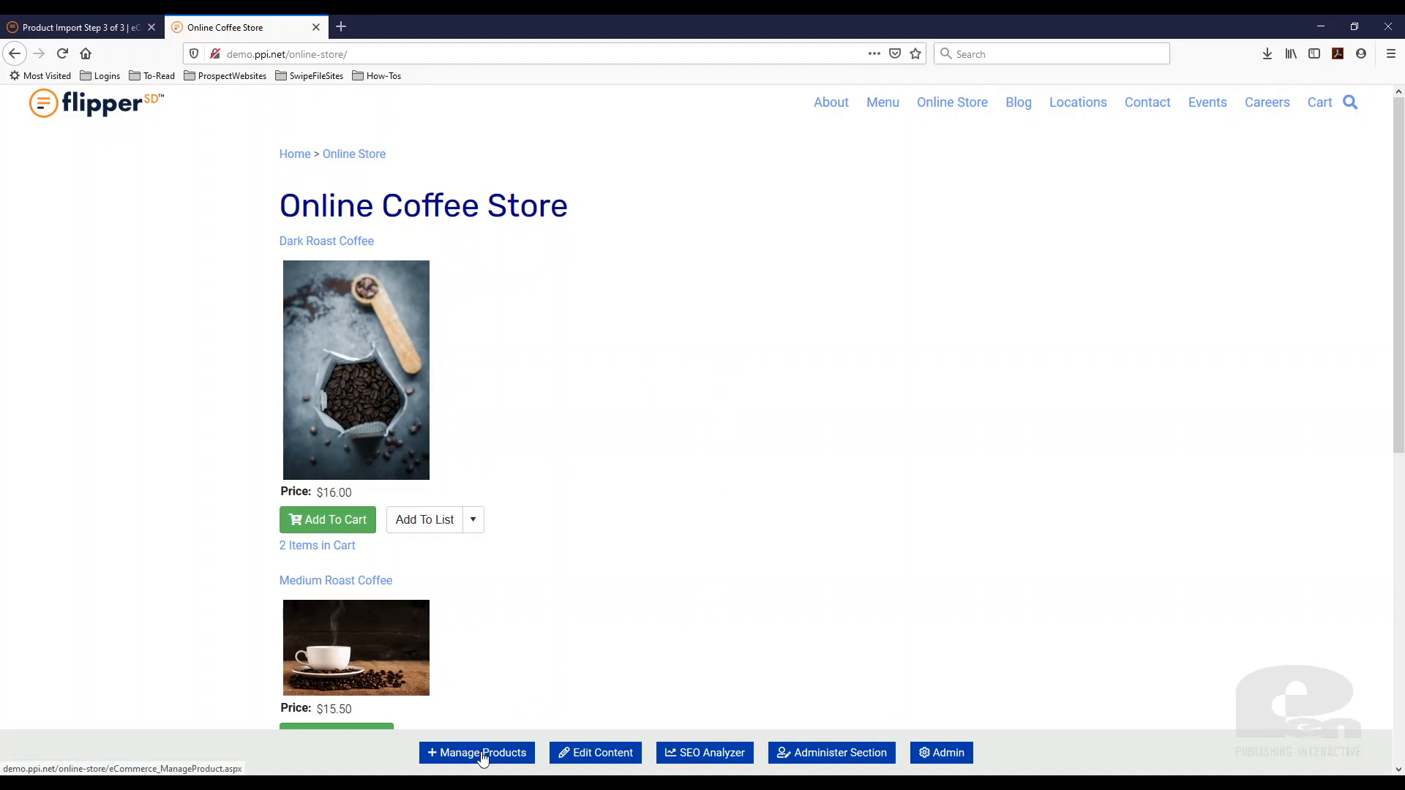
mouse_move(502, 759)
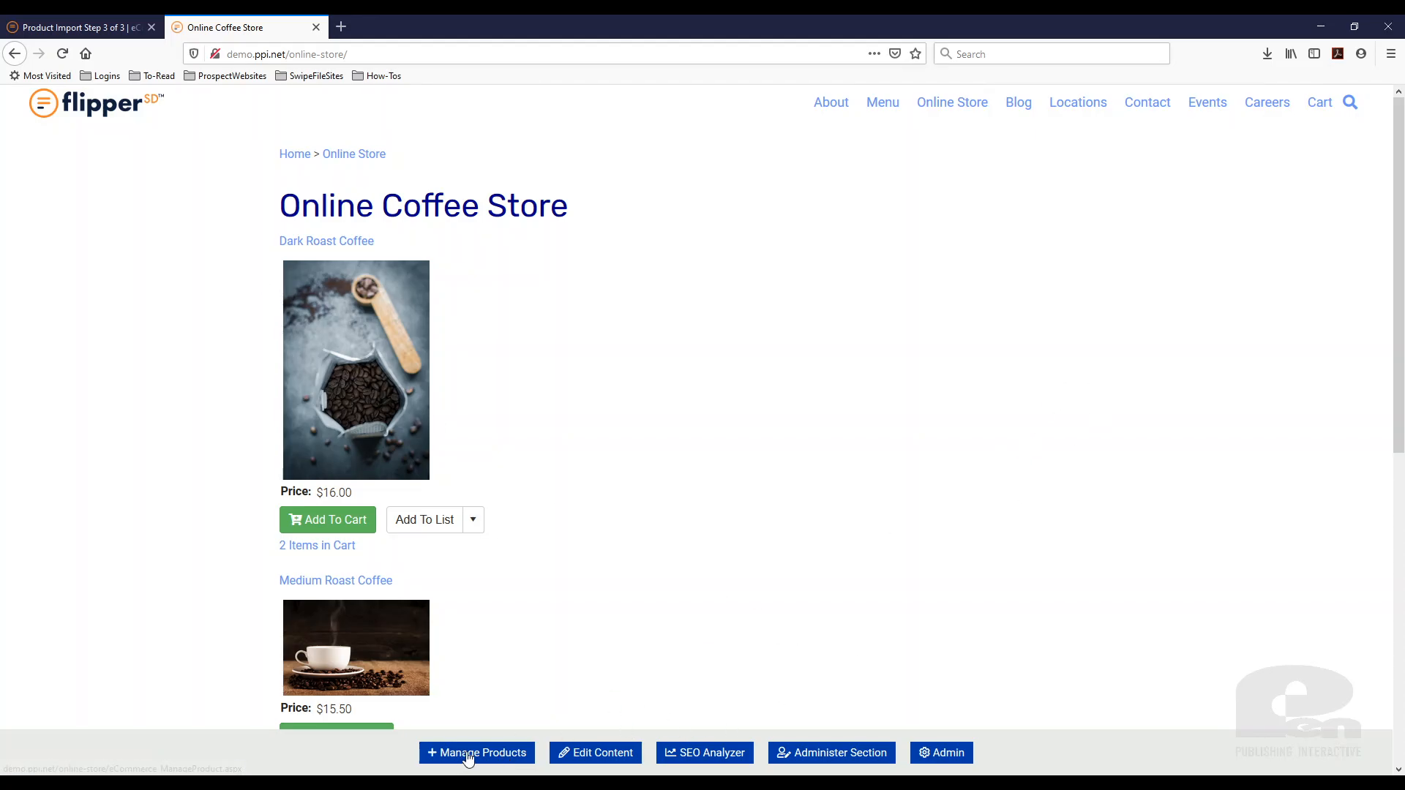
- In Manage Products, move the three Blonde Roast coffees into Assigned Products
click(477, 752)
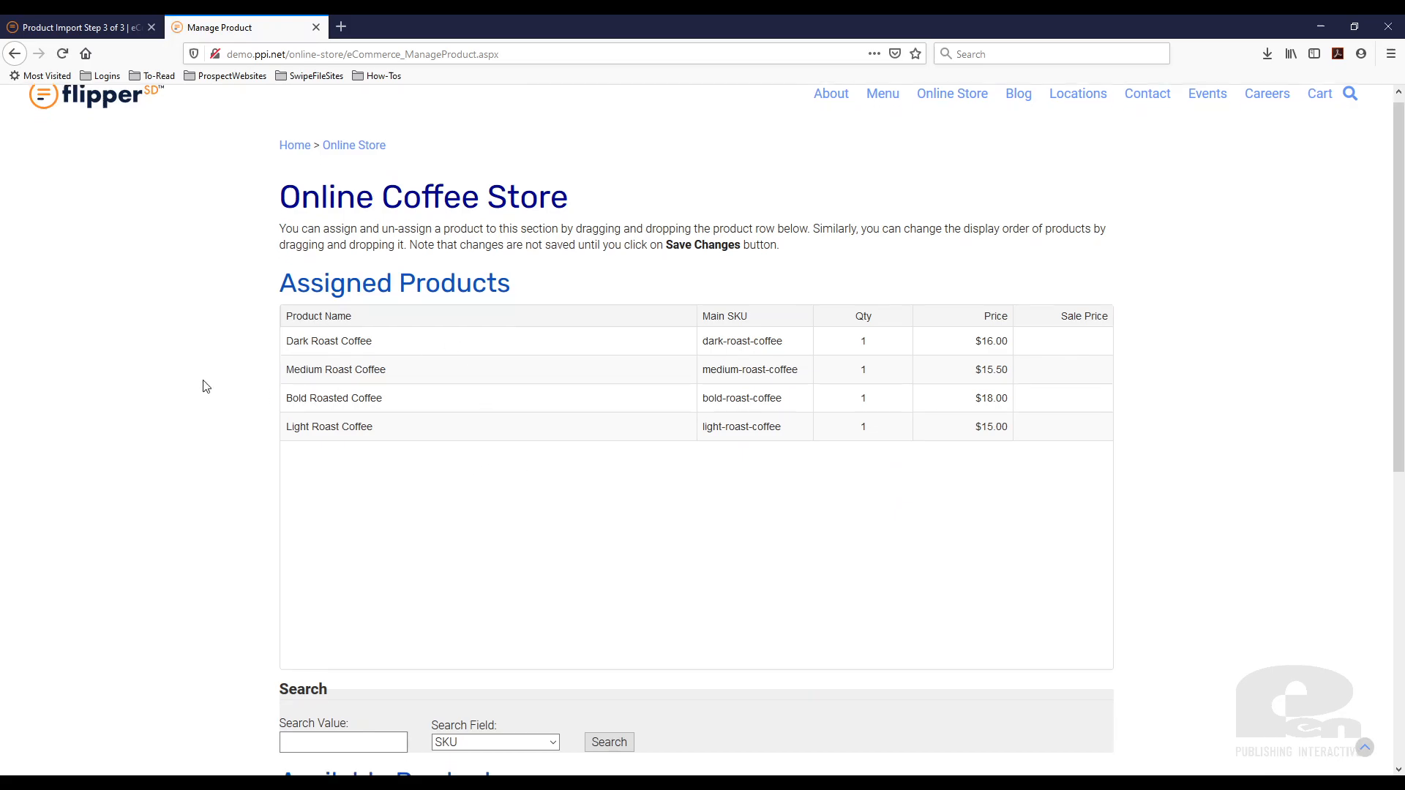
scroll(down, 3)
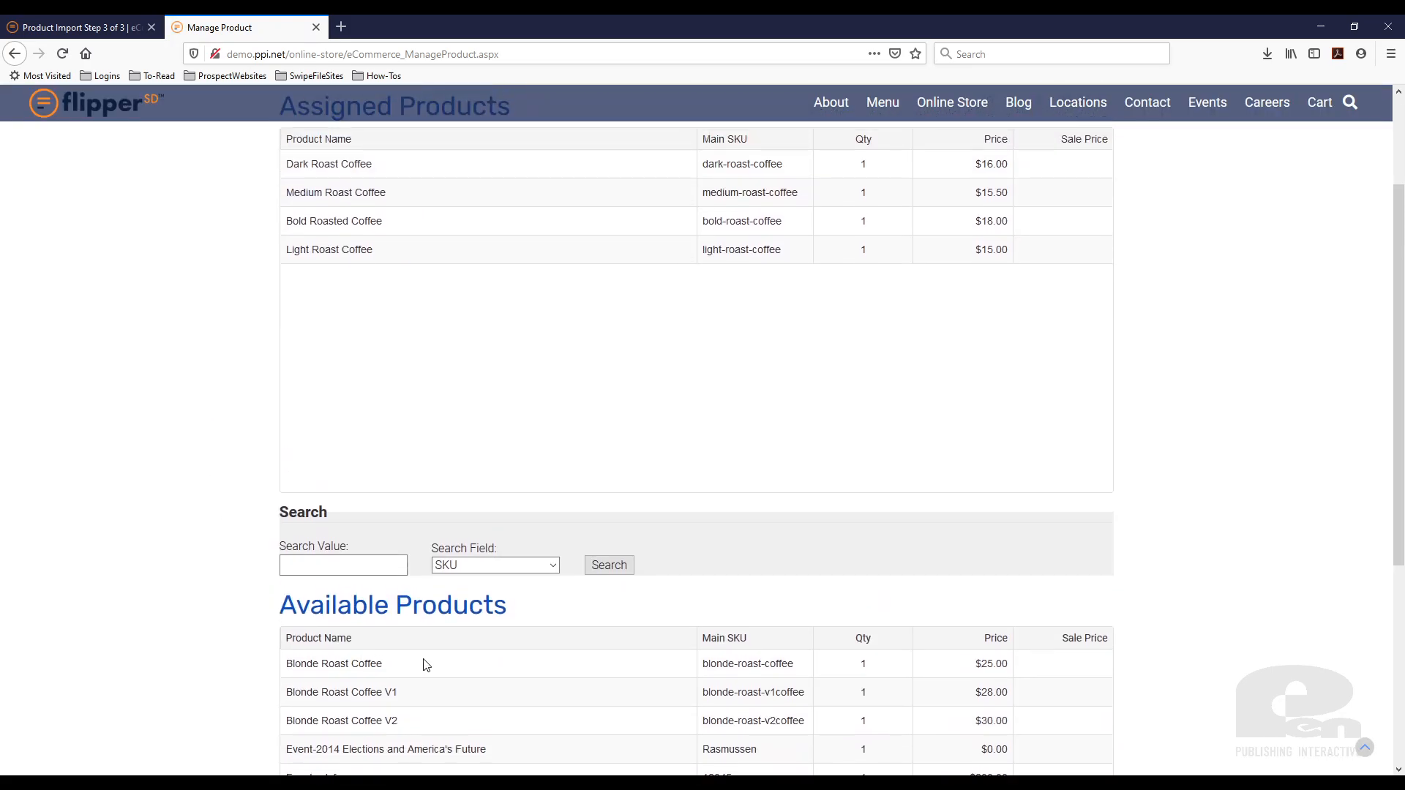
click(334, 663)
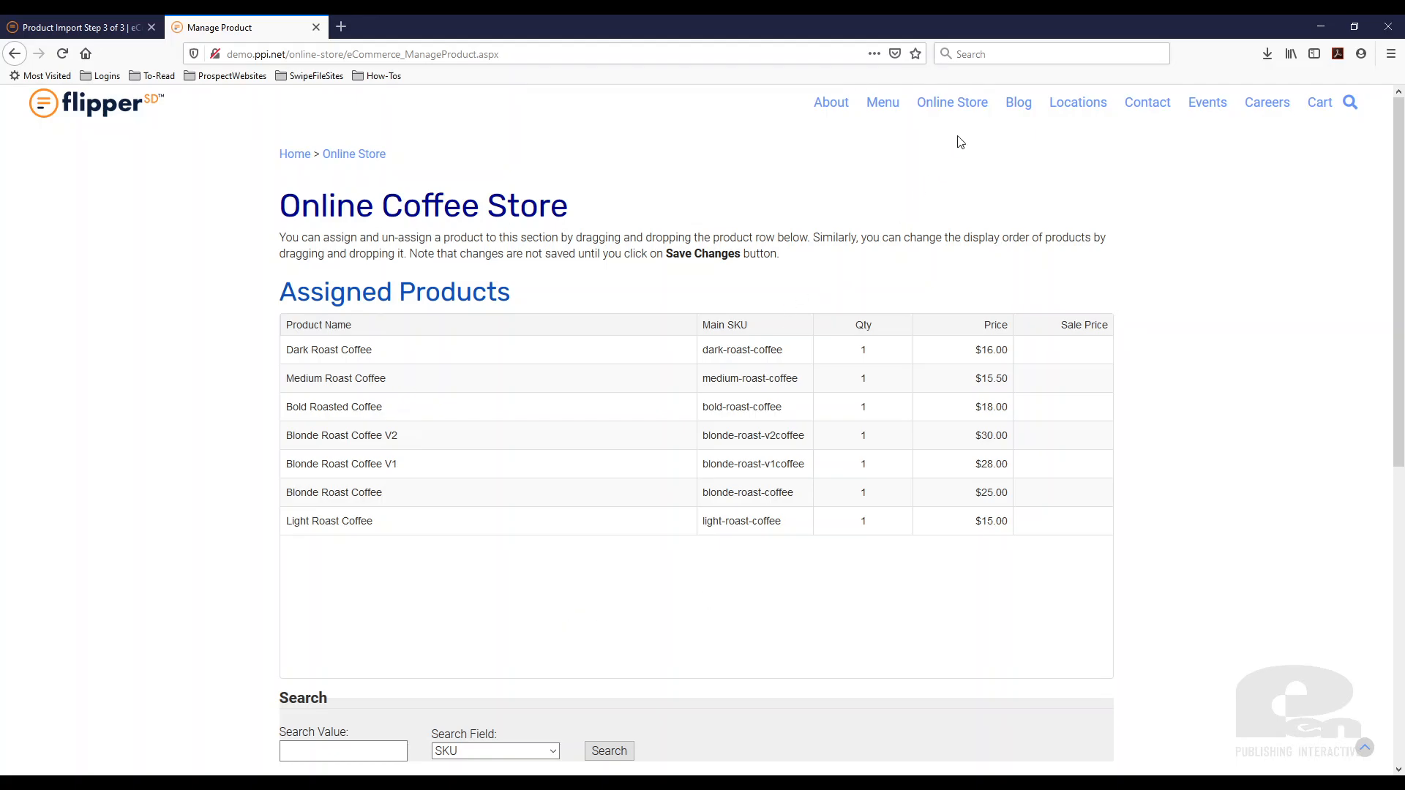
mouse_move(953, 102)
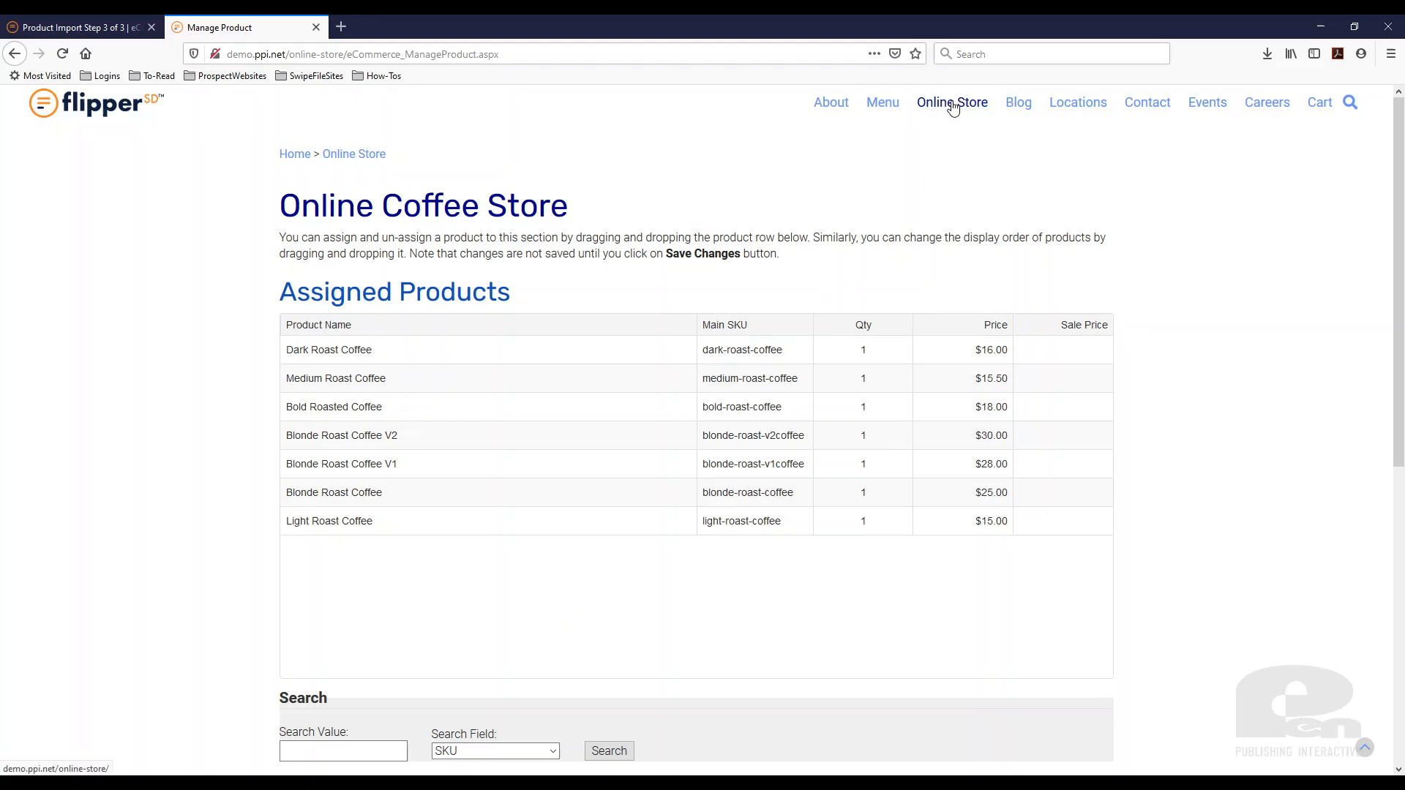
mouse_move(947, 184)
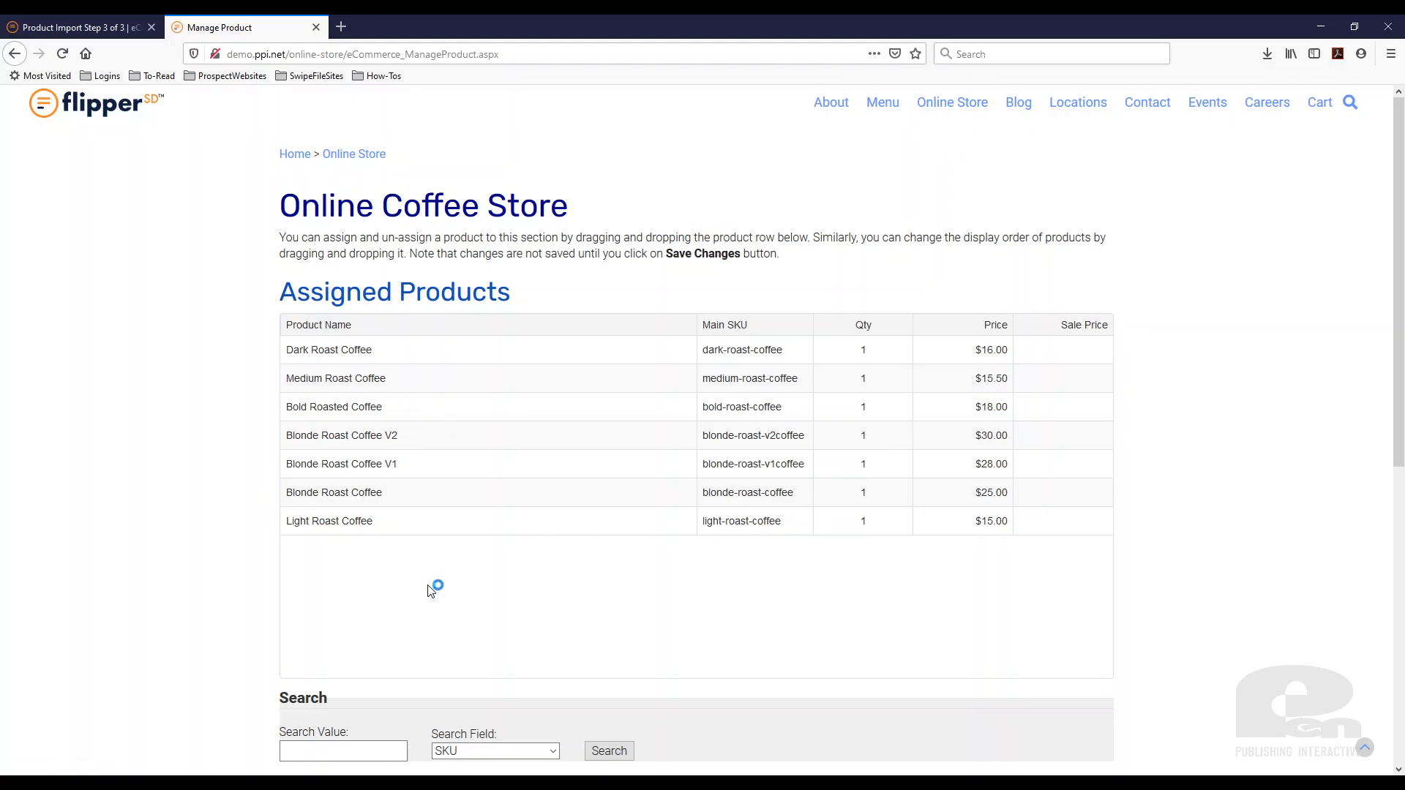
mouse_move(107, 636)
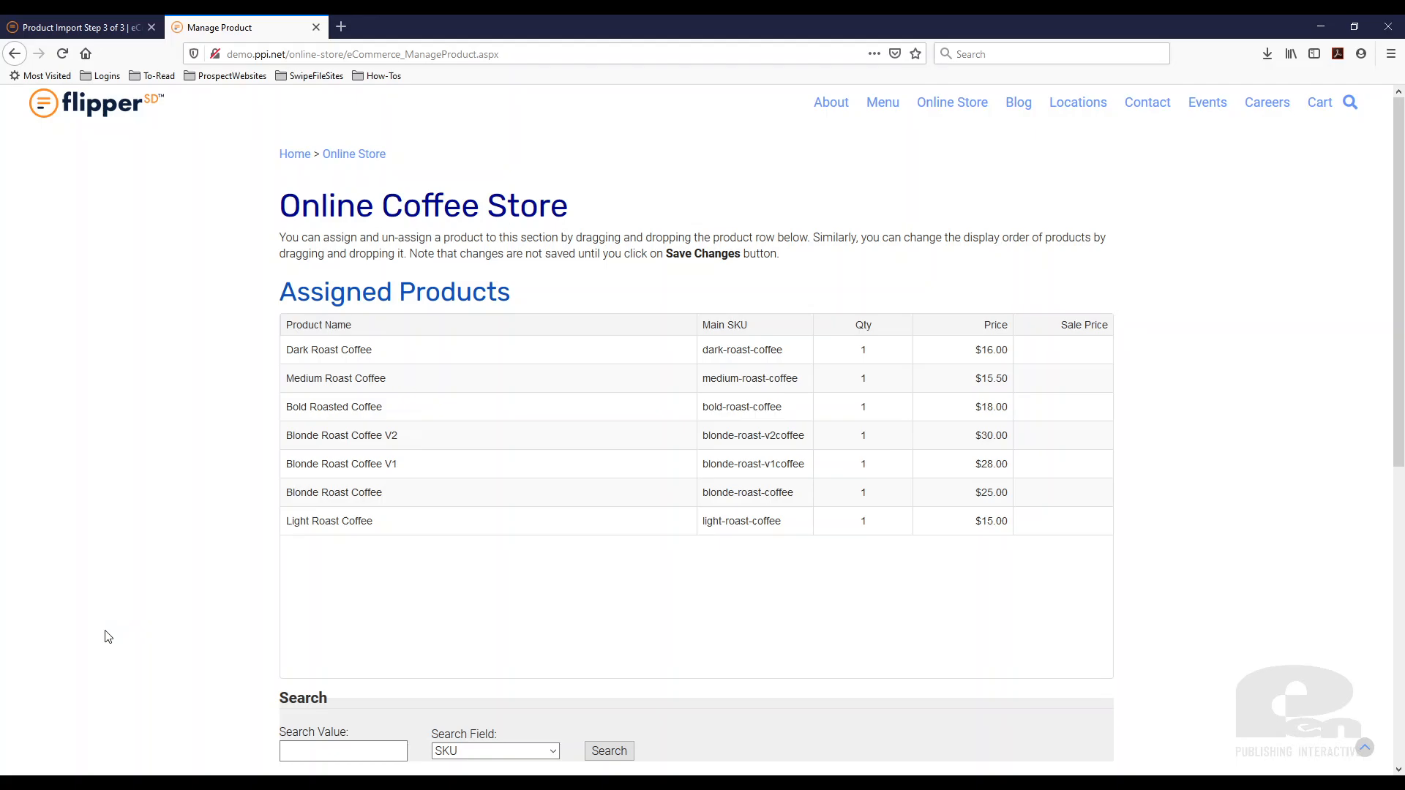
mouse_move(900, 161)
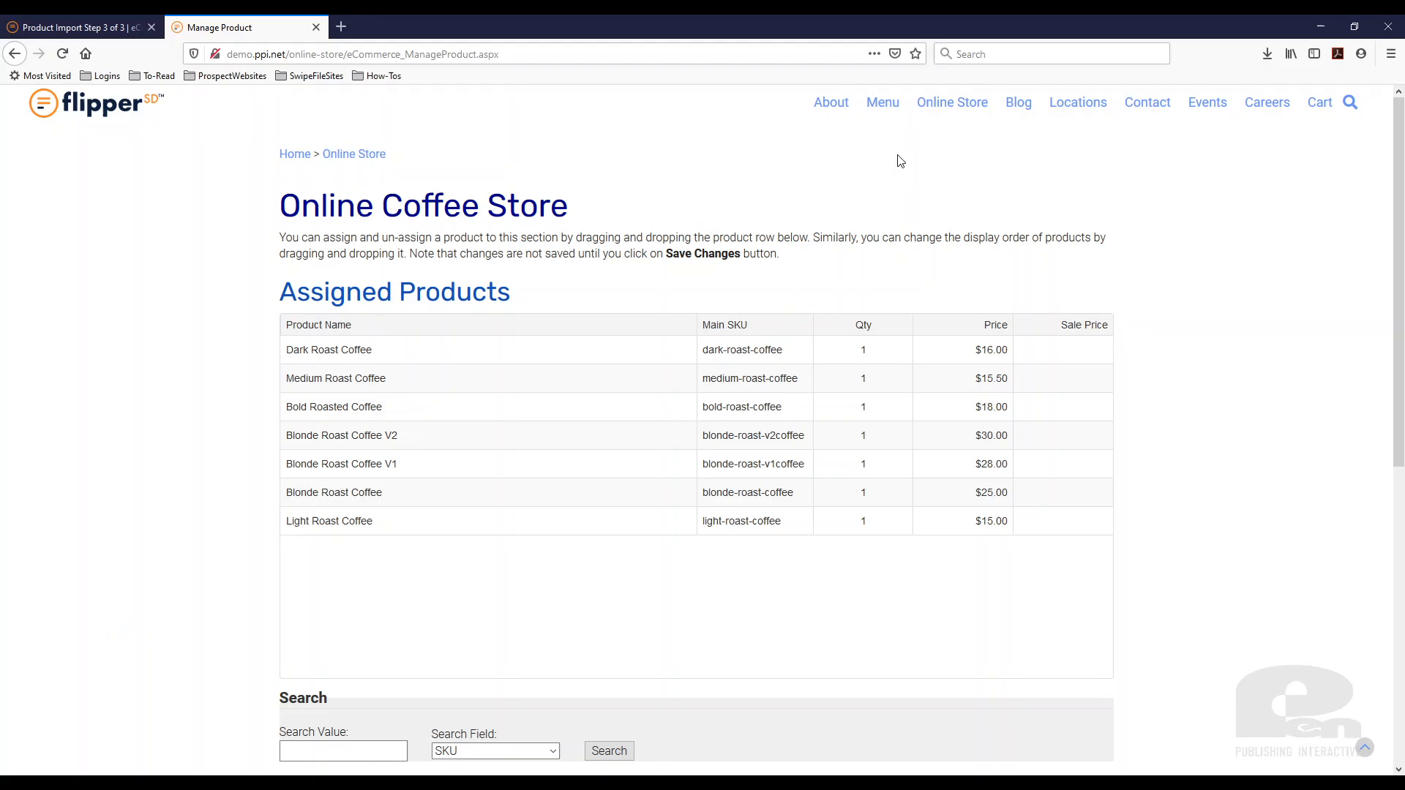
mouse_move(935, 611)
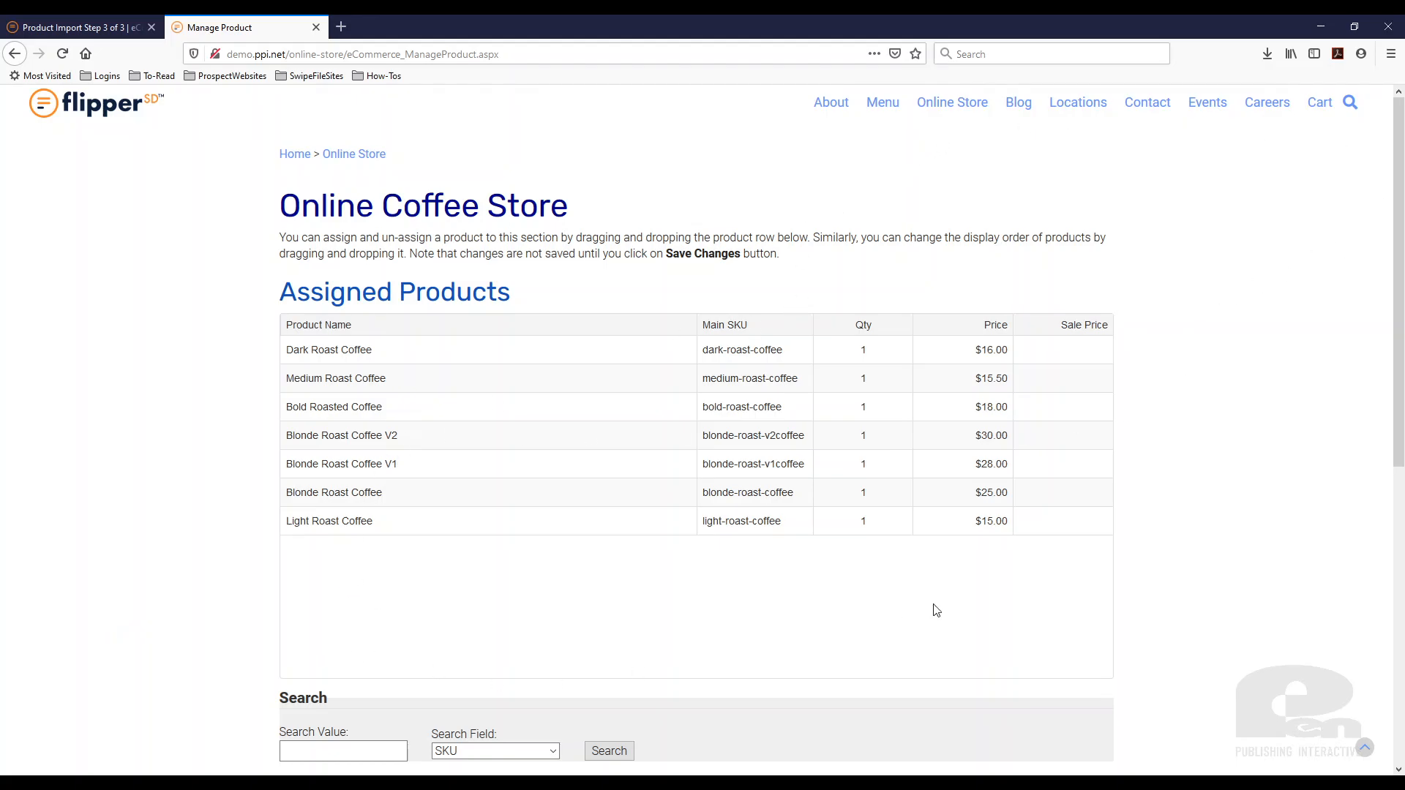
- Save the product assignments and return to the Online Coffee Store storefront
scroll(down, 3)
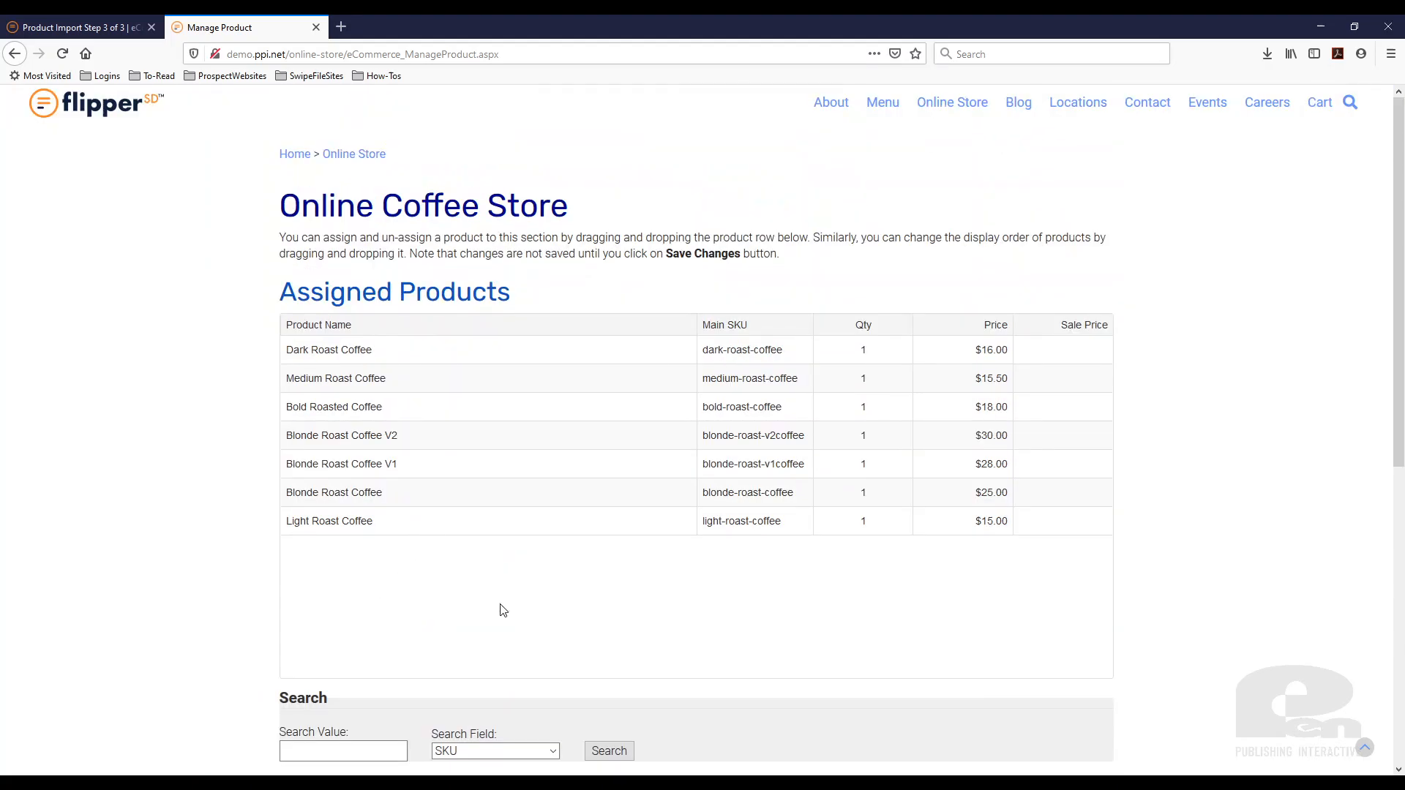
mouse_move(1157, 613)
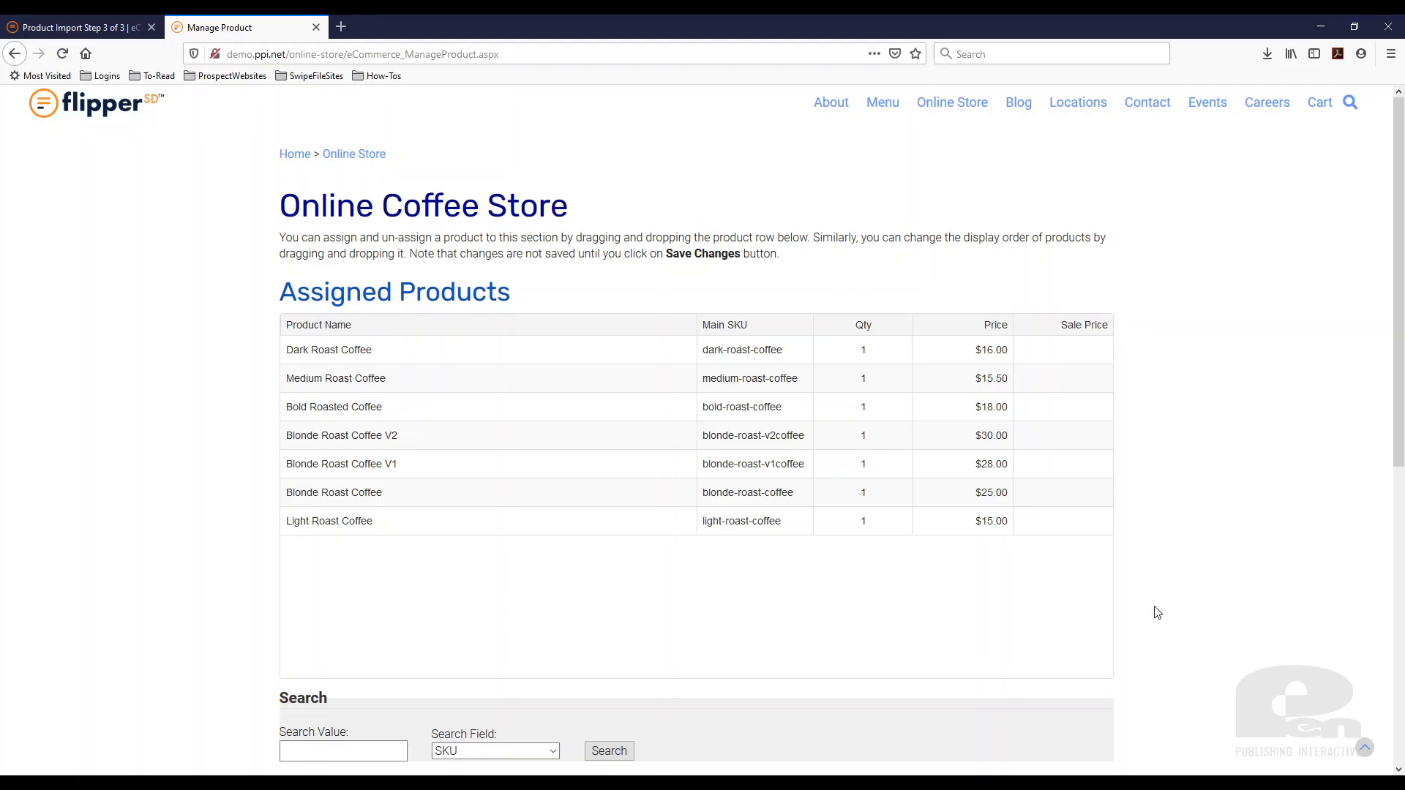
scroll(down, 3)
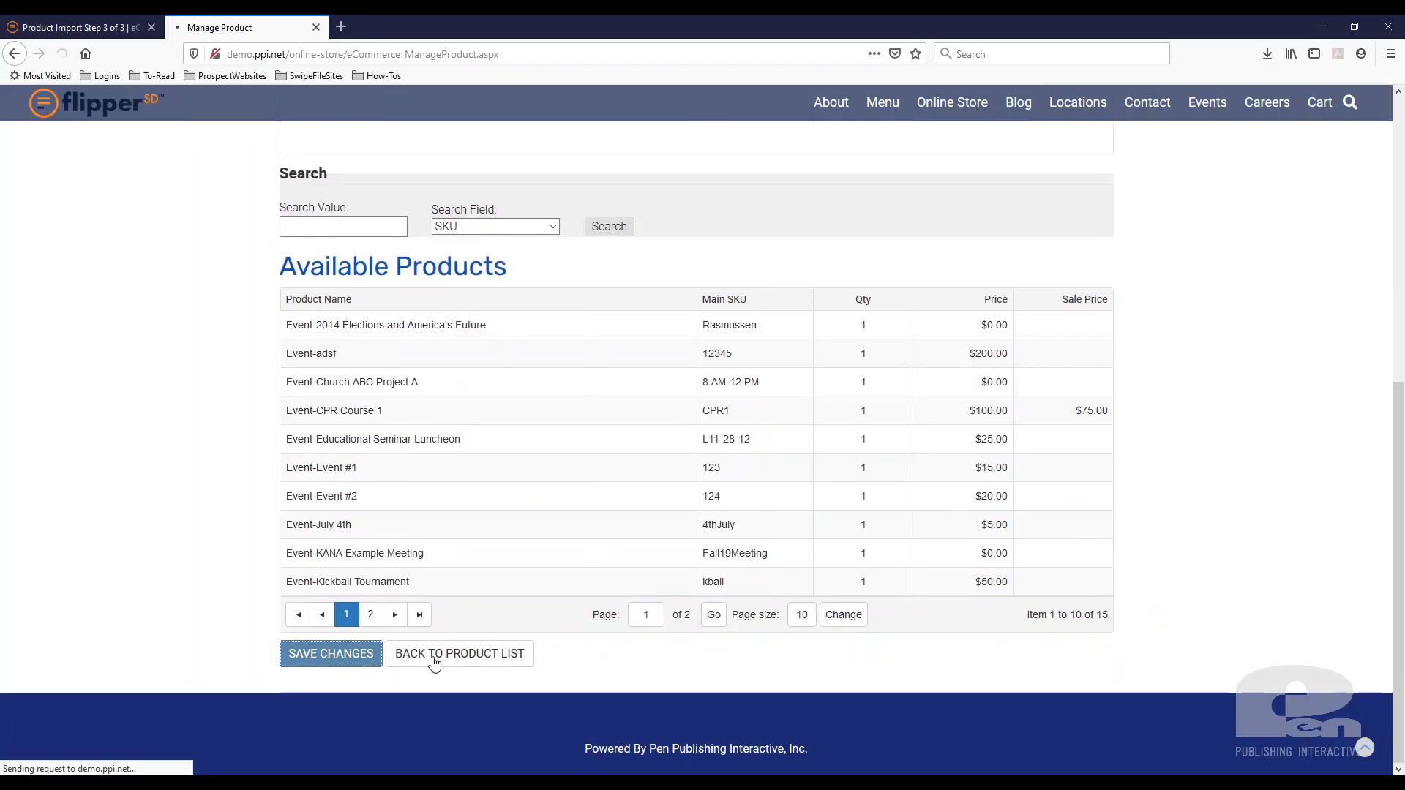
click(331, 652)
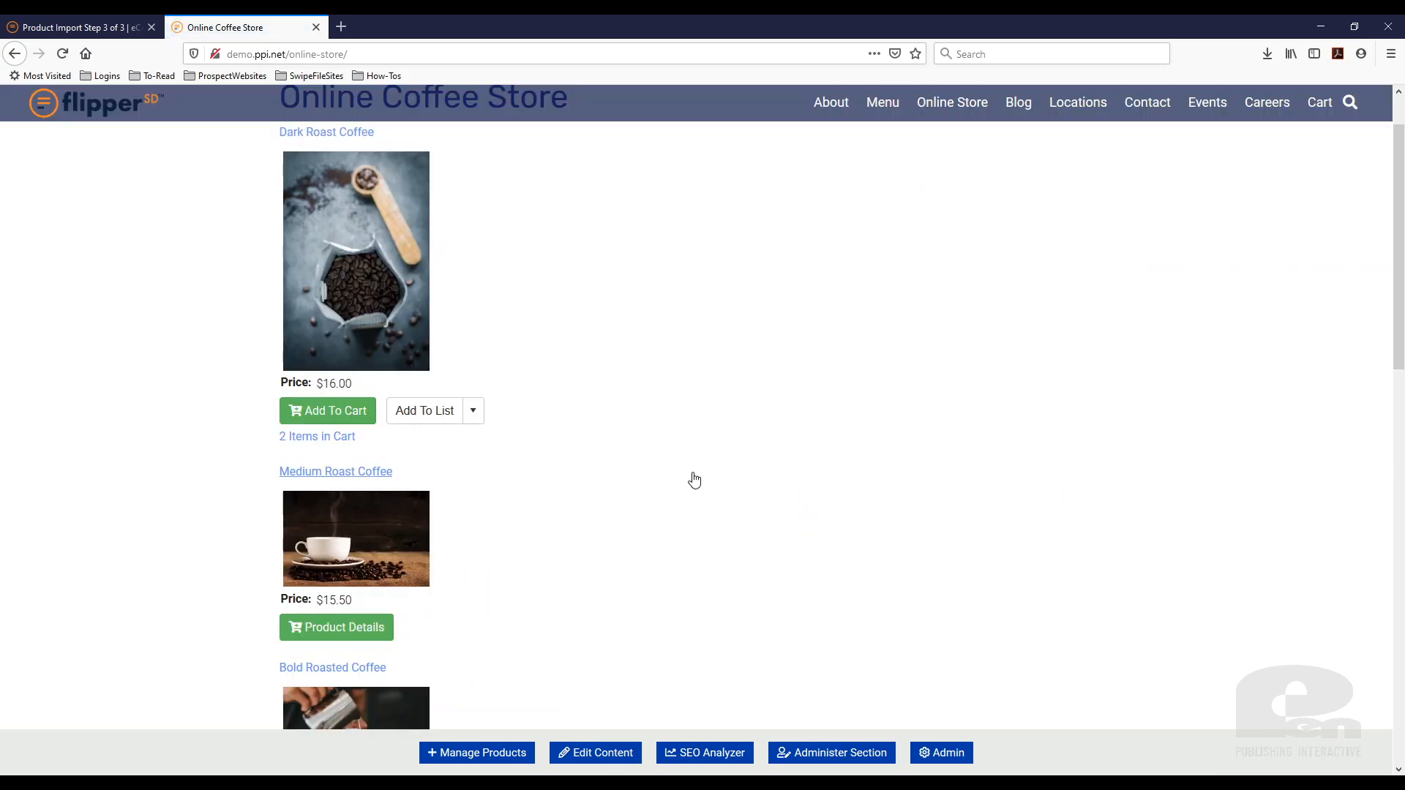
- Verify Blonde Roast Coffee, V1 and V2 on the storefront, then return to the import results
scroll(down, 3)
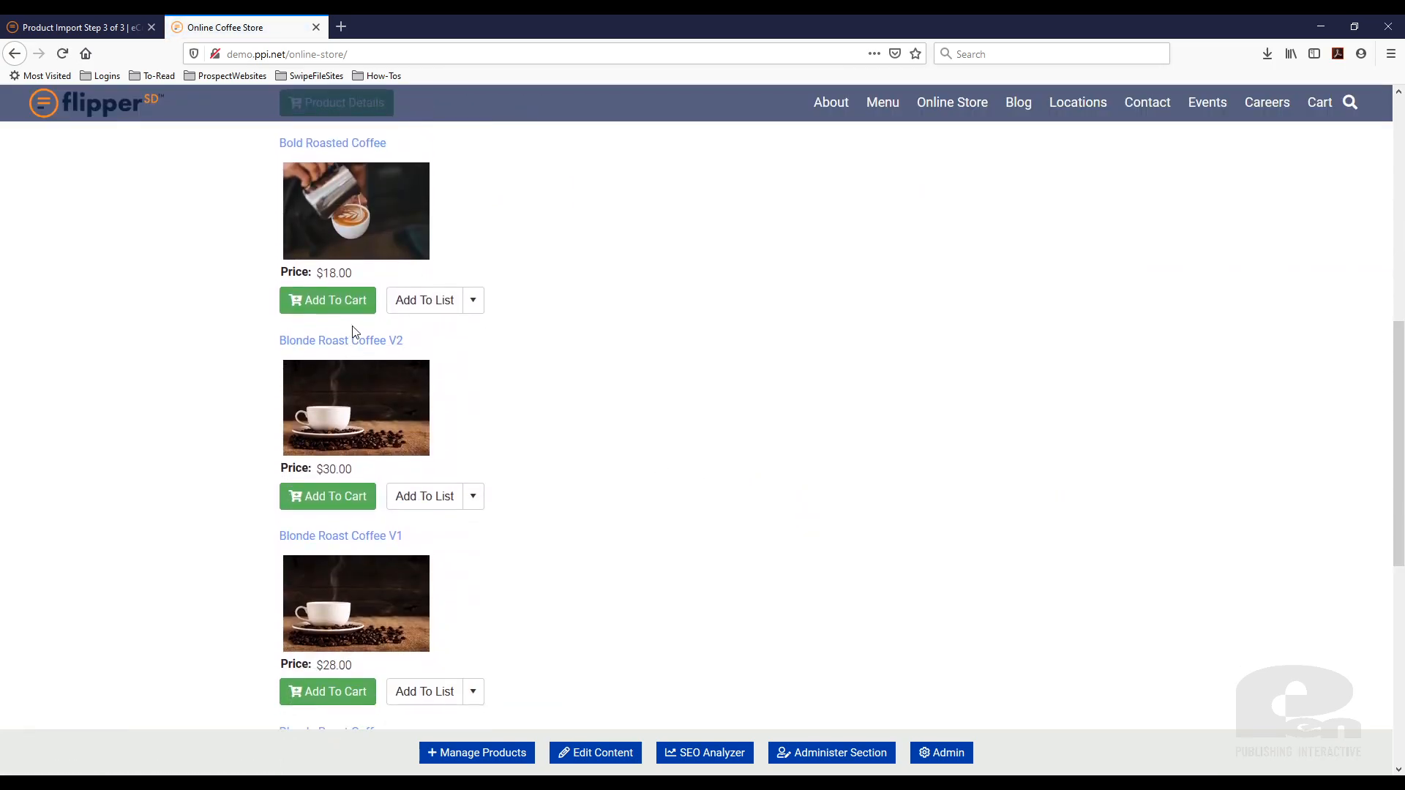
scroll(down, 3)
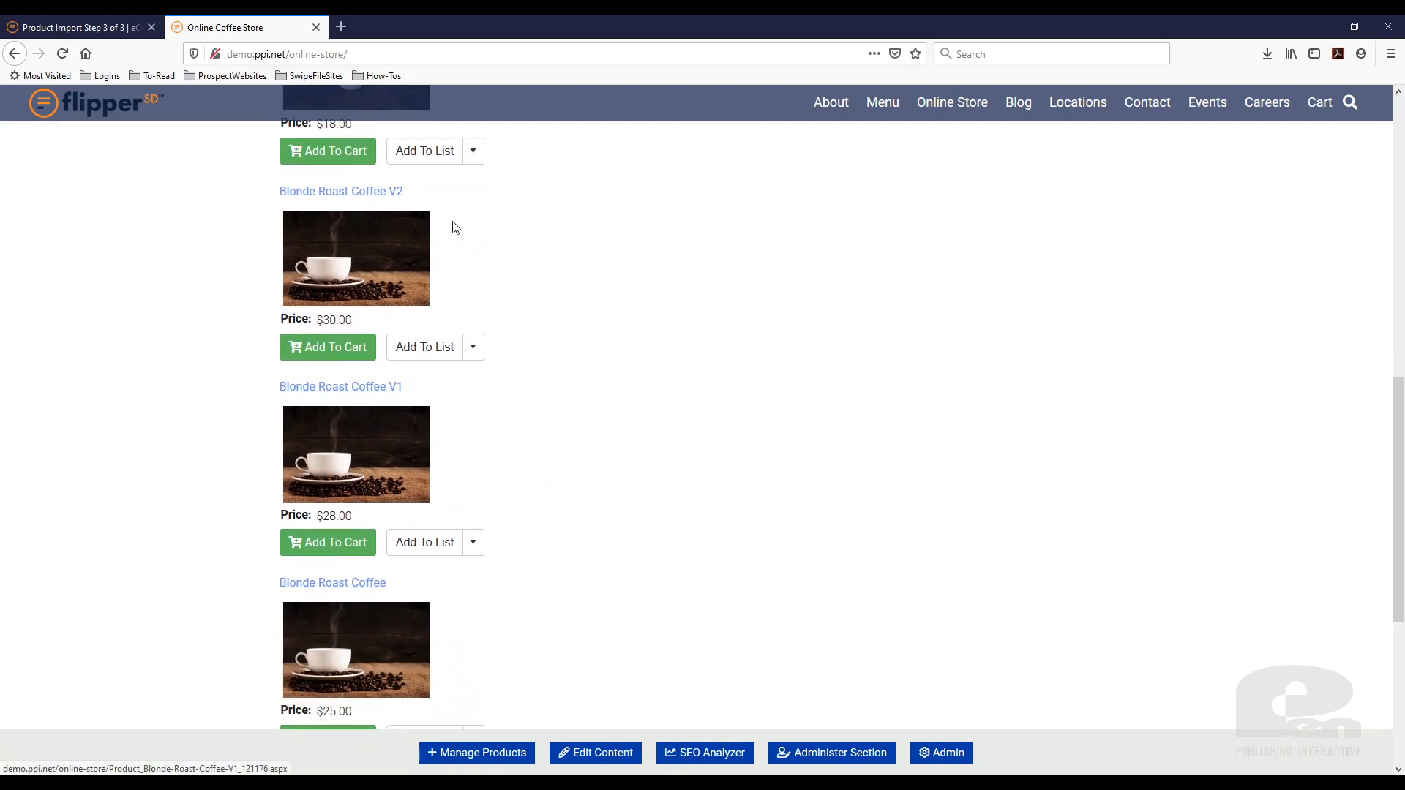
mouse_move(849, 553)
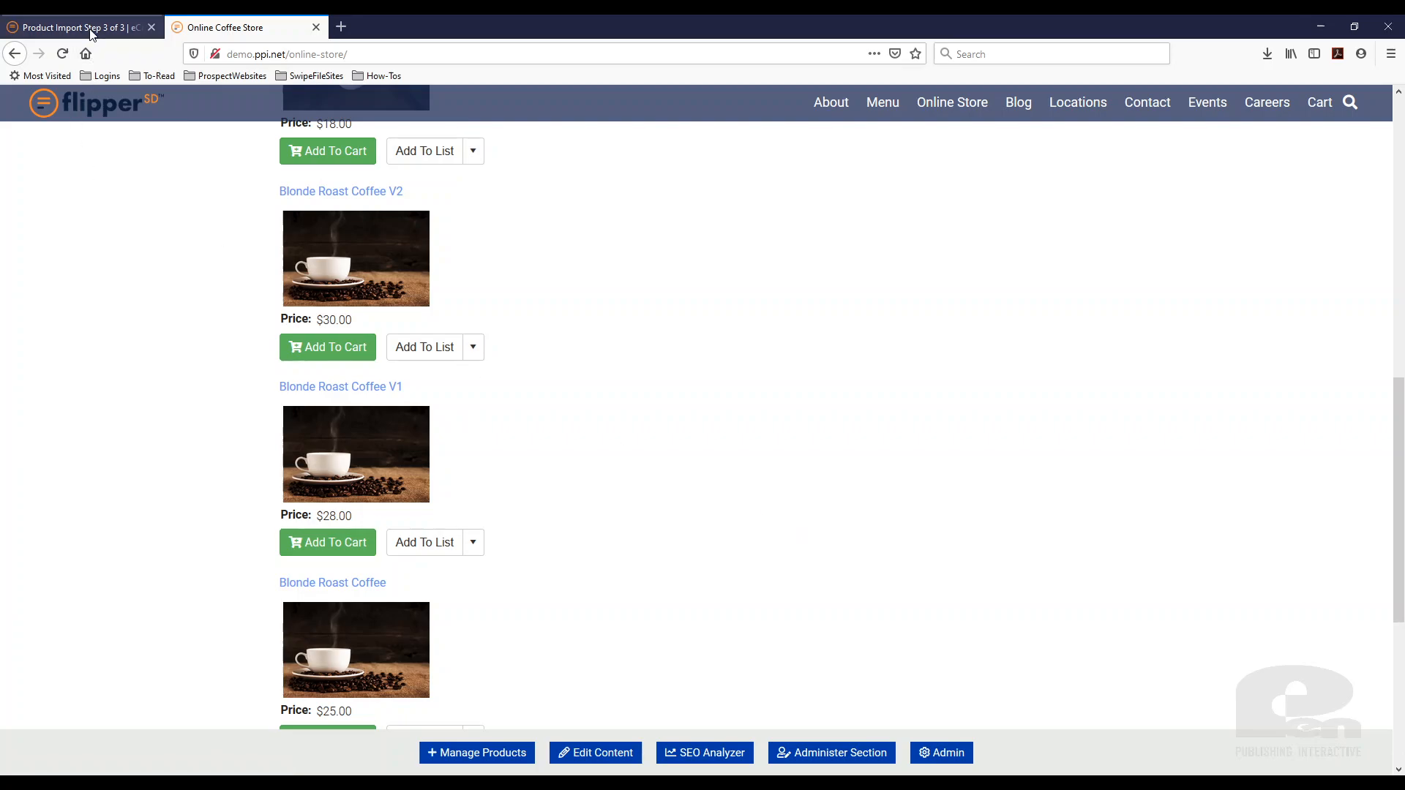
click(76, 26)
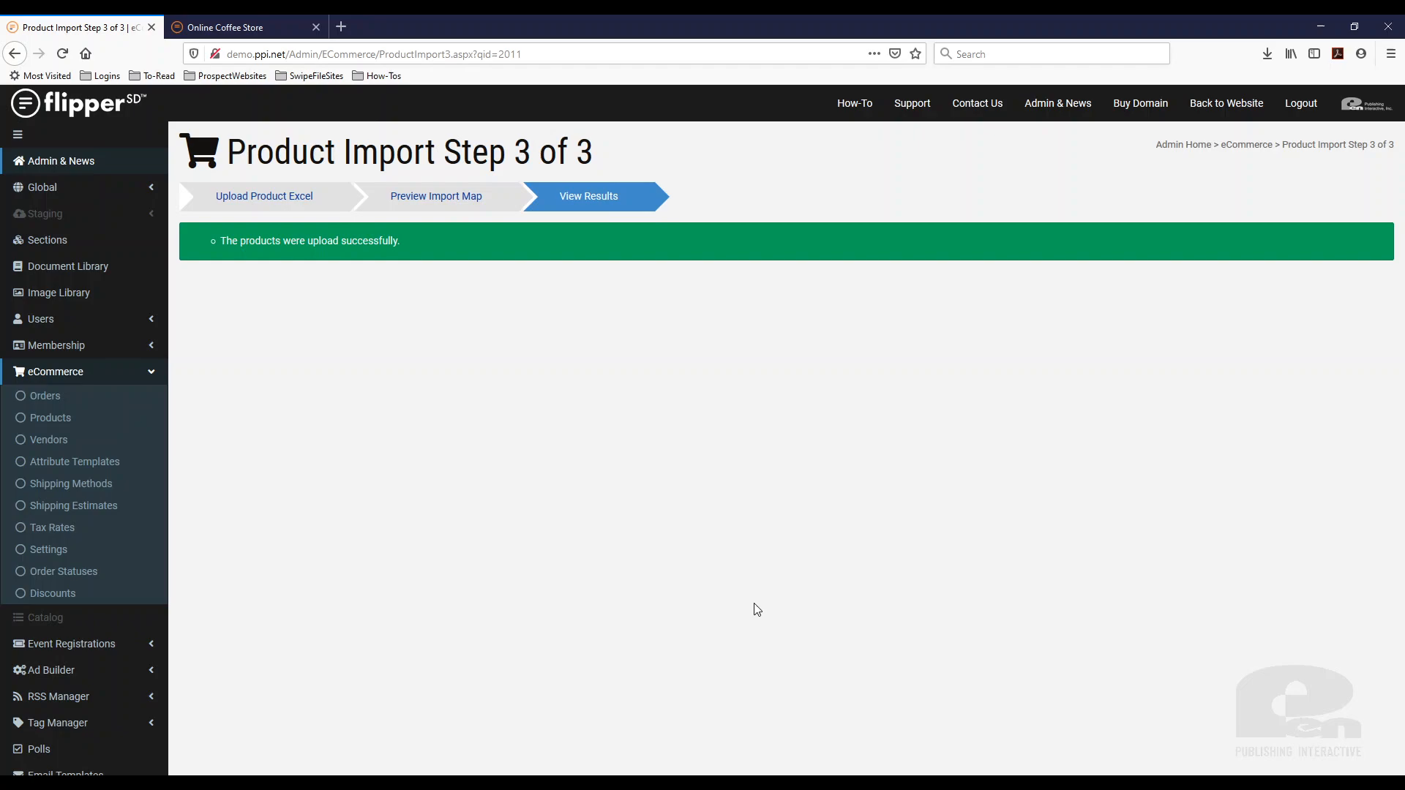
mouse_move(848, 484)
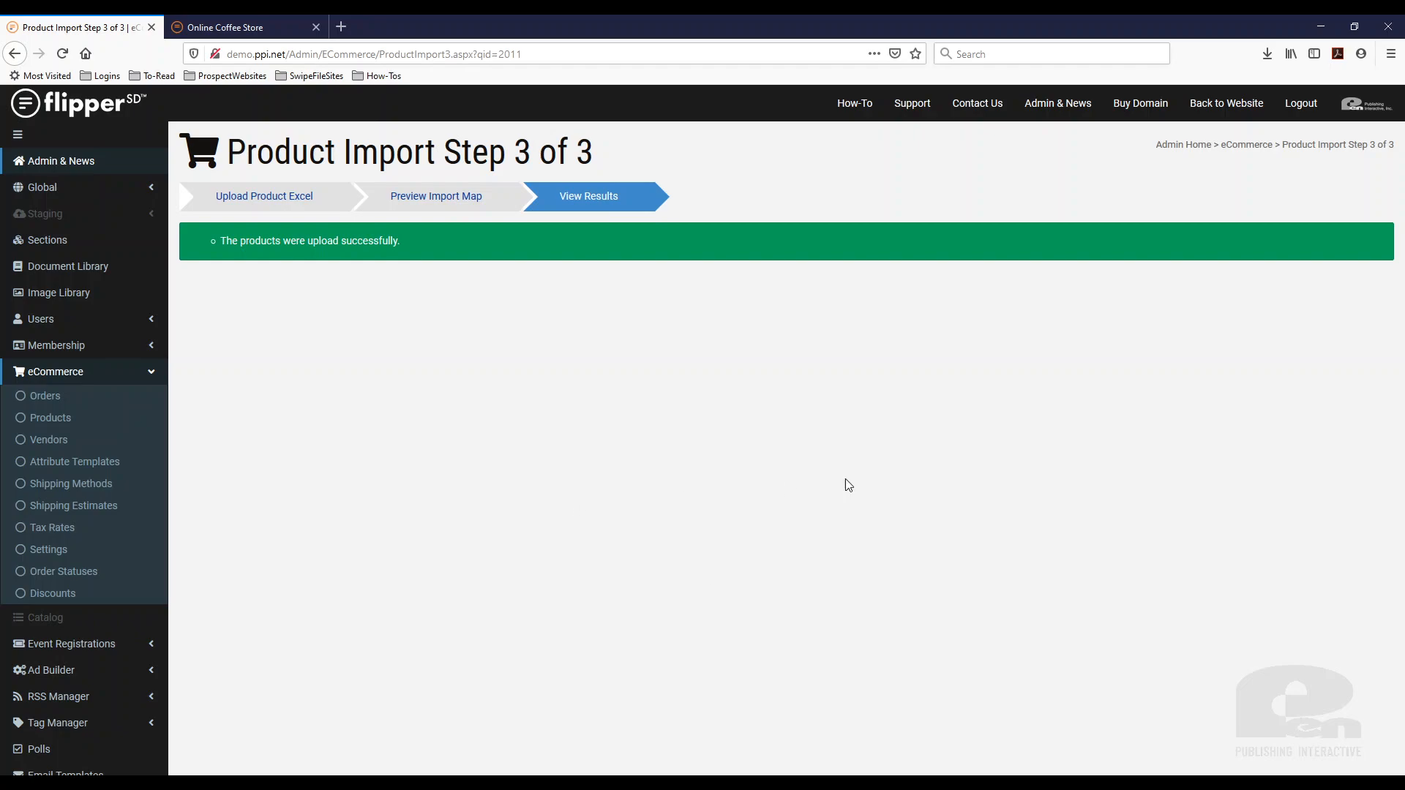